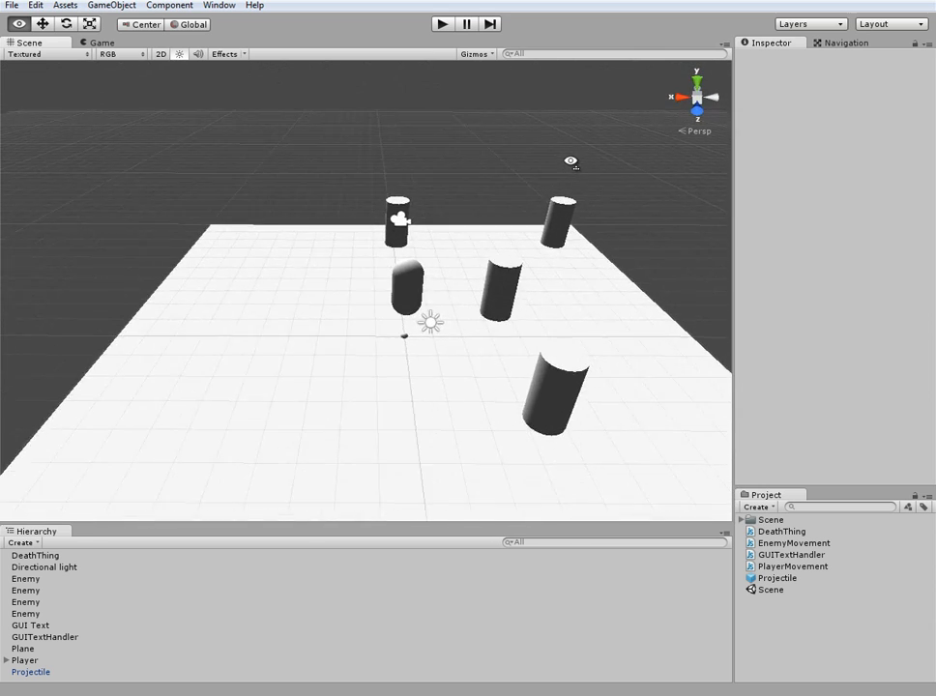
Run a quick test of the game in Unity and stop it again
{"action": "left_click", "coordinate": [441, 23]}
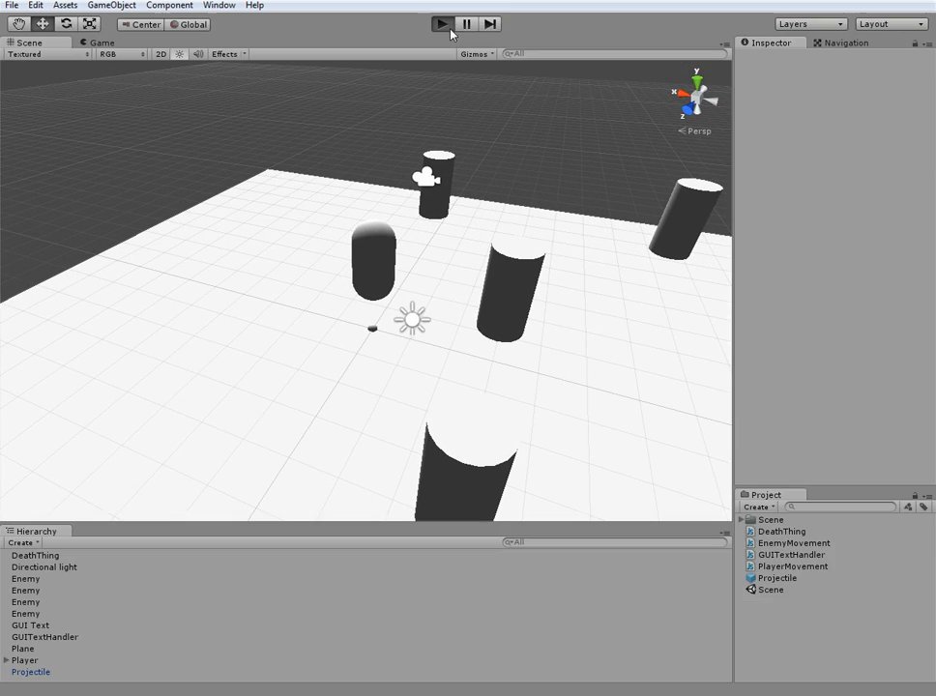
{"action": "left_click", "coordinate": [441, 23]}
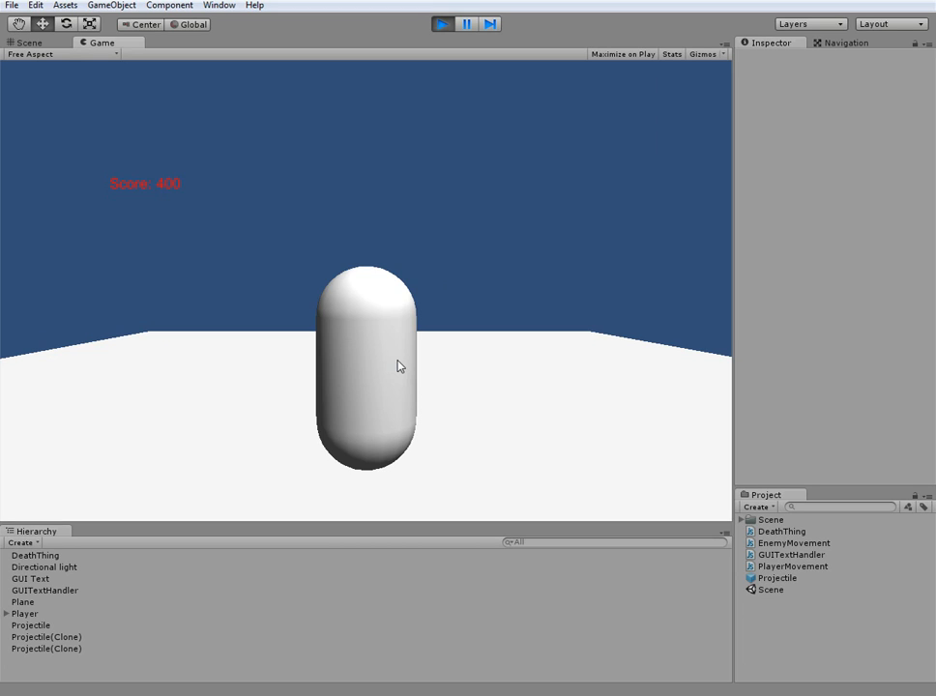
{"action": "mouse_move", "coordinate": [414, 26]}
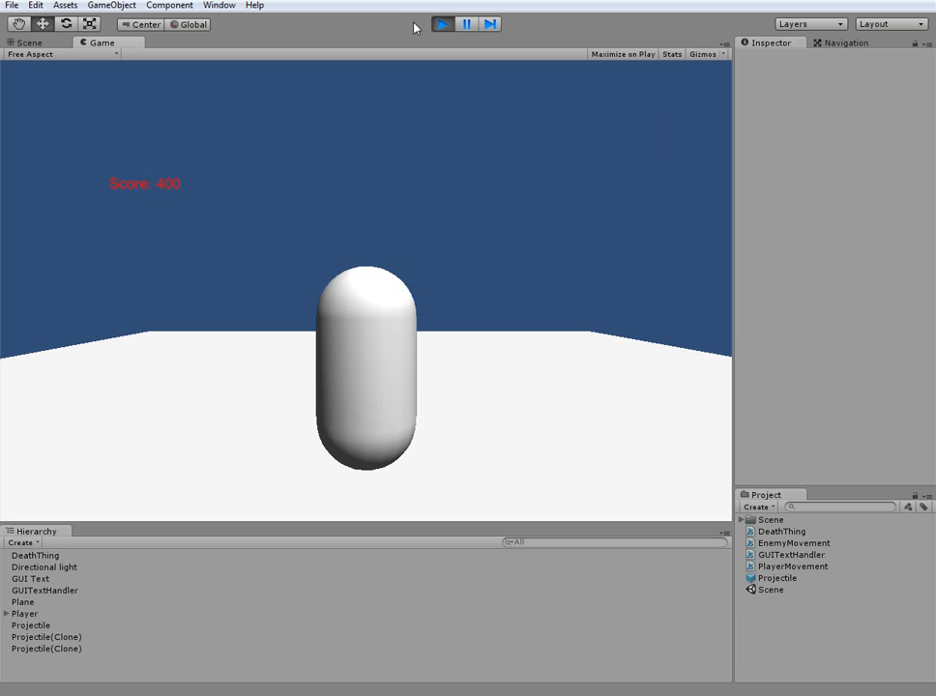
{"action": "mouse_move", "coordinate": [448, 35]}
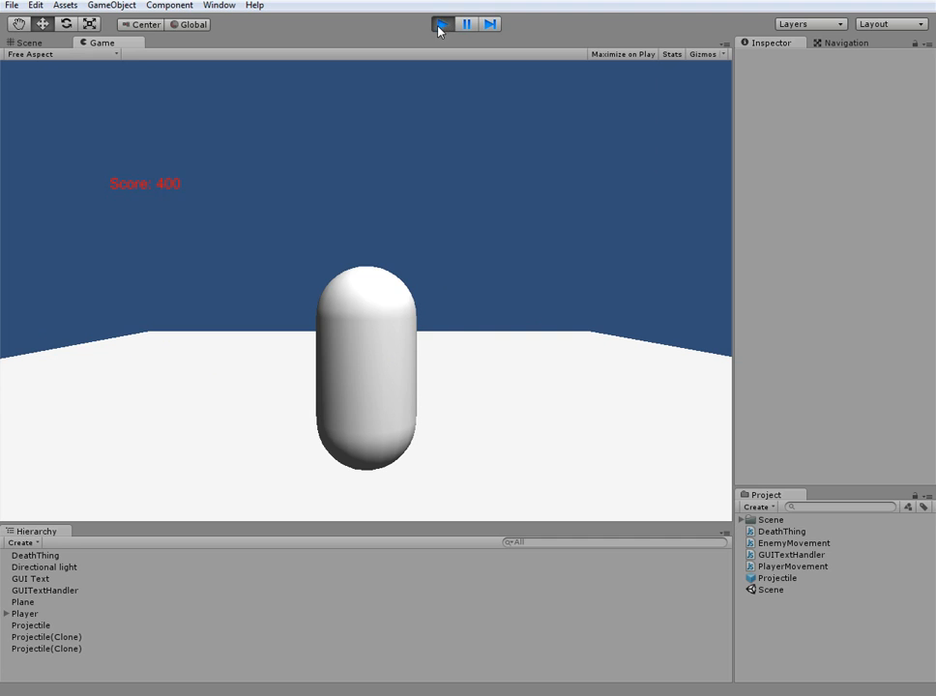
{"action": "left_click", "coordinate": [442, 23]}
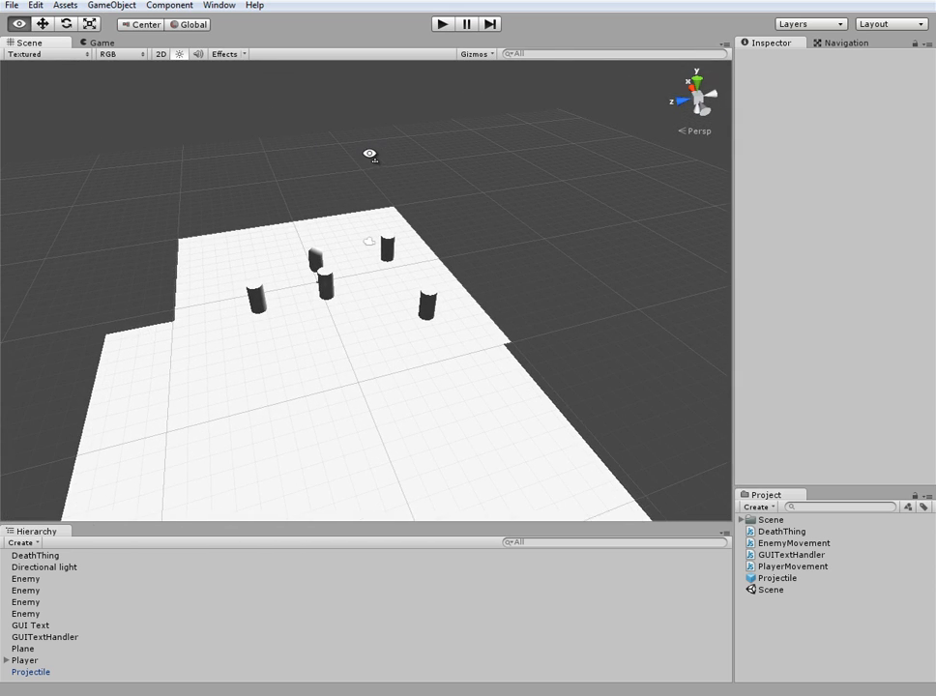
{"action": "mouse_move", "coordinate": [367, 161]}
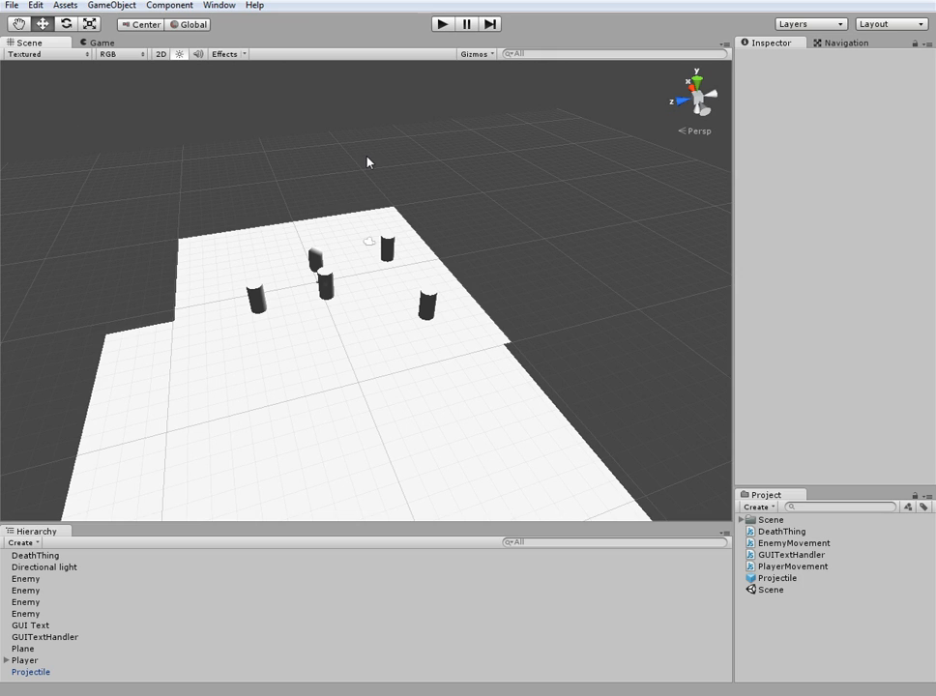
{"action": "mouse_move", "coordinate": [385, 165]}
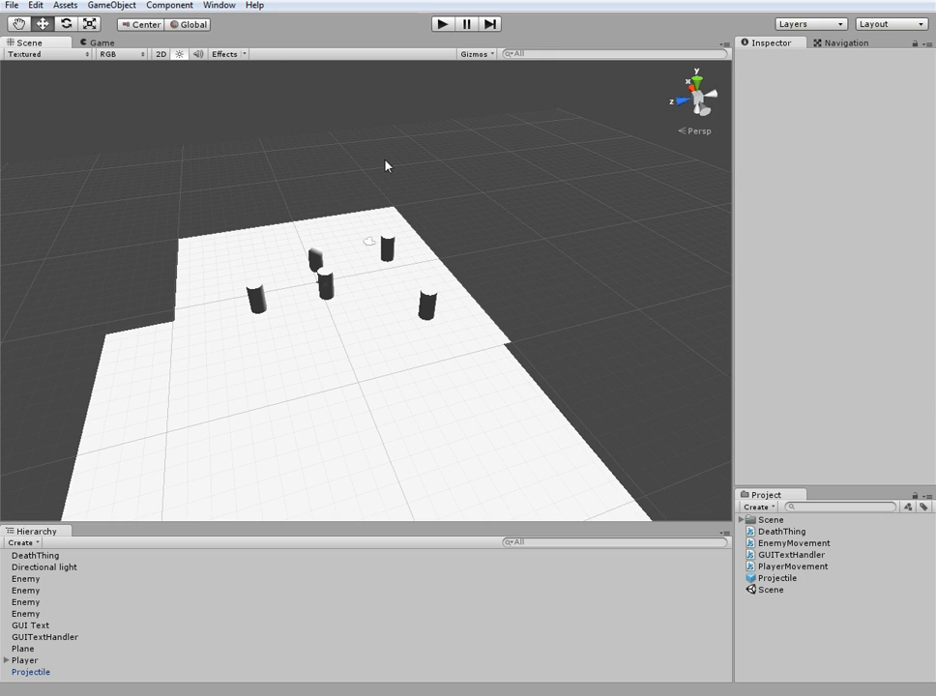
{"action": "mouse_move", "coordinate": [365, 170]}
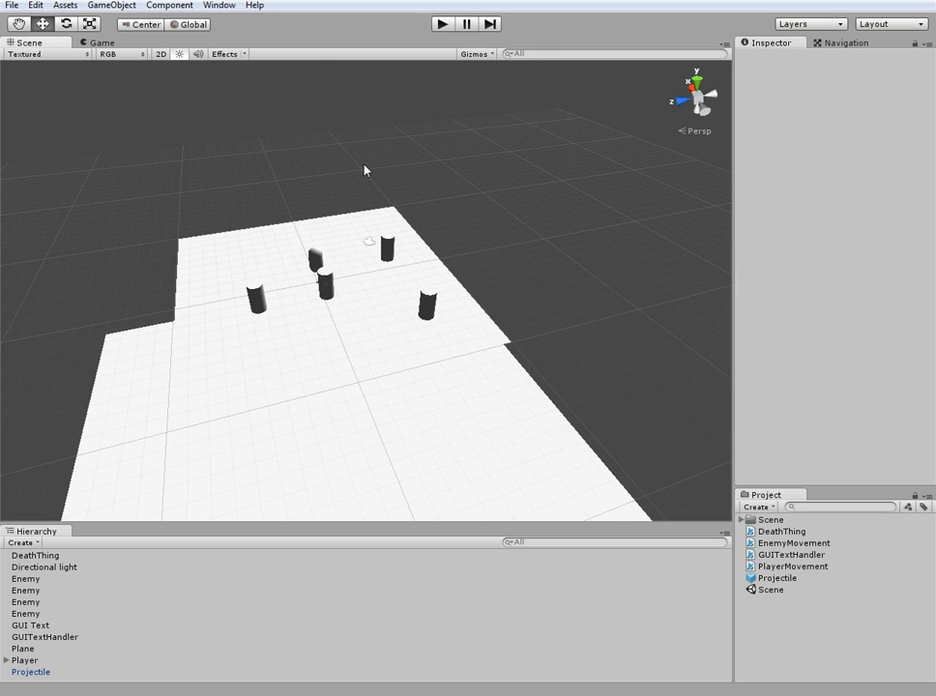
{"action": "mouse_move", "coordinate": [302, 184]}
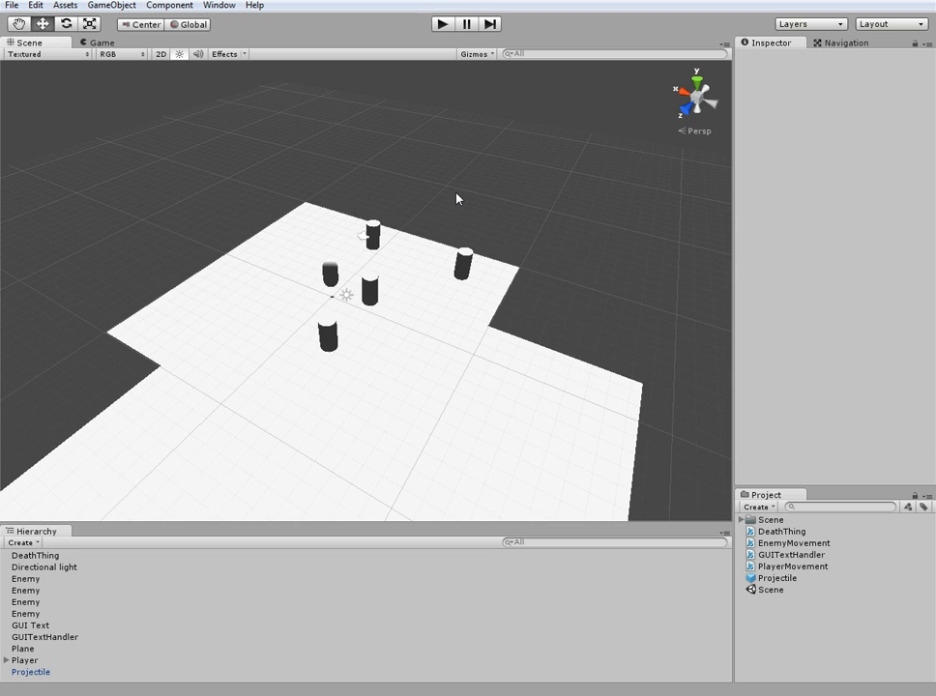
{"action": "mouse_move", "coordinate": [674, 562]}
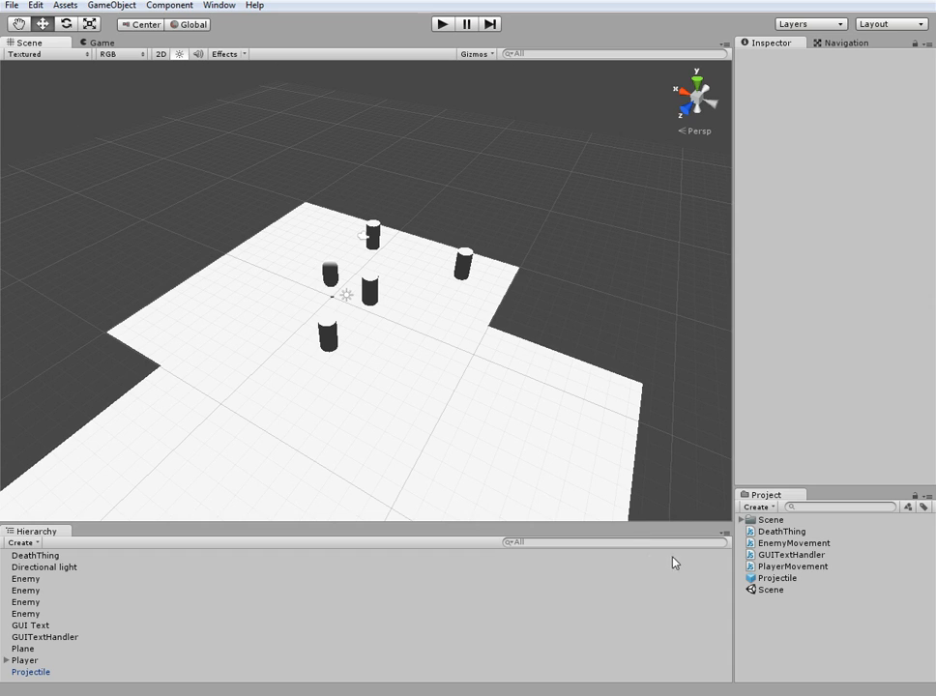
{"action": "mouse_move", "coordinate": [476, 343]}
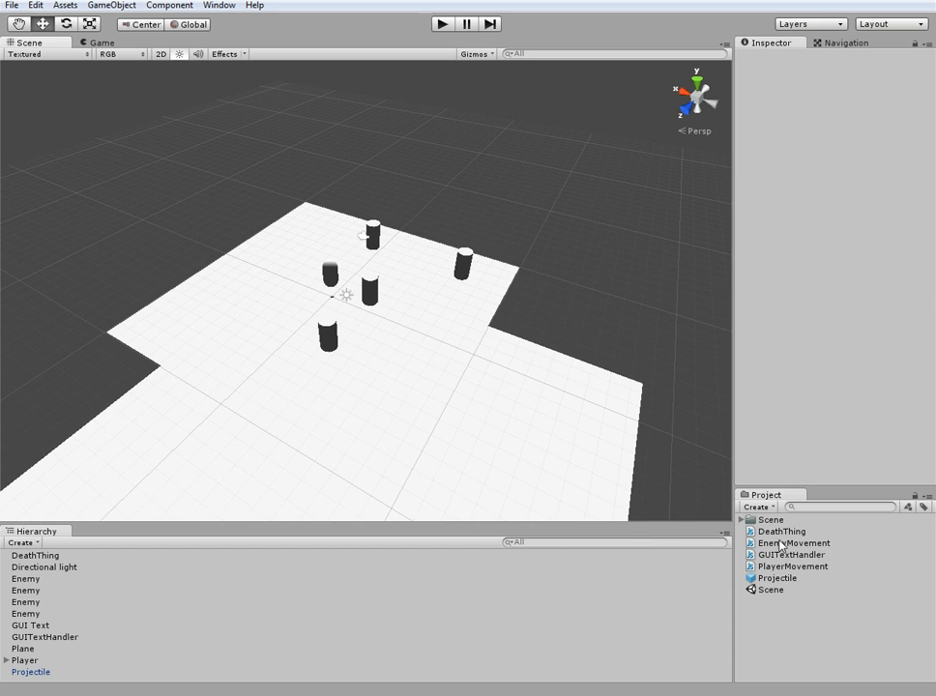
Bring EnemyMovement.js up in MonoDevelop as a single editor copy
{"action": "double_click", "coordinate": [791, 542]}
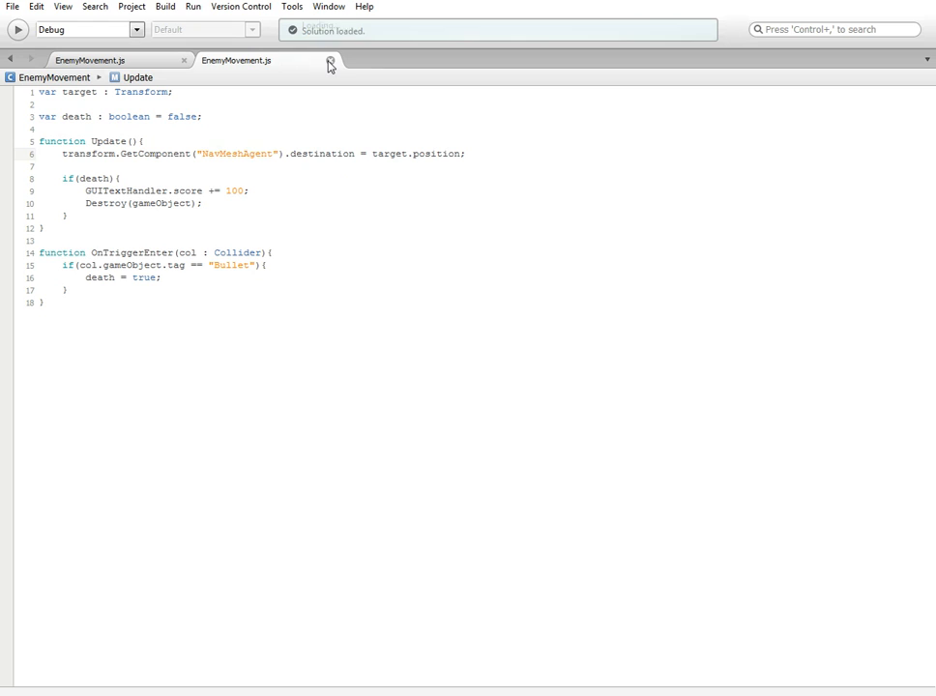
{"action": "left_click", "coordinate": [327, 60]}
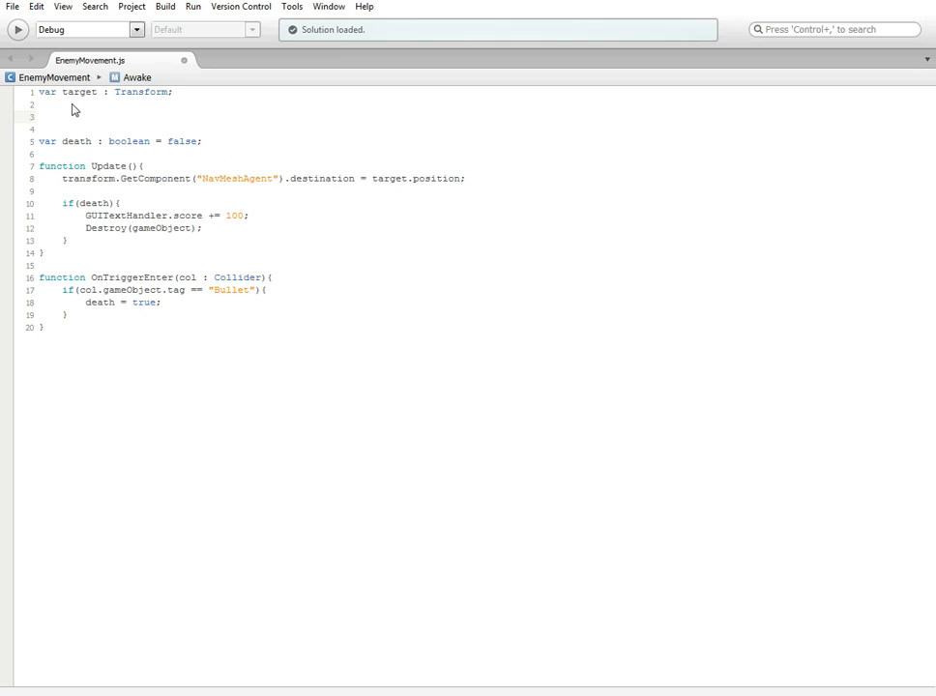
Declare var minTarX : float = 1; and var maxTarX : float = 10; below target
{"action": "type", "text": "var"}
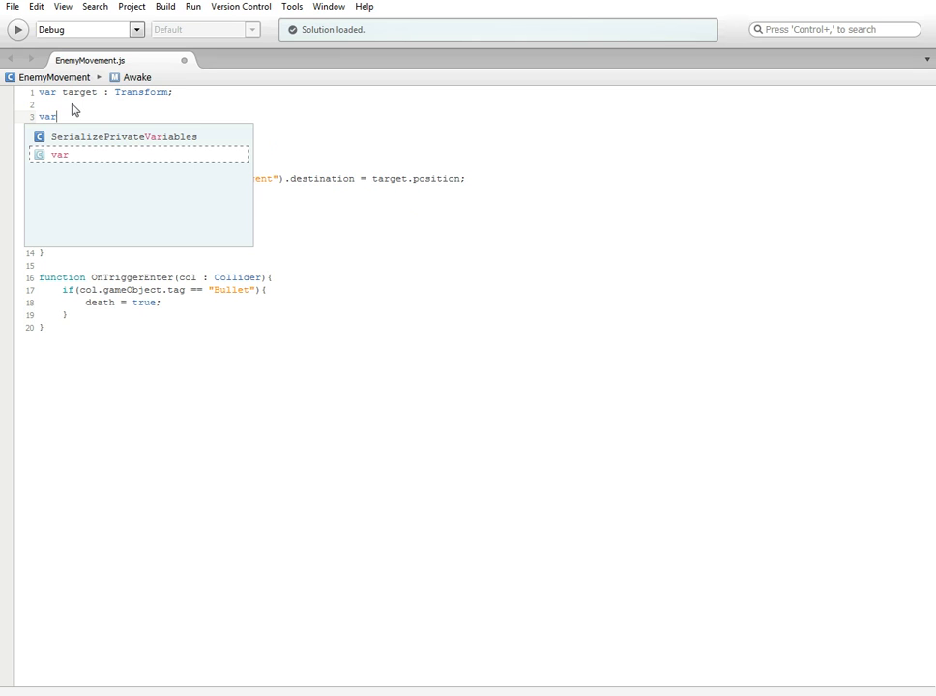
{"action": "type", "text": "minr"}
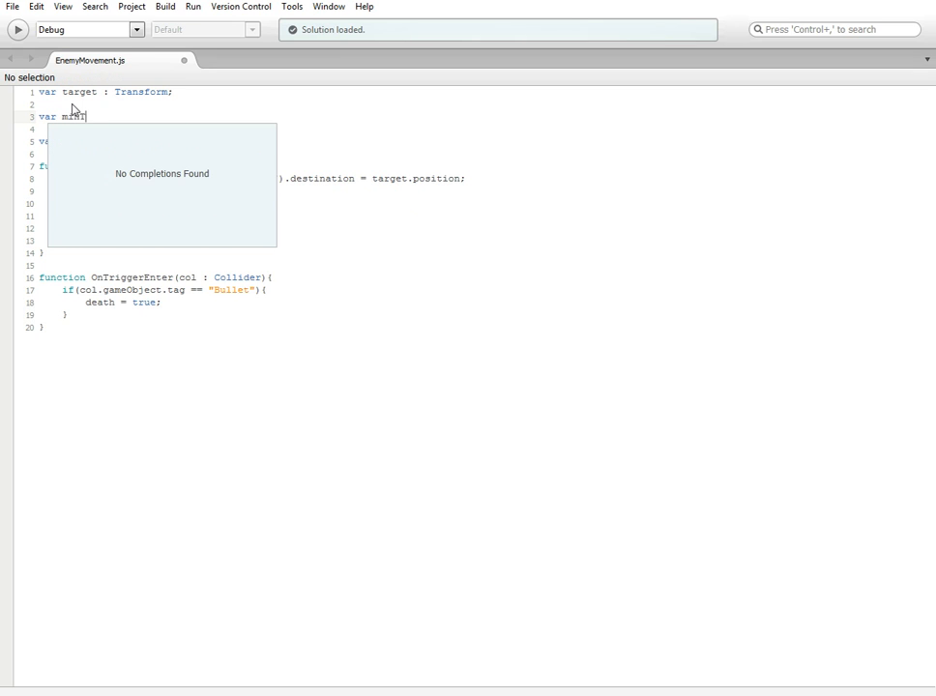
{"action": "type", "text": "TarX"}
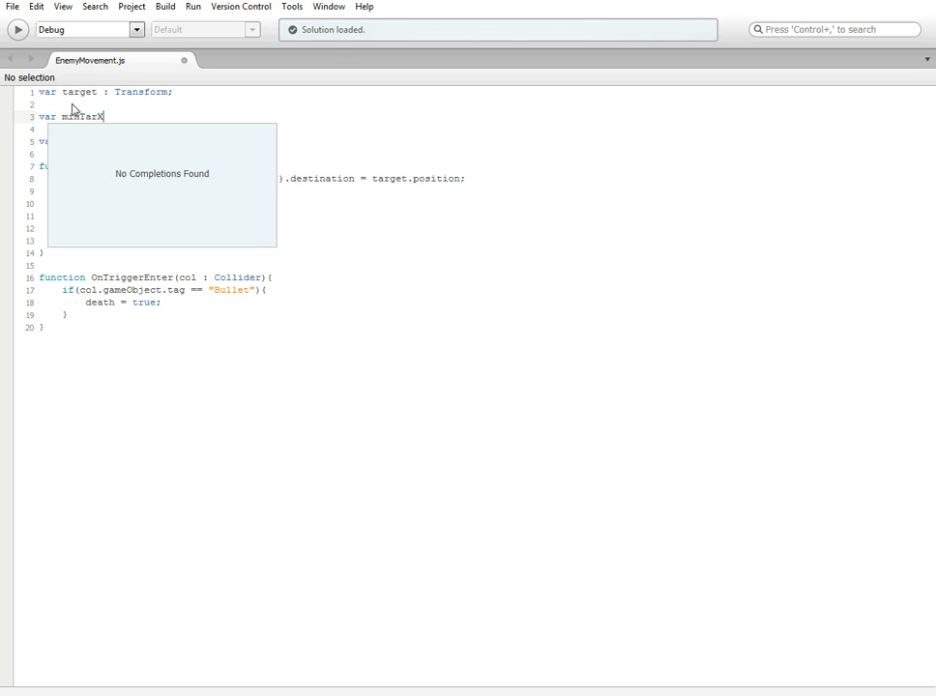
{"action": "type", "text": ": float ="}
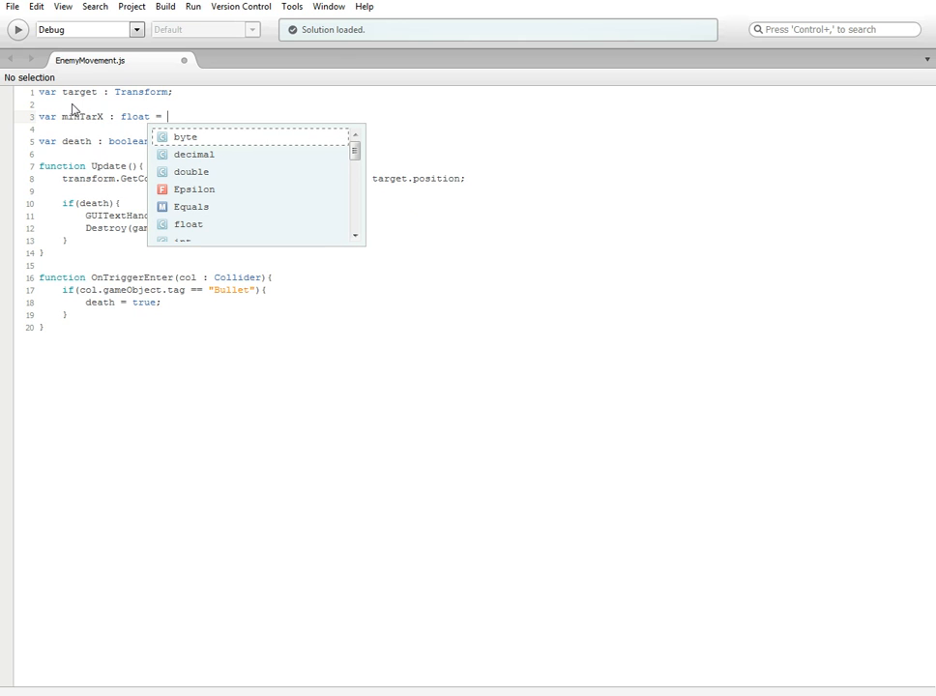
{"action": "type", "text": "1;"}
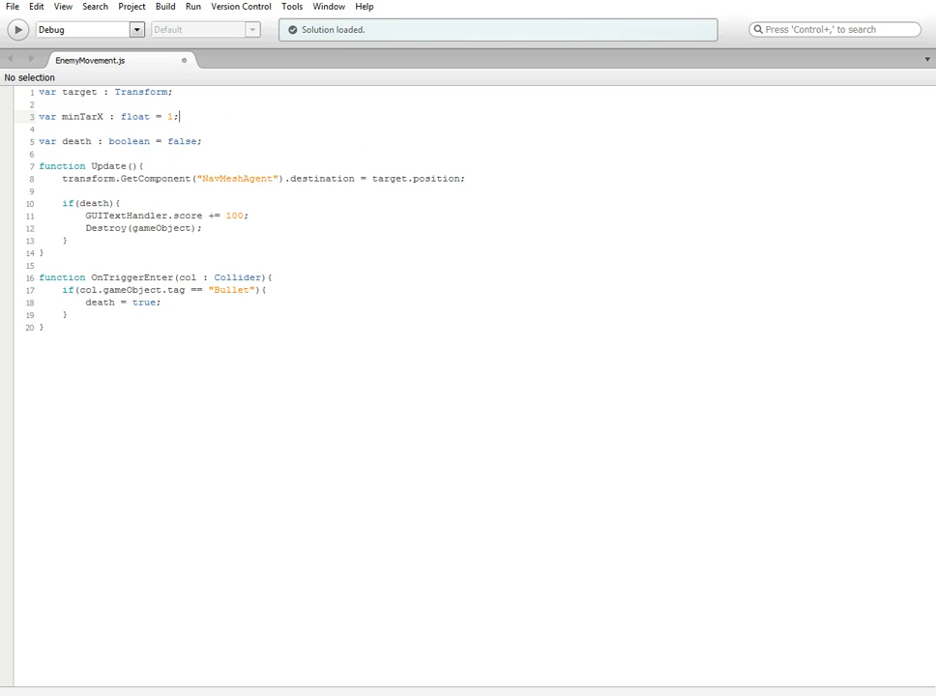
{"action": "type", "text": "var"}
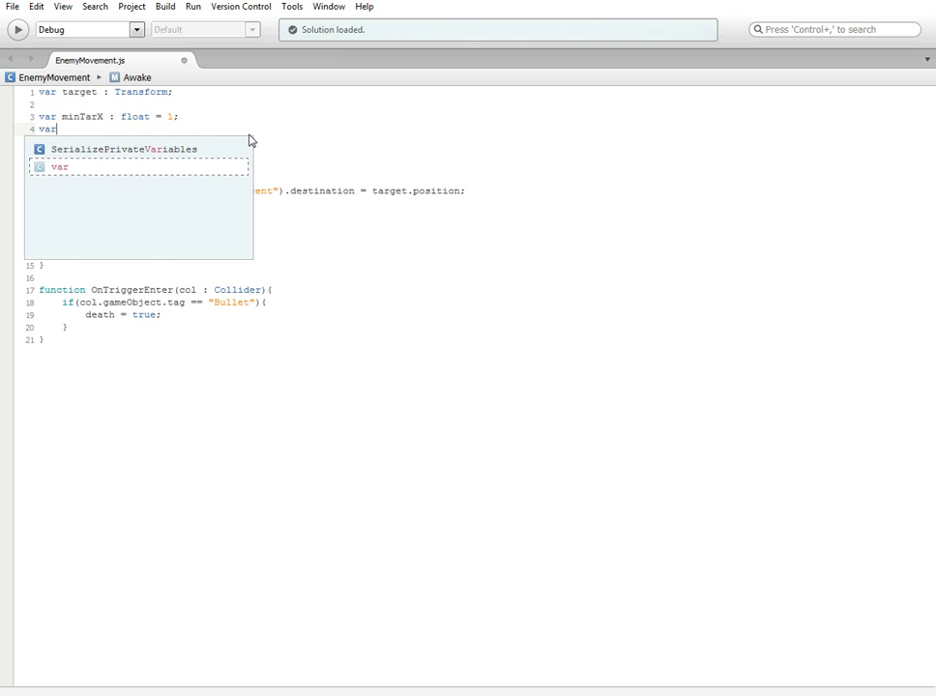
{"action": "type", "text": "max"}
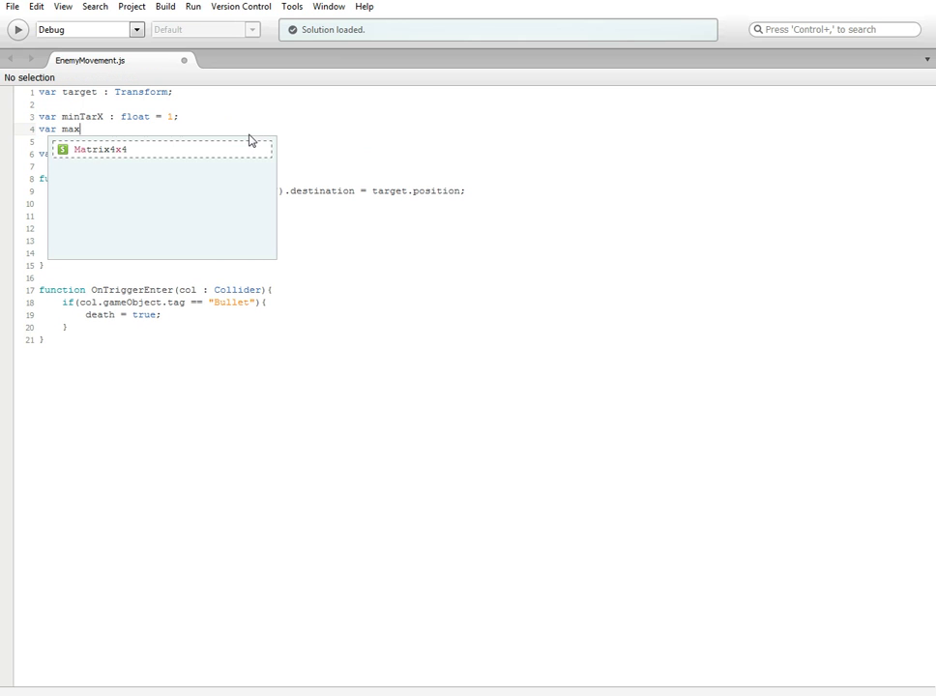
{"action": "type", "text": "TarX : float"}
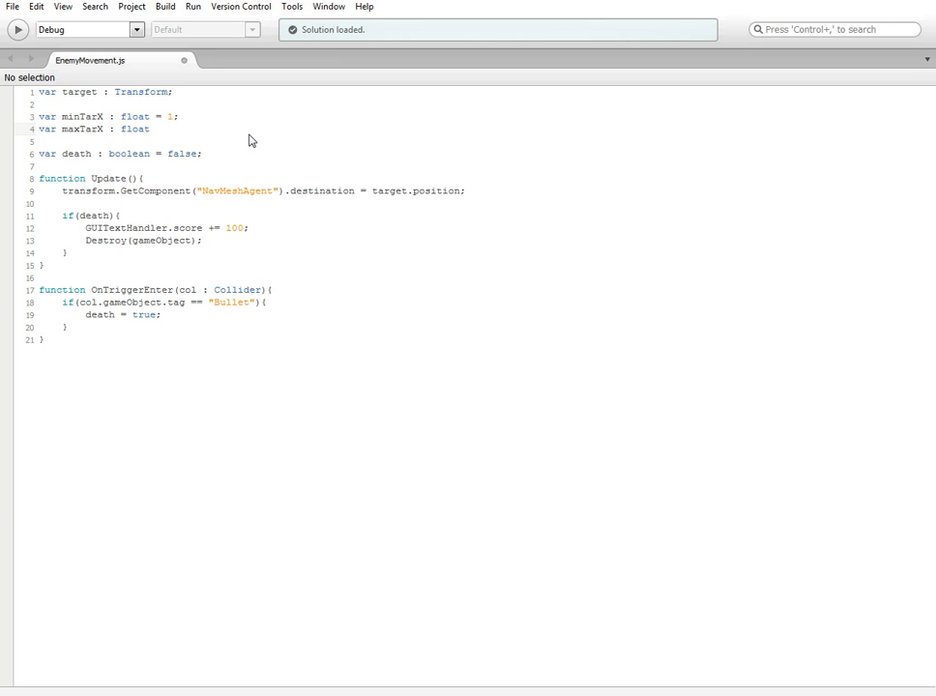
{"action": "type", "text": "="}
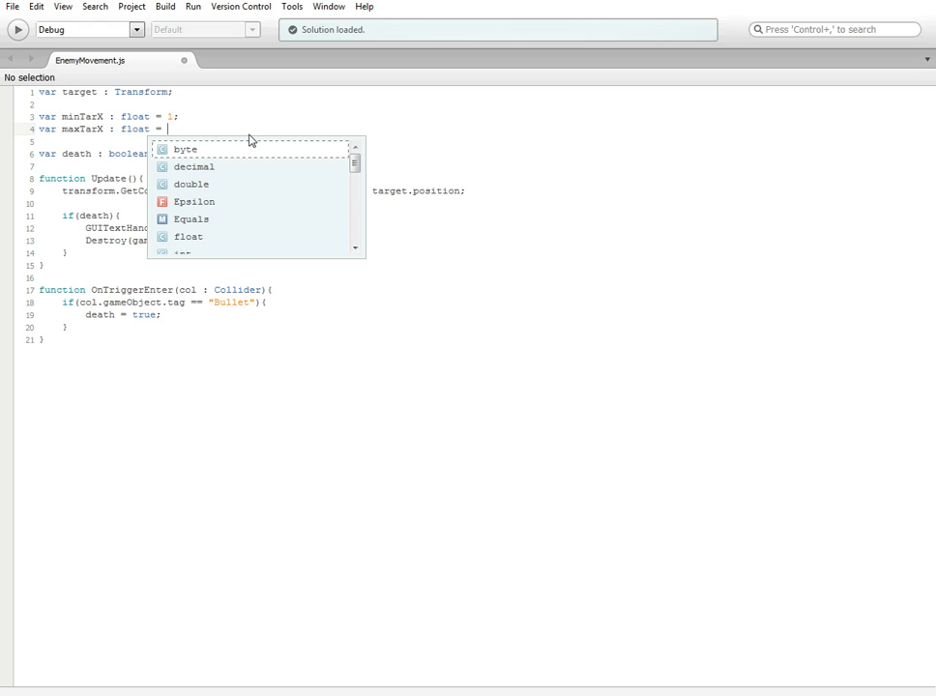
{"action": "type", "text": "10;"}
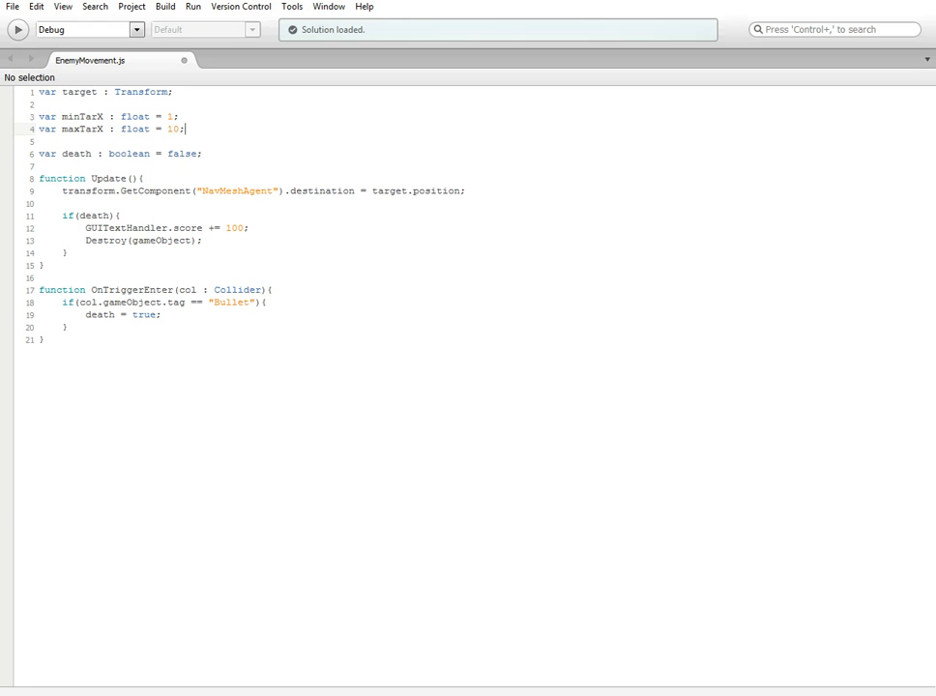
Declare var minTarZ : float = 1; and var maxTarZ : float = 10; beneath them
{"action": "type", "text": "var"}
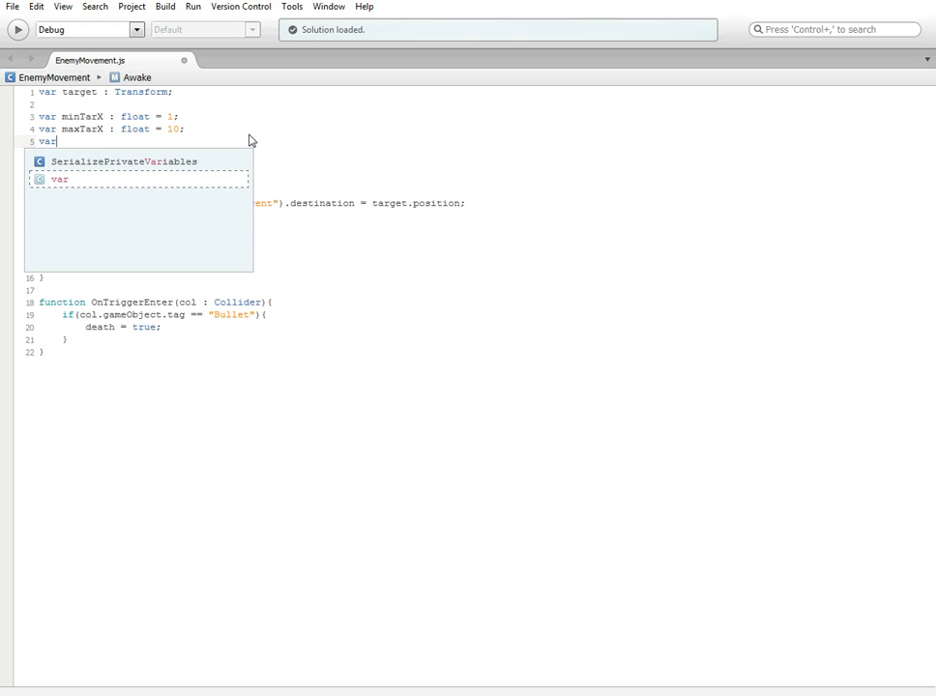
{"action": "type", "text": "min"}
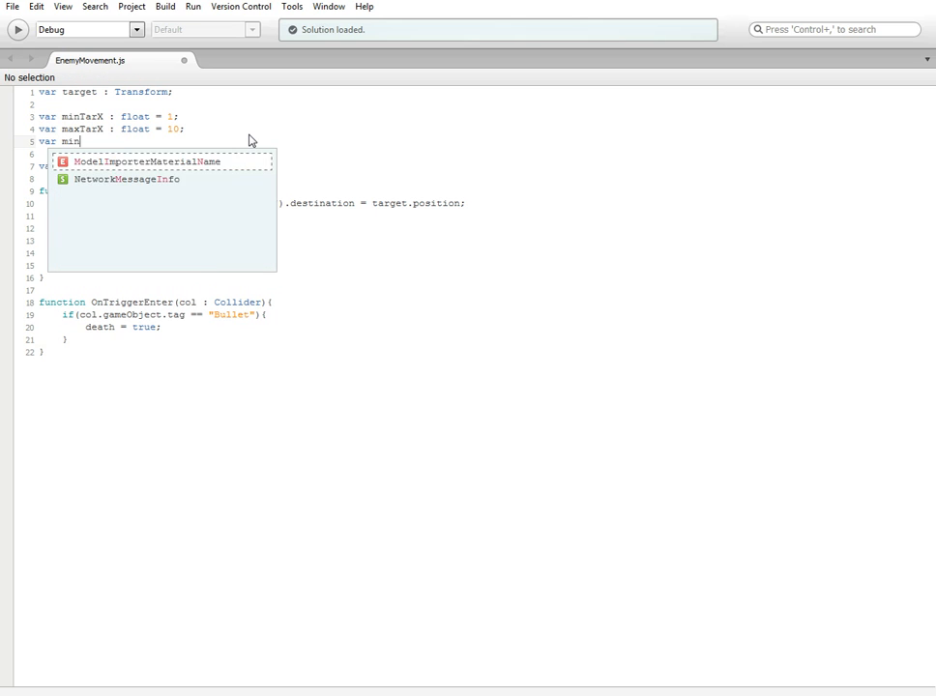
{"action": "type", "text": "TarY : float = 1;"}
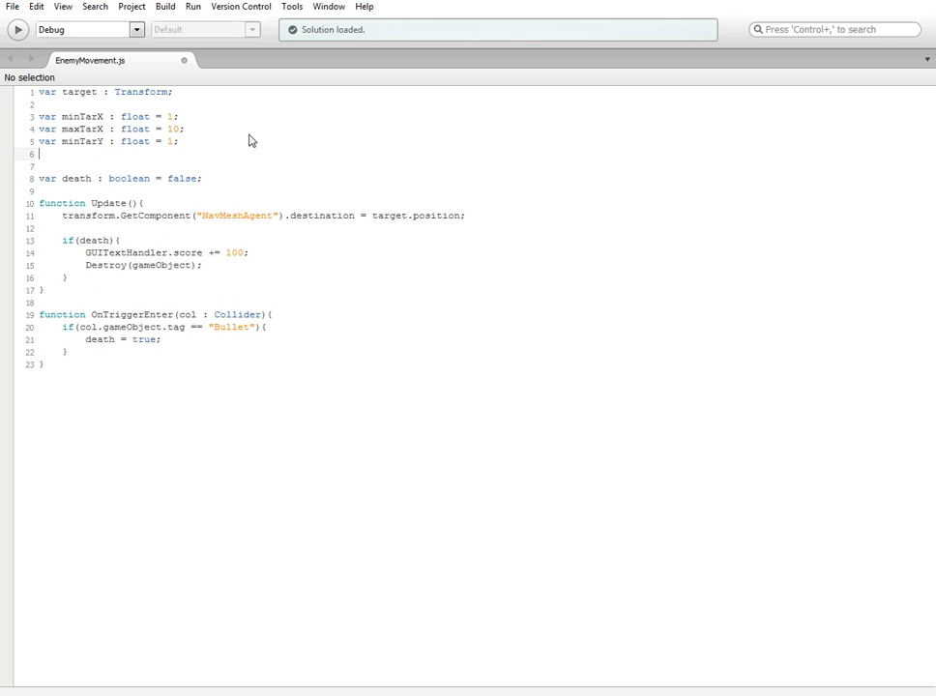
{"action": "type", "text": "var min"}
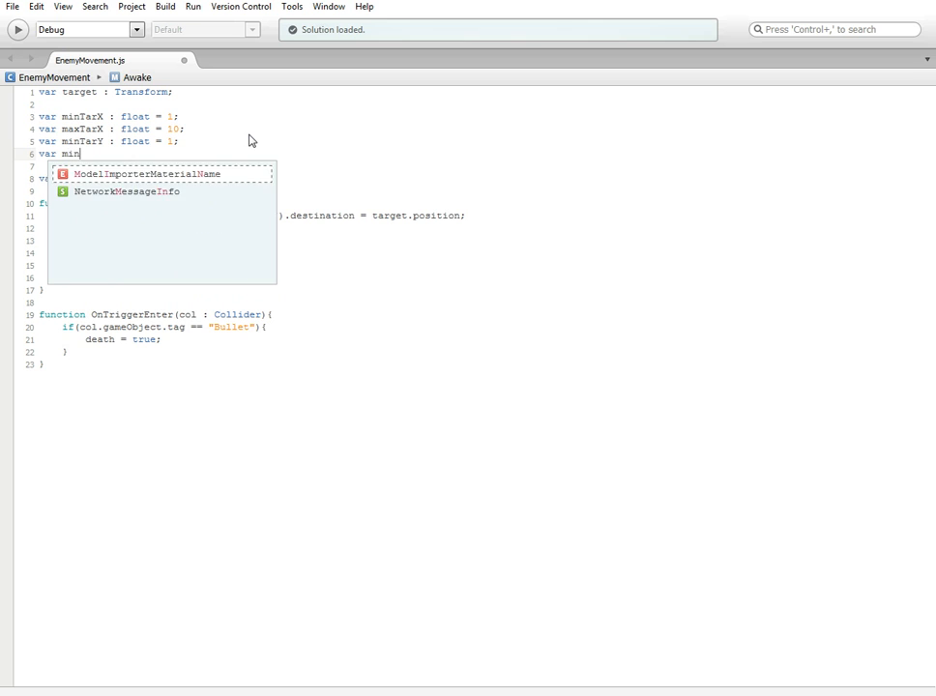
{"action": "type", "text": "max"}
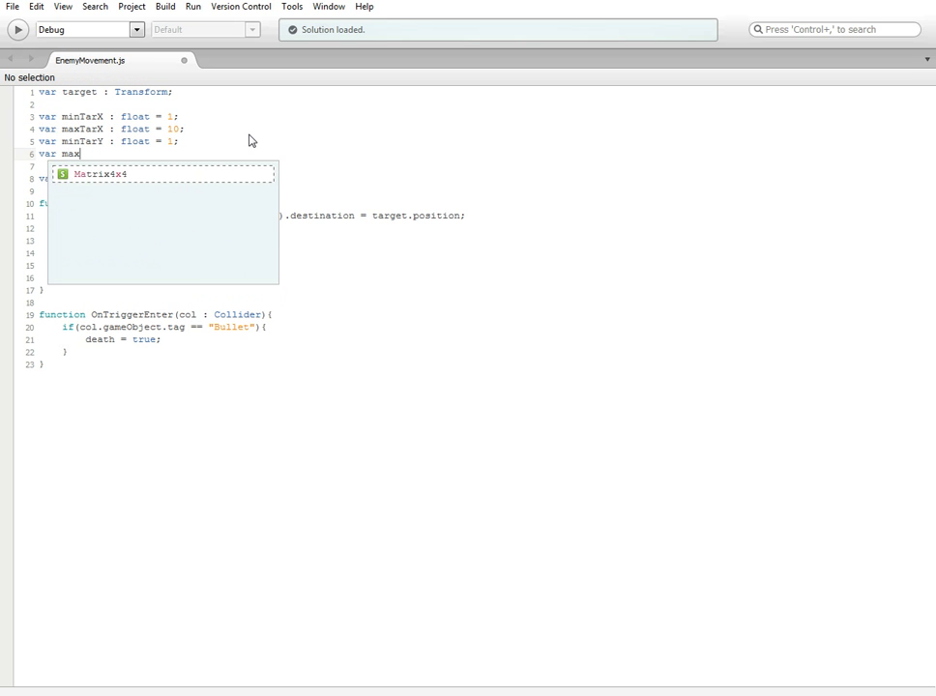
{"action": "type", "text": "TarY"}
{"action": "left_click", "coordinate": [110, 141]}
{"action": "type", "text": "Z"}
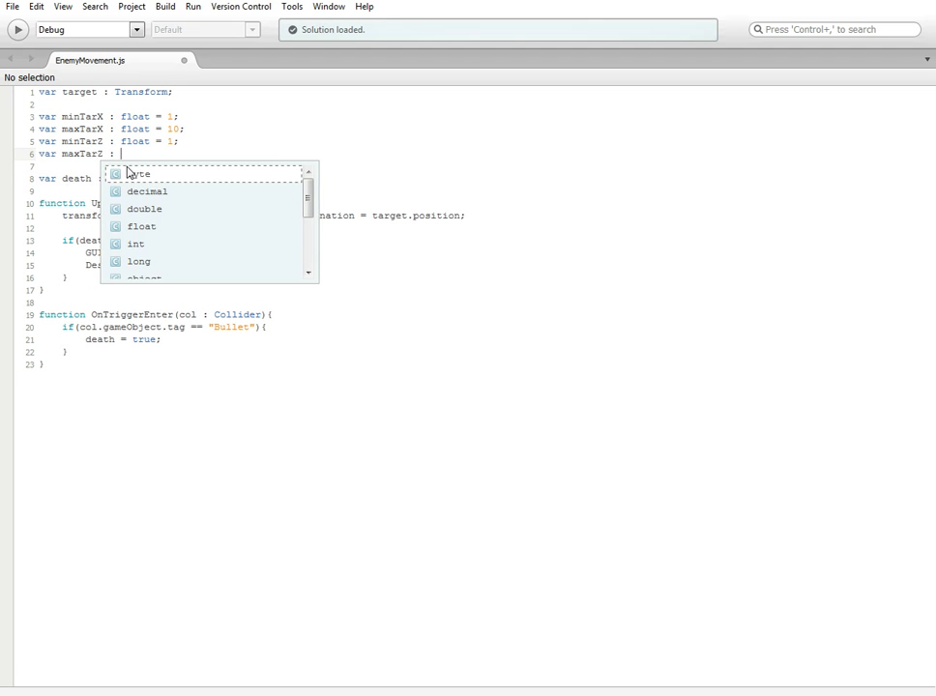
{"action": "type", "text": "flaot"}
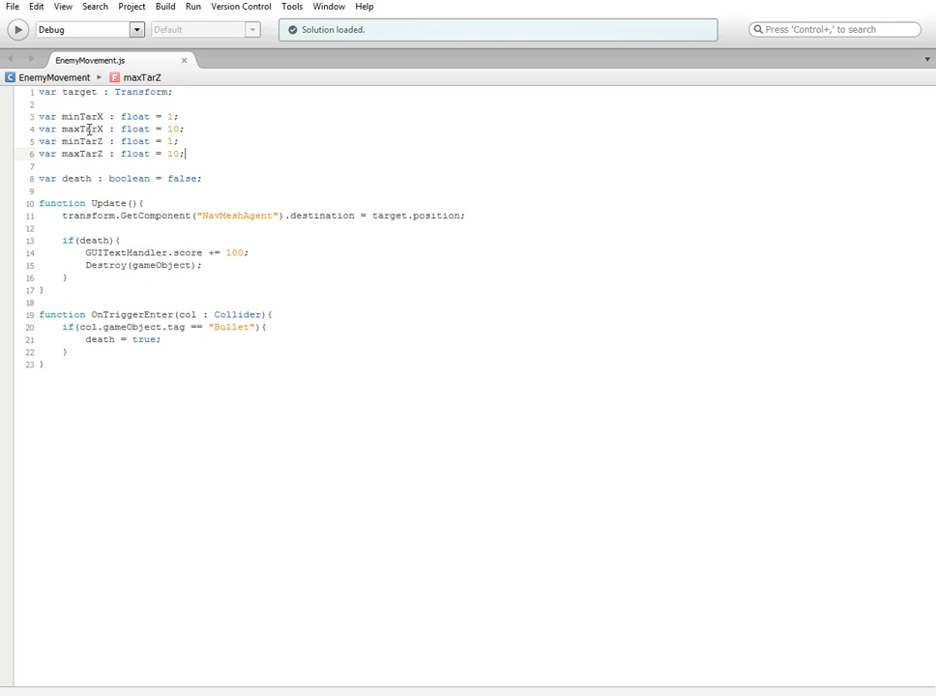
{"action": "left_click_drag", "start_coordinate": [39, 116], "coordinate": [186, 154]}
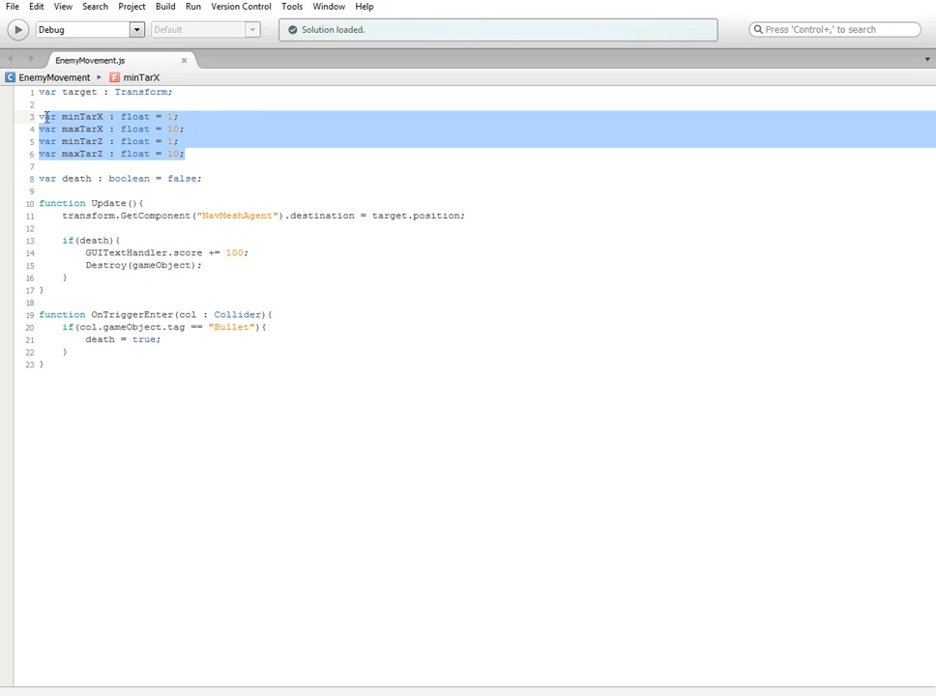
{"action": "left_click", "coordinate": [154, 154]}
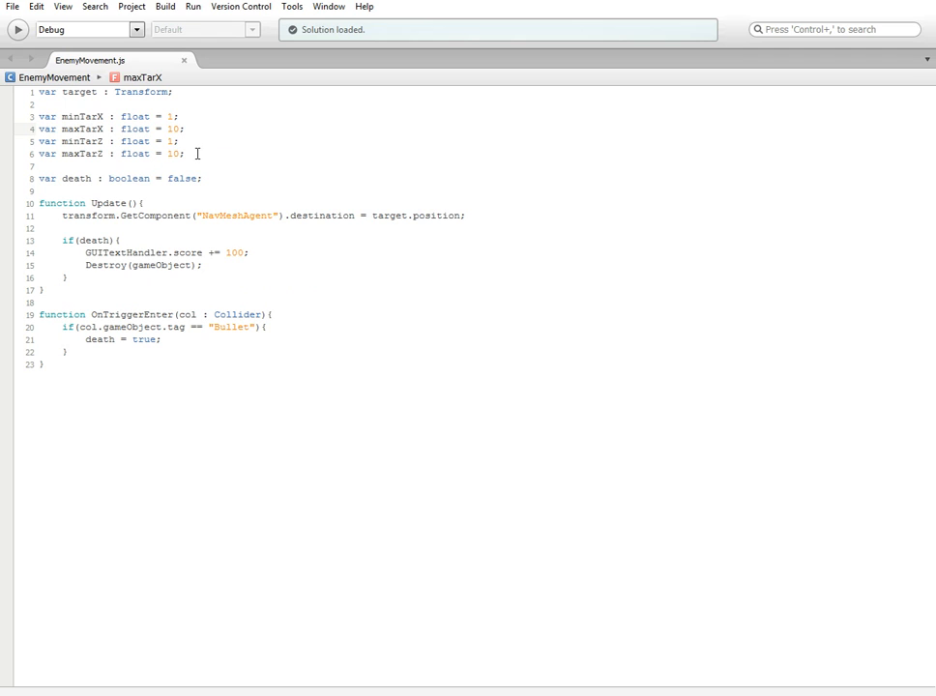
{"action": "mouse_move", "coordinate": [170, 153]}
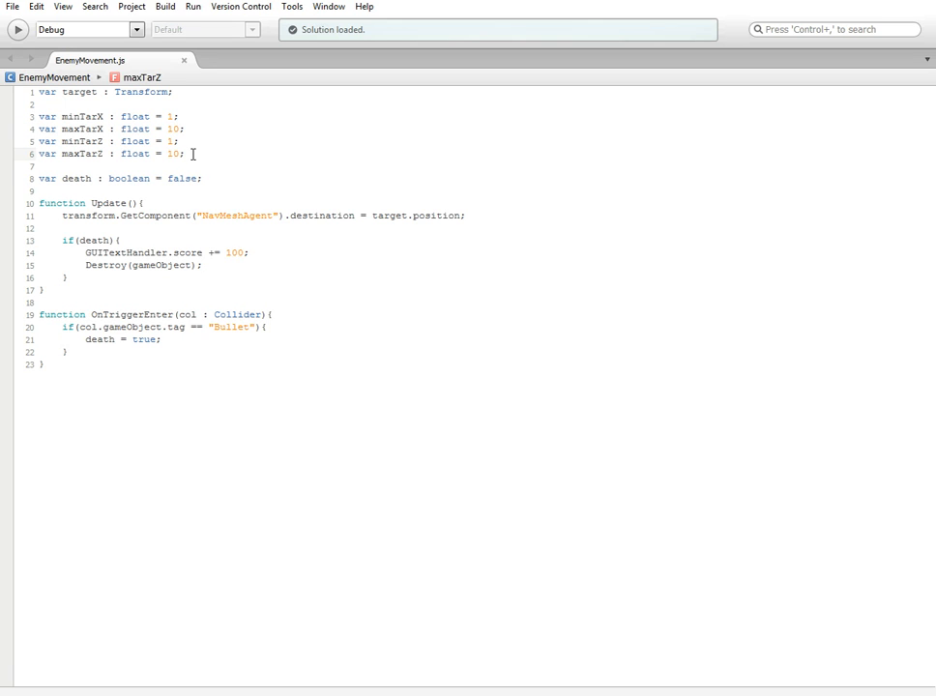
Declare var tarX : float; and var tarZ : float; after maxTarZ
{"action": "type", "text": "var"}
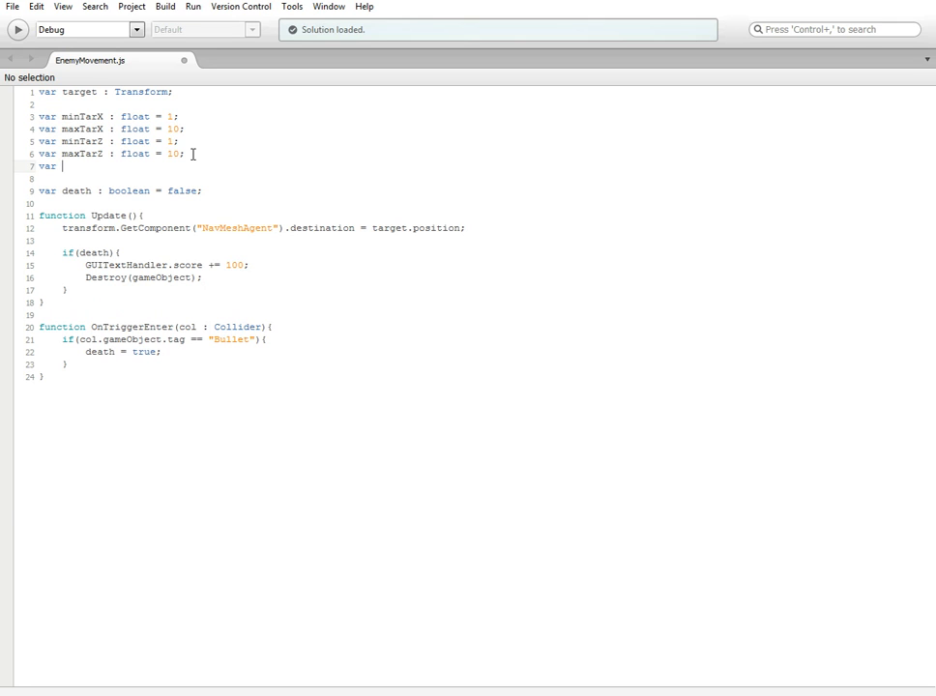
{"action": "type", "text": "tarX : float"}
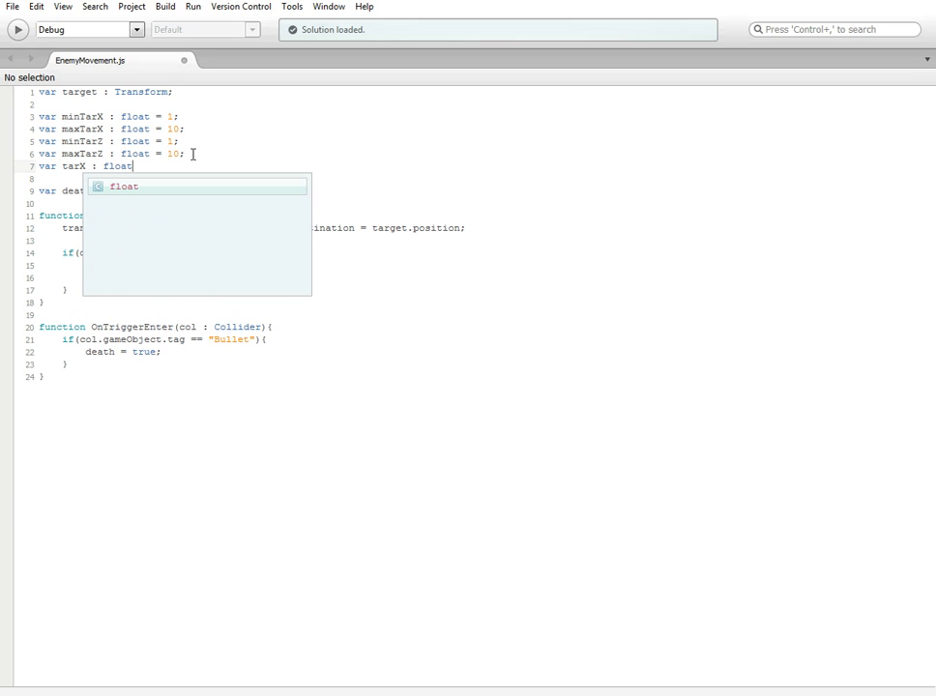
{"action": "type", "text": ";"}
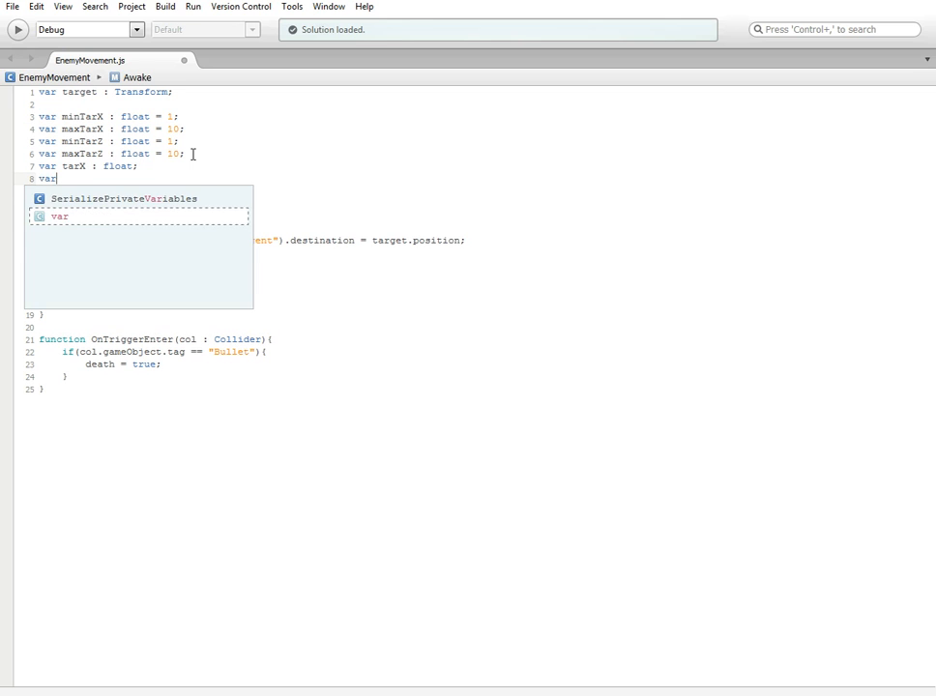
{"action": "type", "text": "tarZ : float;"}
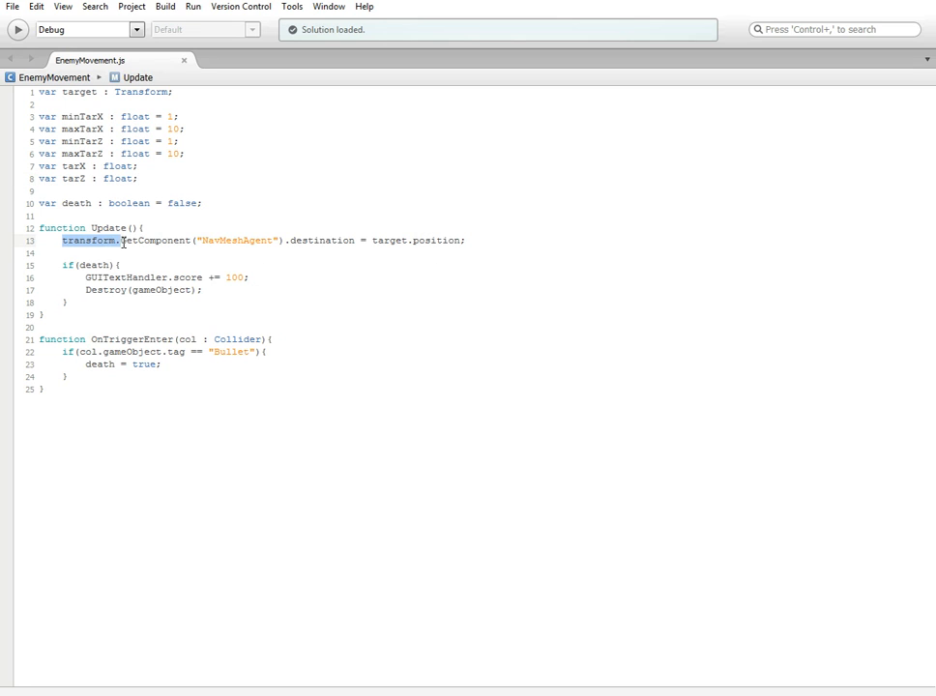
Wrap Update's destination line in if(target != null){ } and begin the else
{"action": "left_click", "coordinate": [466, 239]}
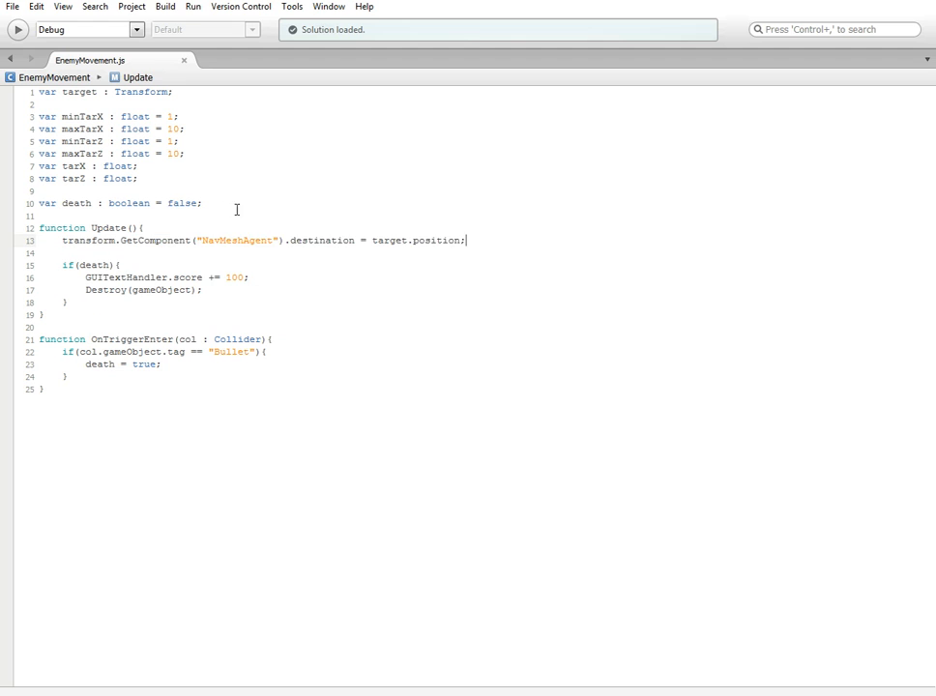
{"action": "type", "text": "if("}
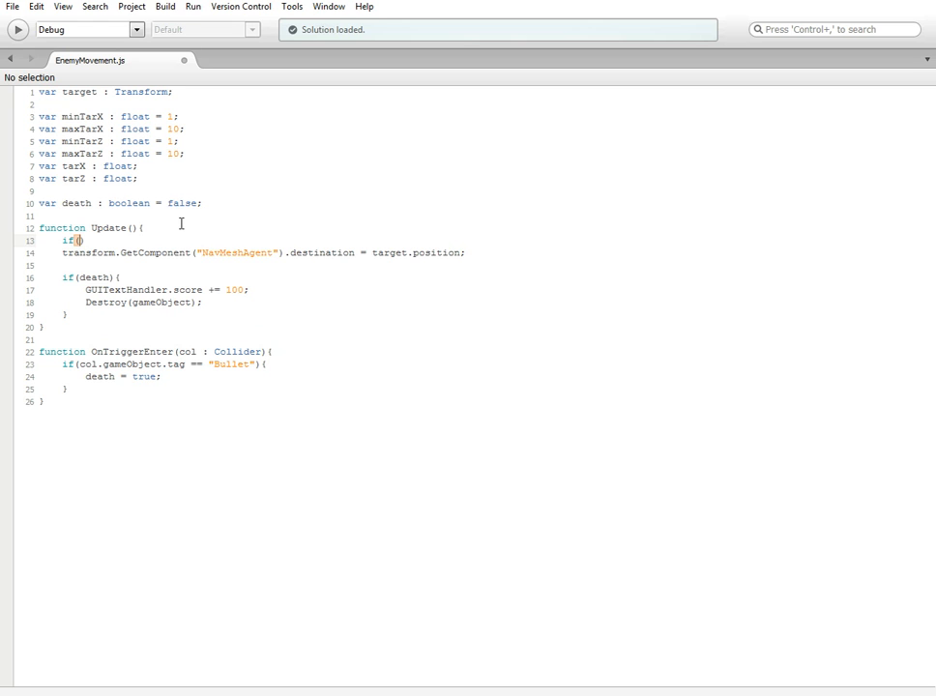
{"action": "type", "text": "target"}
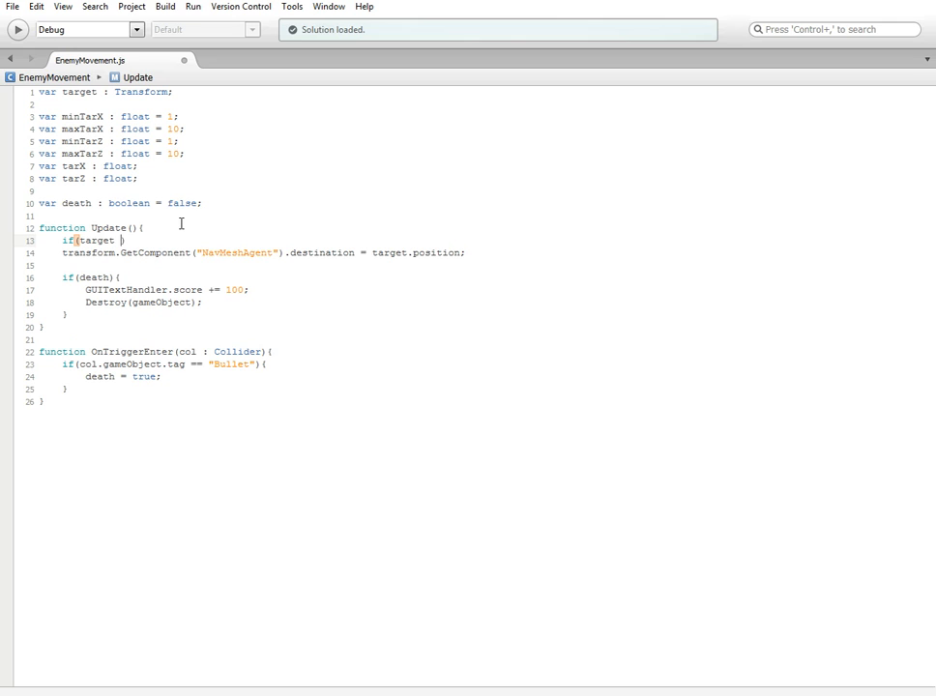
{"action": "type", "text": "!= null"}
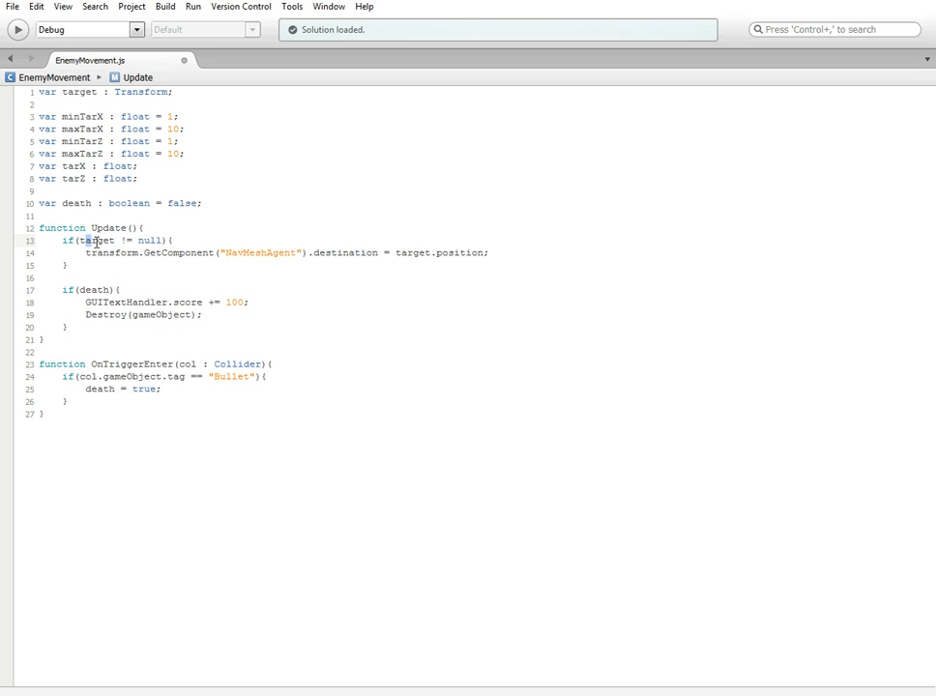
{"action": "double_click", "coordinate": [150, 240]}
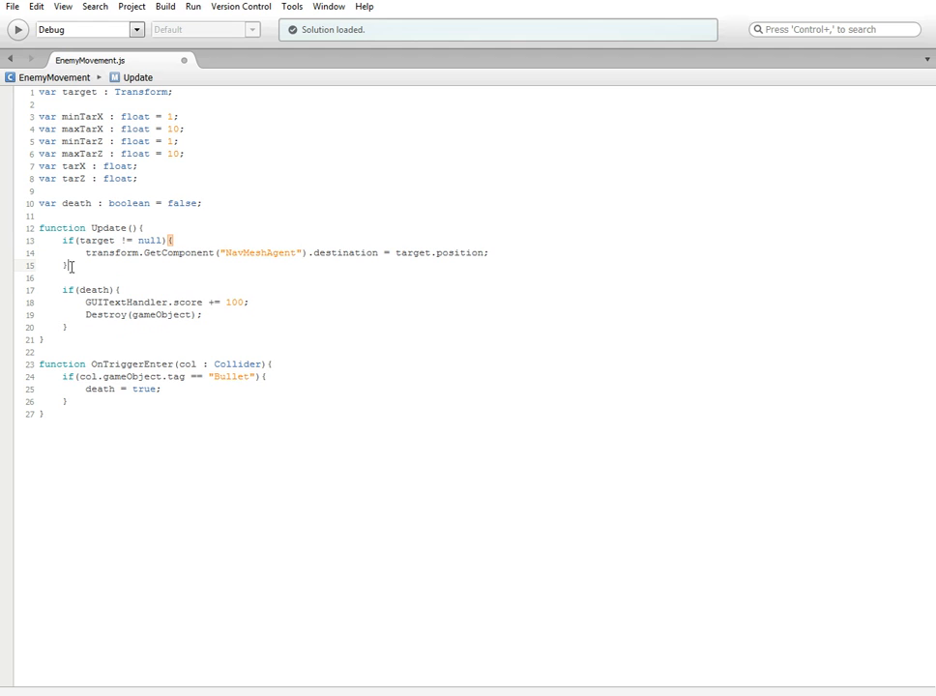
{"action": "type", "text": "E"}
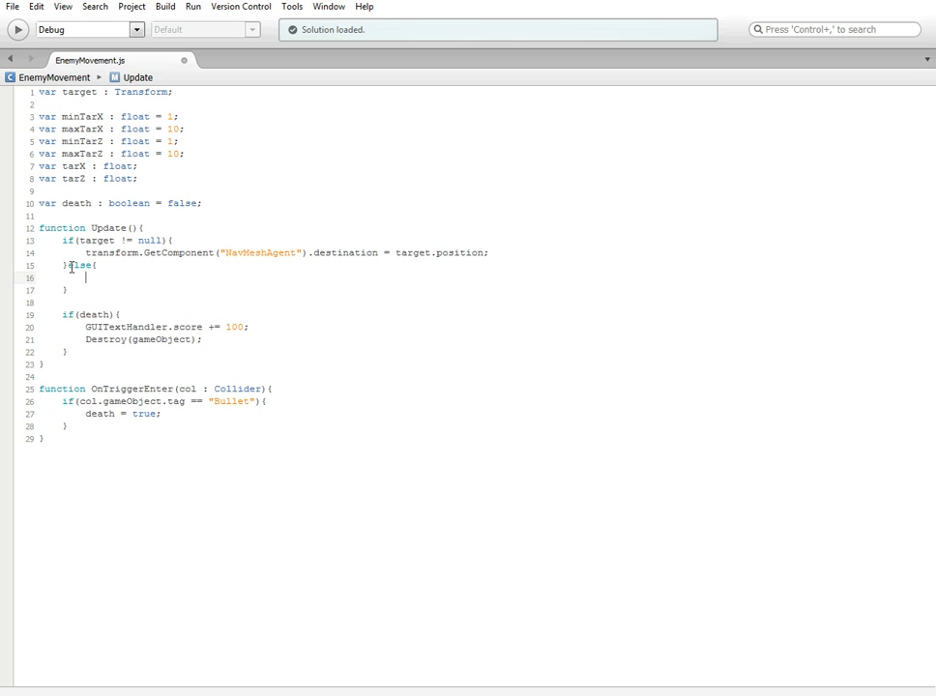
In the else branch, start if(transform.position.x == tarX
{"action": "type", "text": "if()"}
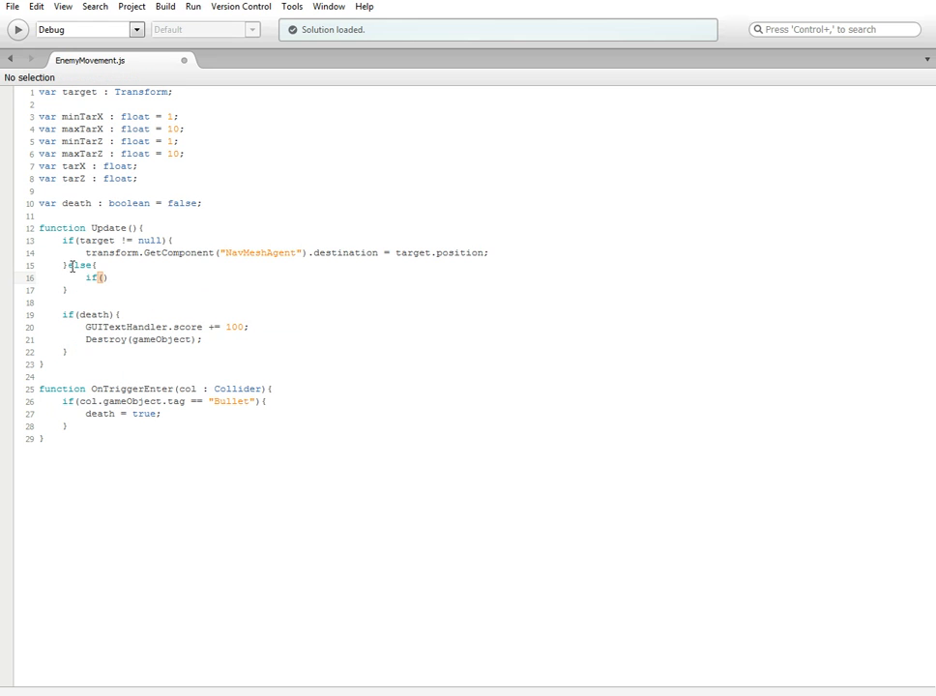
{"action": "type", "text": "transfor."}
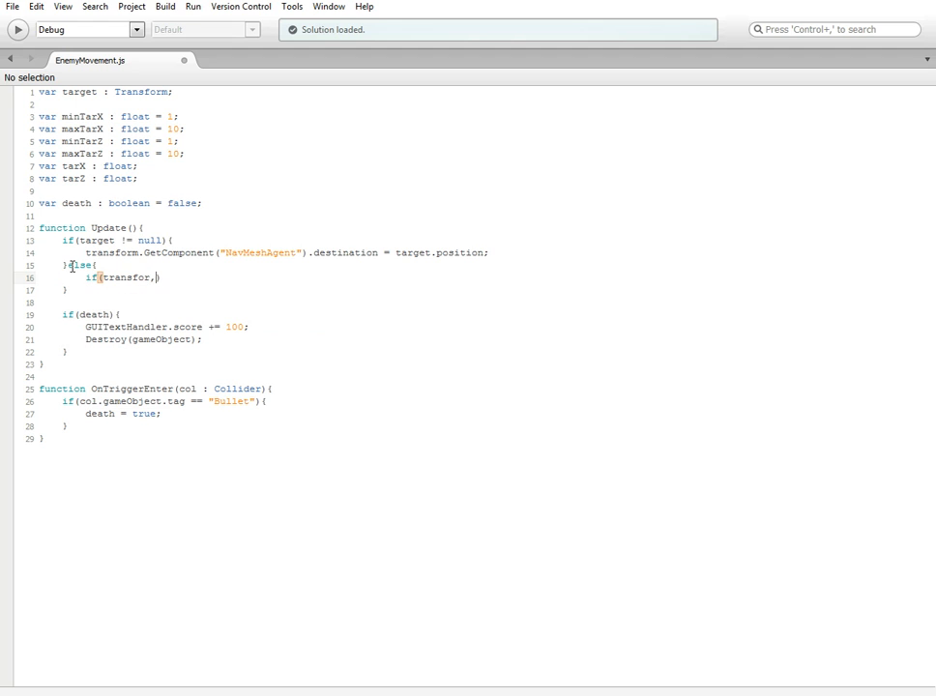
{"action": "type", "text": "m.position"}
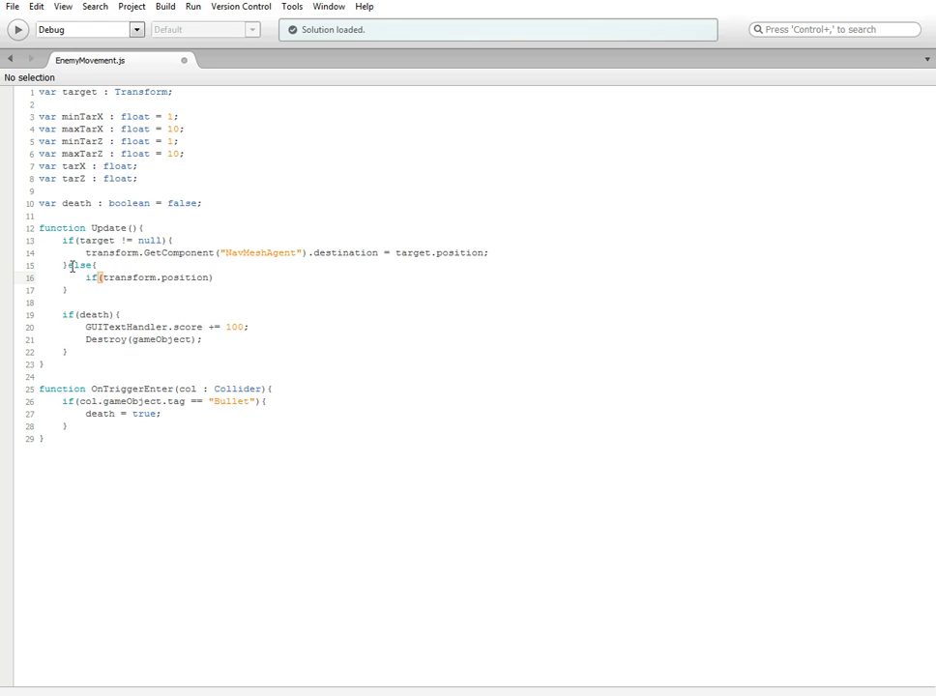
{"action": "type", "text": ".x == t"}
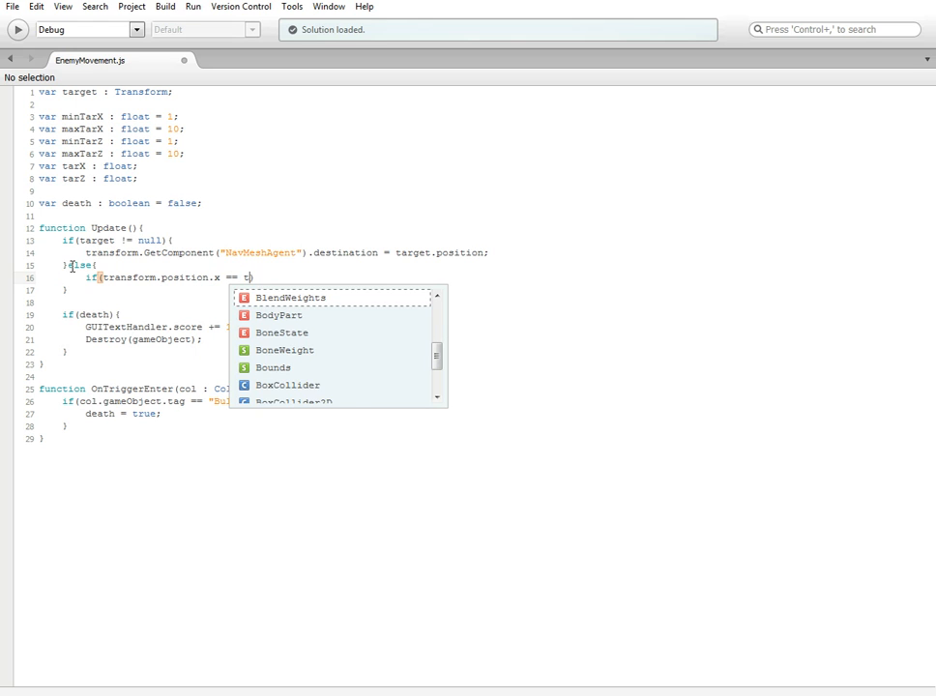
{"action": "type", "text": "arX &&"}
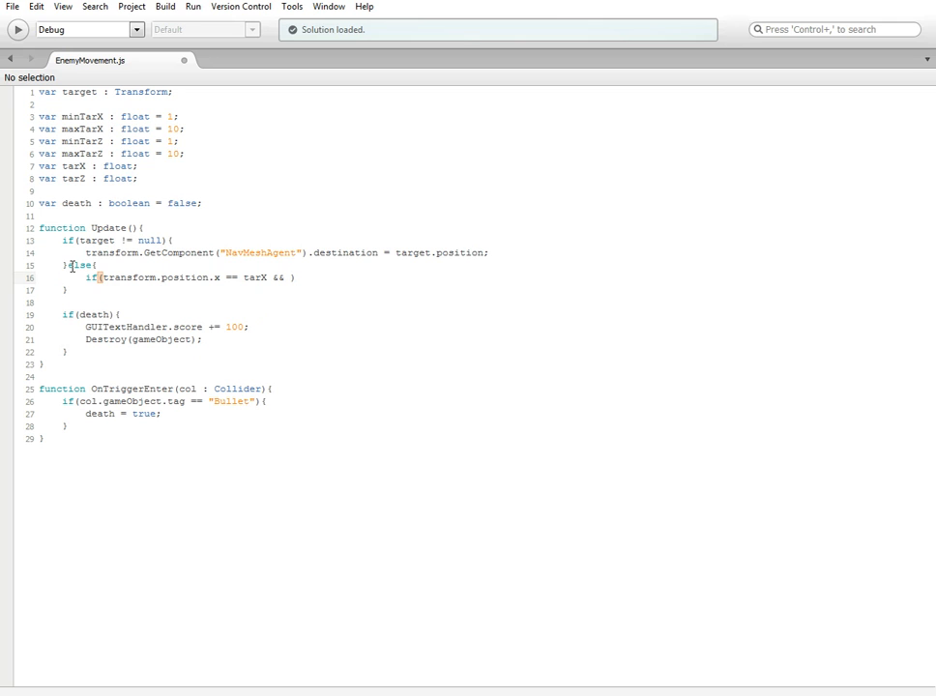
Complete the condition with && transform.position.z == tarZ){ and an empty body
{"action": "type", "text": "tra"}
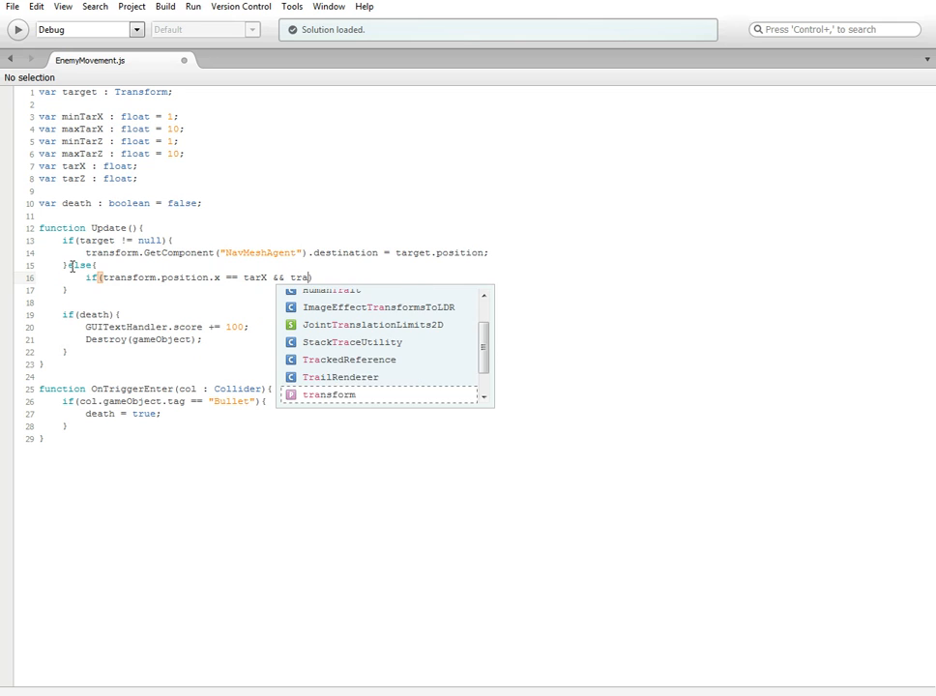
{"action": "type", "text": "nsform.position"}
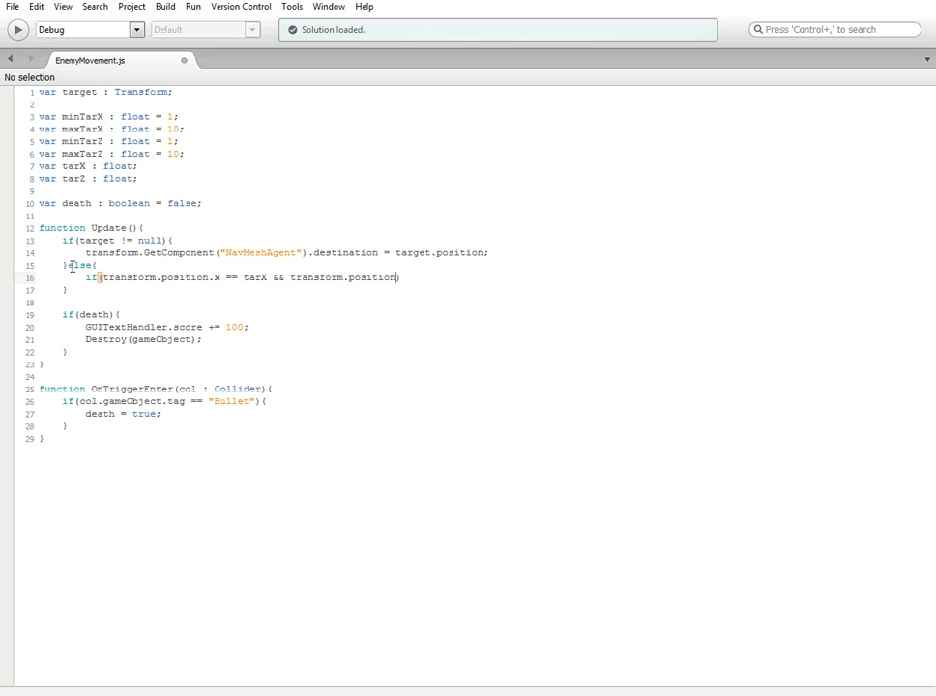
{"action": "type", "text": "."}
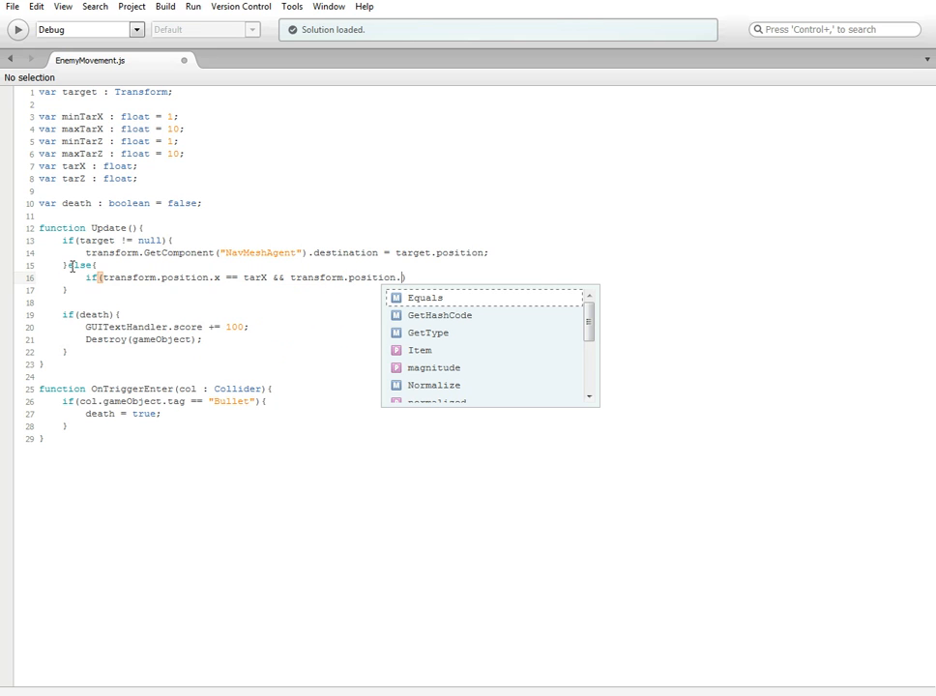
{"action": "type", "text": "z"}
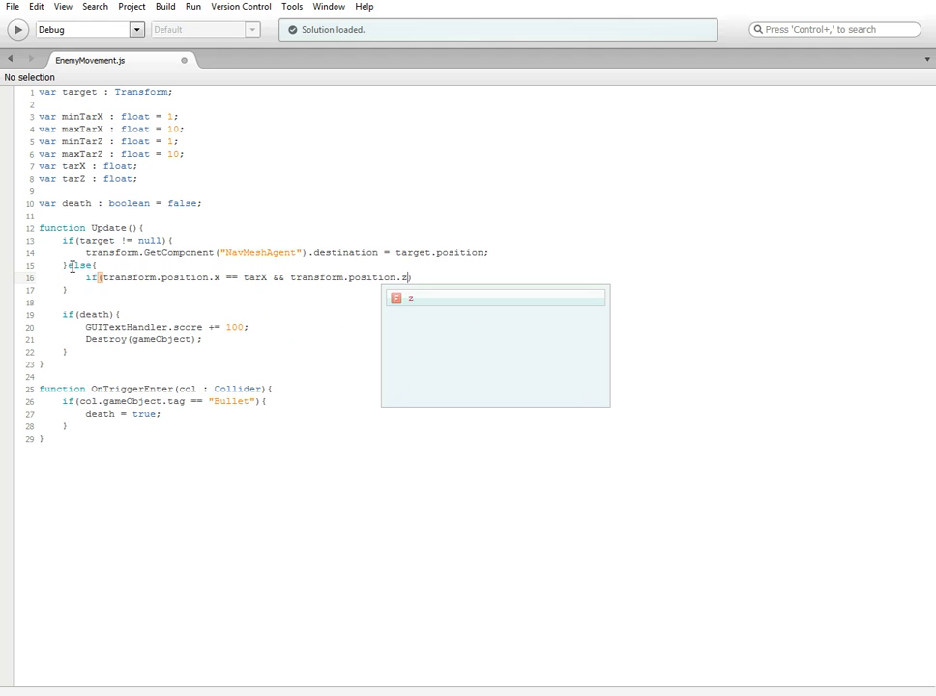
{"action": "type", "text": "="}
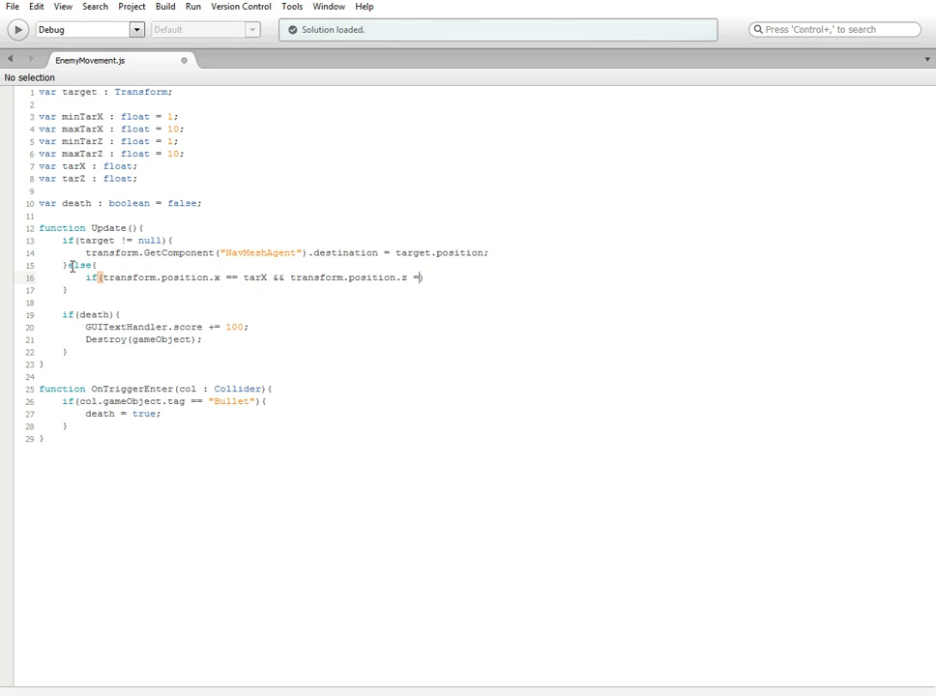
{"action": "type", "text": "tarZ"}
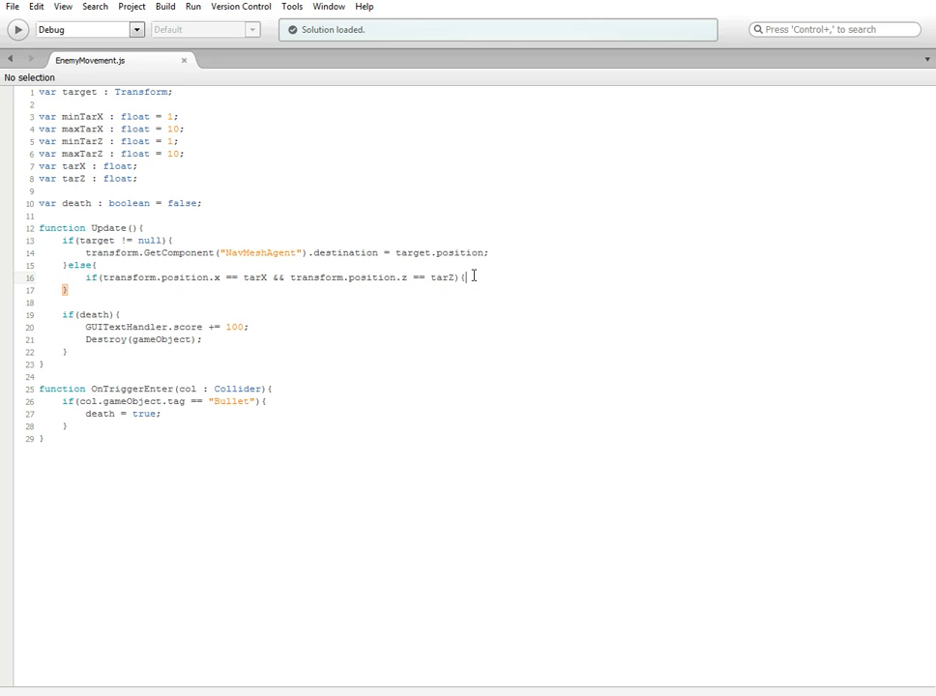
{"action": "key", "text": "enter"}
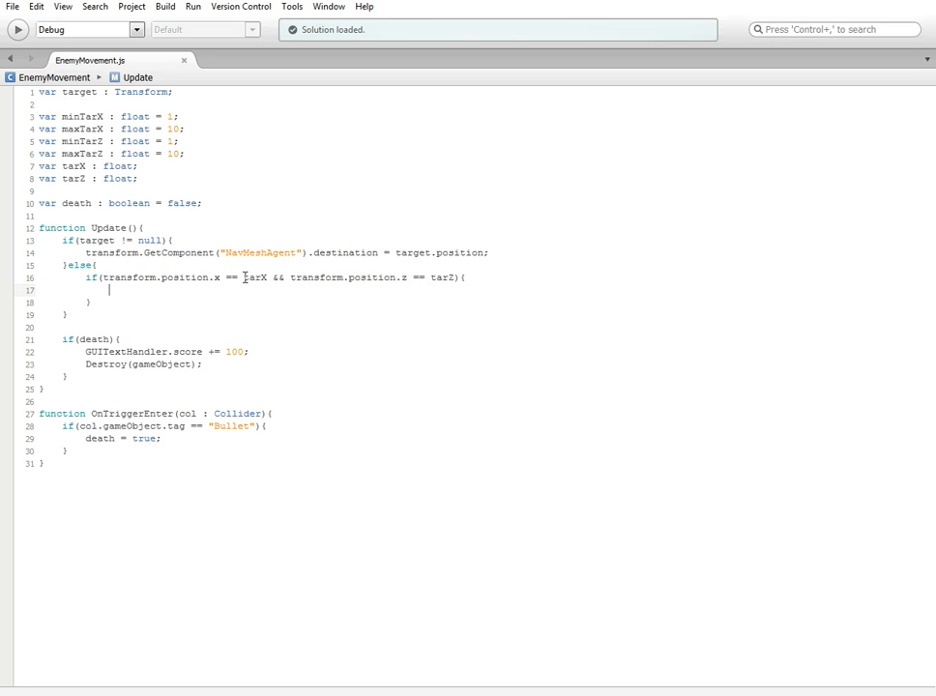
Add Debug.Log("called"); inside the position check, followed by an empty else block
{"action": "double_click", "coordinate": [254, 278]}
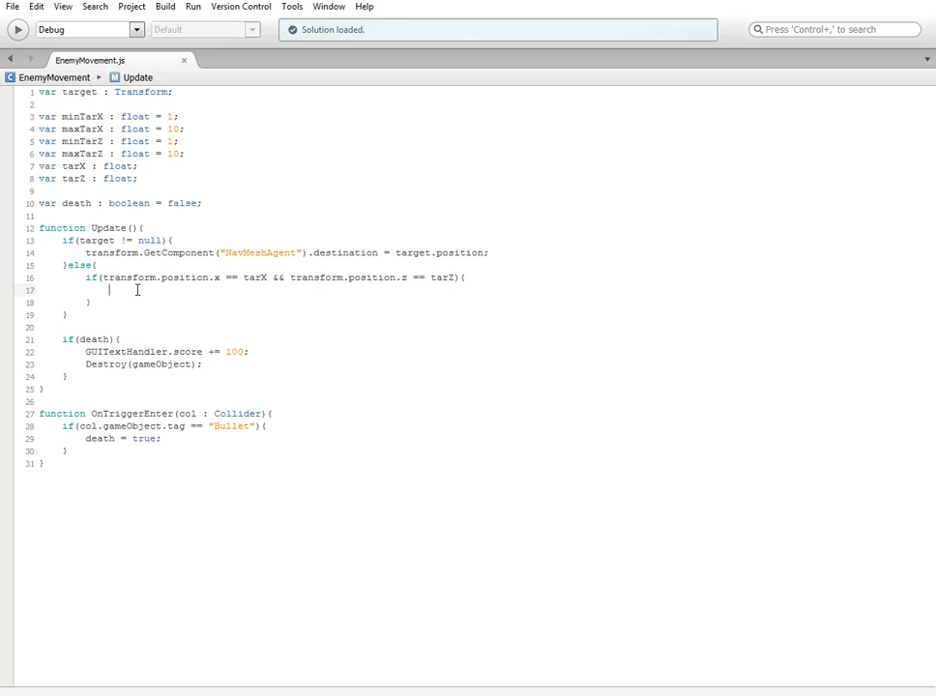
{"action": "left_click", "coordinate": [114, 265]}
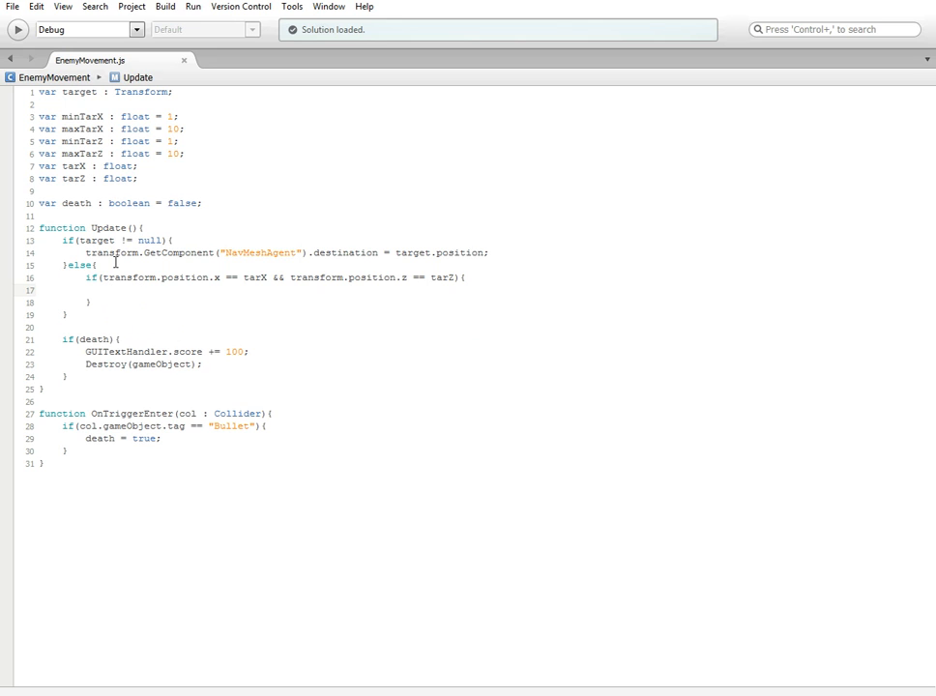
{"action": "type", "text": "Debug.Log(\"\");"}
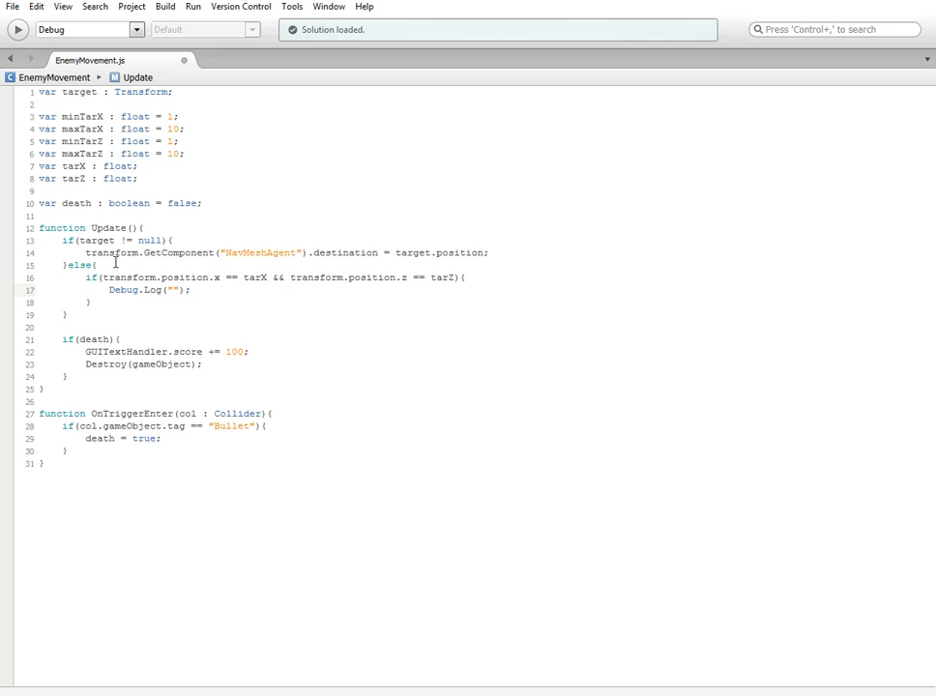
{"action": "left_click", "coordinate": [172, 290]}
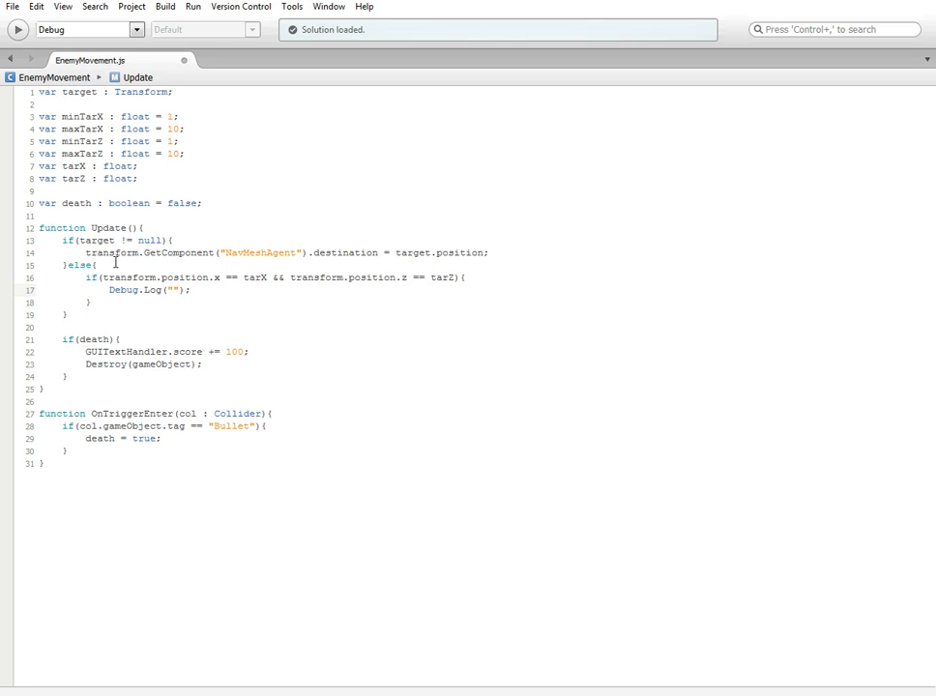
{"action": "left_click", "coordinate": [172, 290]}
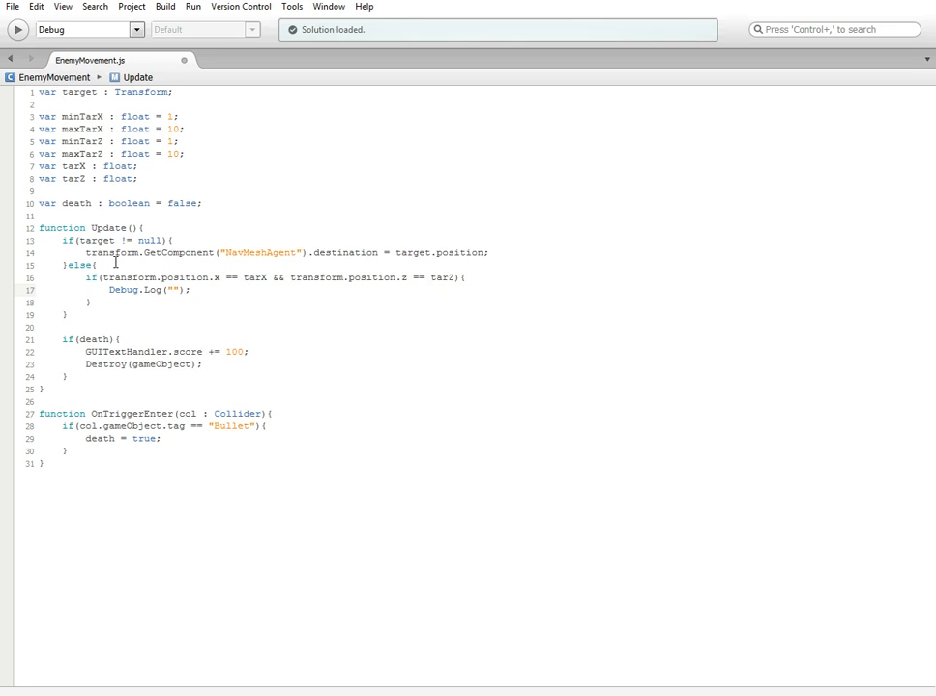
{"action": "type", "text": "called"}
{"action": "type", "text": "else{"}
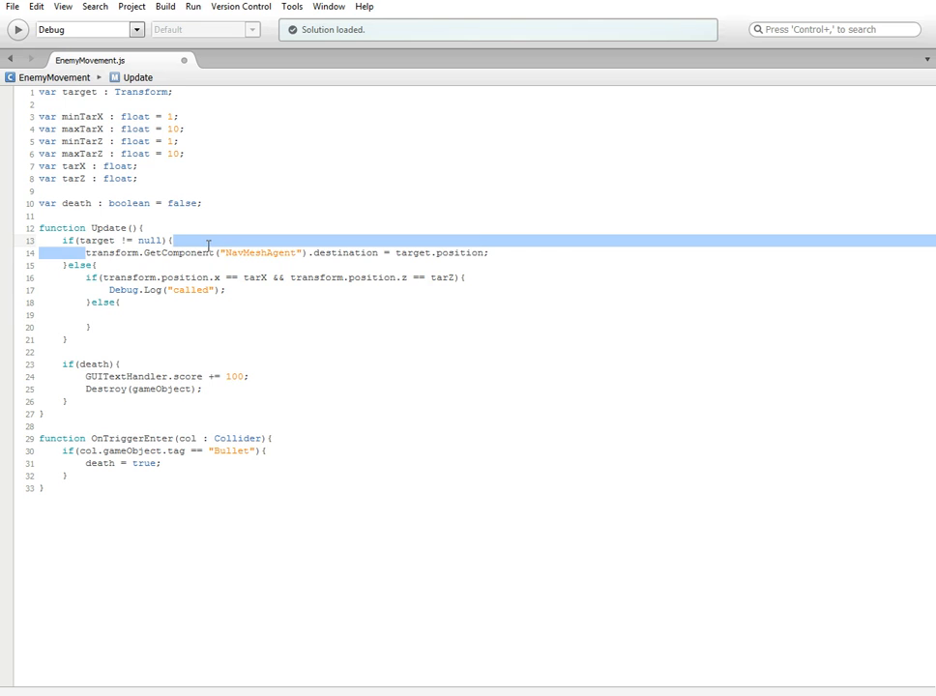
Set the NavMeshAgent destination to new Vector3(tarX, 0, tarZ) in the empty else
{"action": "left_click", "coordinate": [331, 253]}
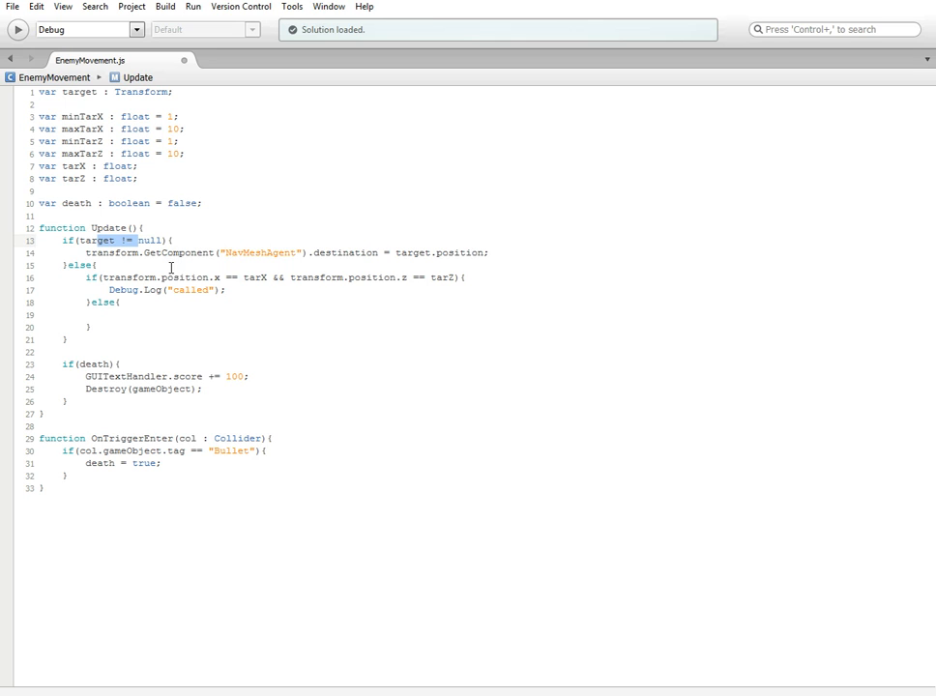
{"action": "mouse_move", "coordinate": [130, 322]}
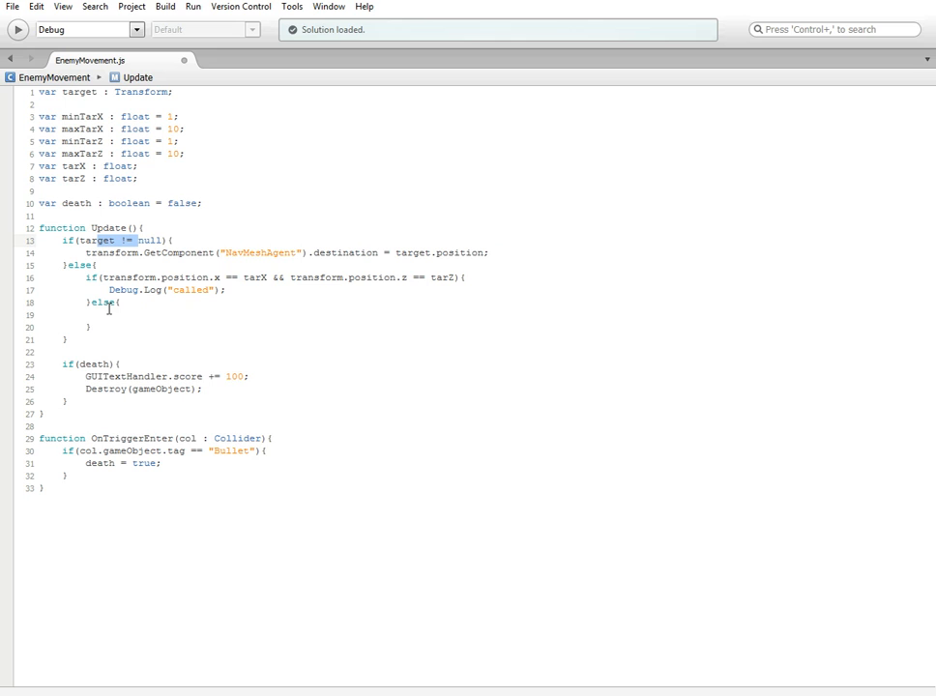
{"action": "mouse_move", "coordinate": [509, 268]}
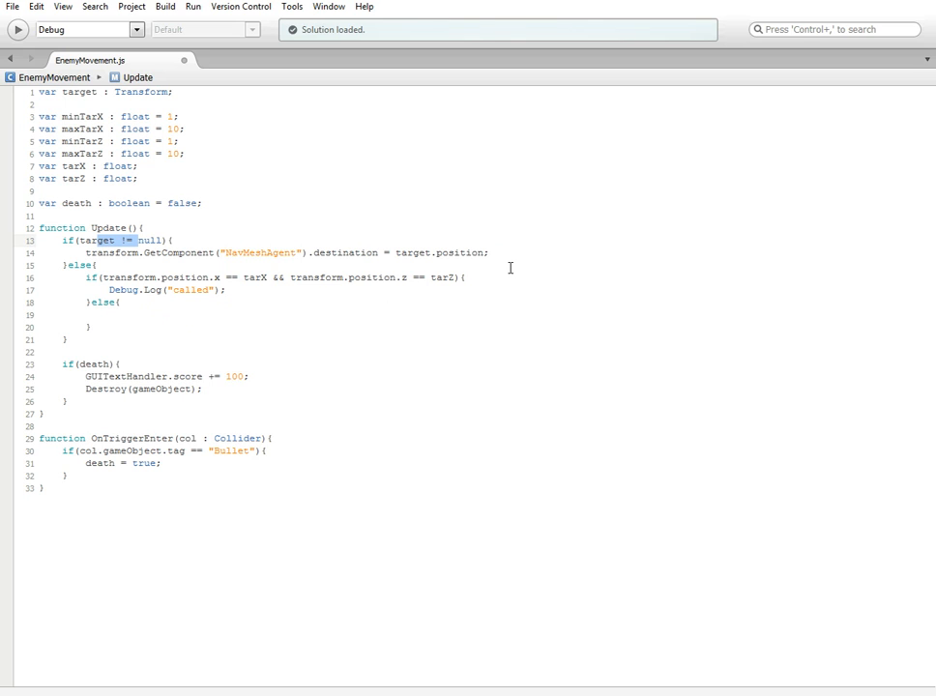
{"action": "mouse_move", "coordinate": [394, 274]}
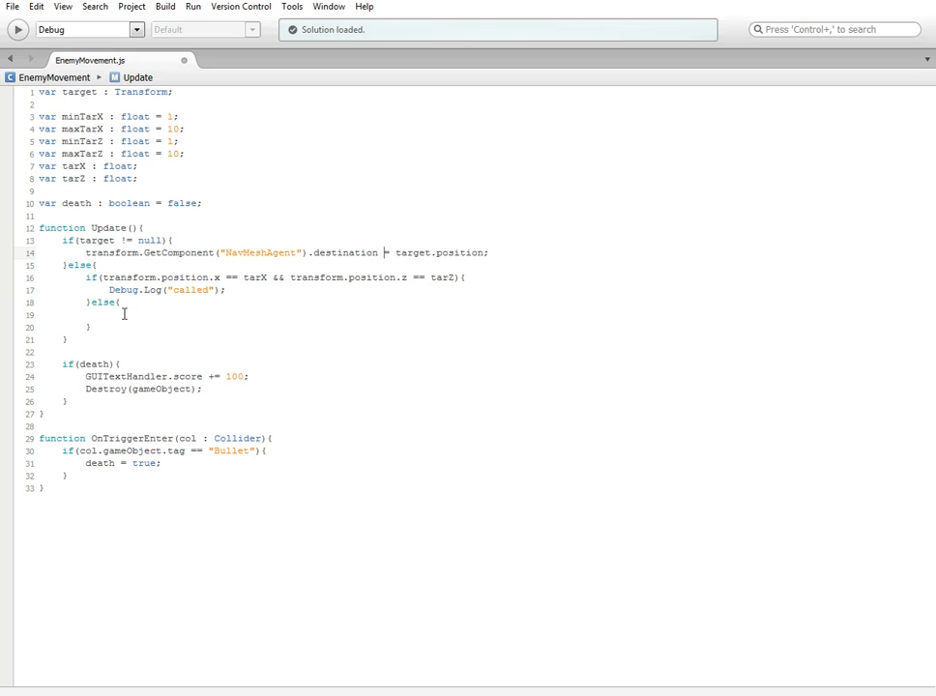
{"action": "left_click", "coordinate": [111, 315]}
{"action": "type", "text": "transform.GetComponent(\"NavMeshAgent\").destination ="}
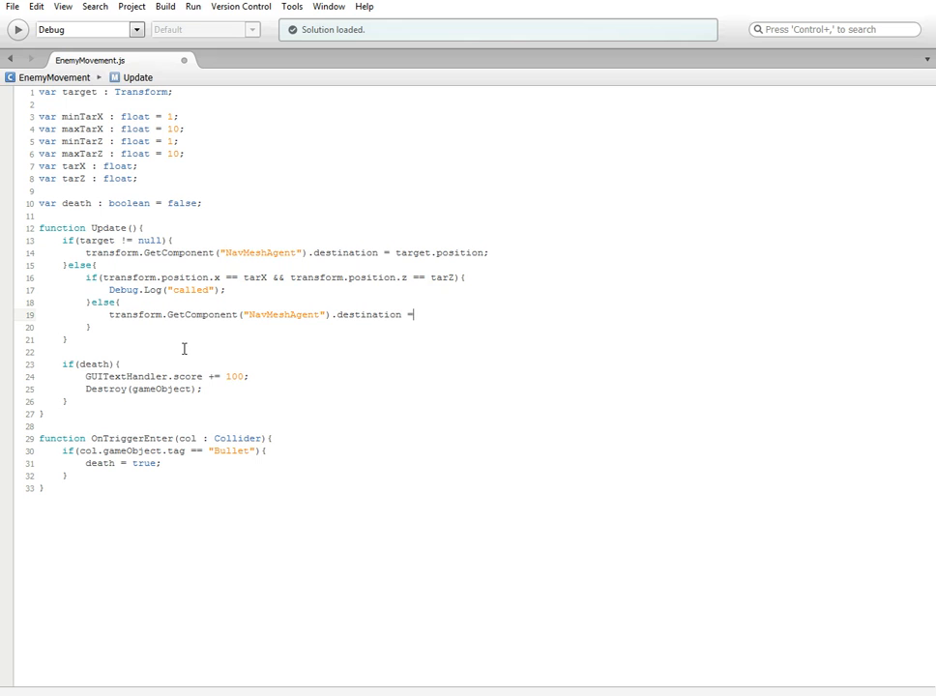
{"action": "type", "text": "n"}
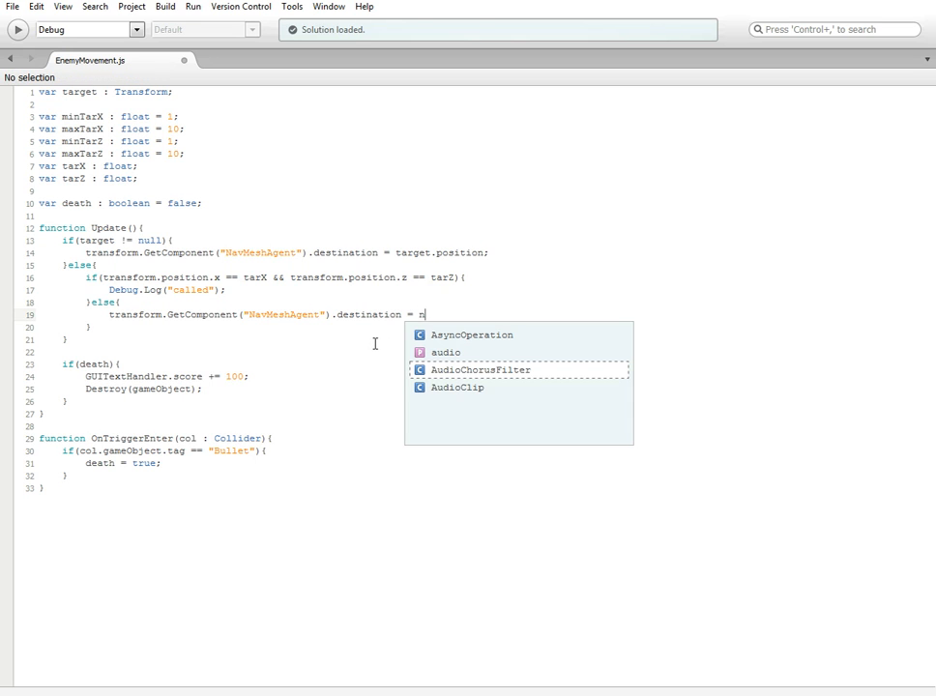
{"action": "type", "text": "ew Ve"}
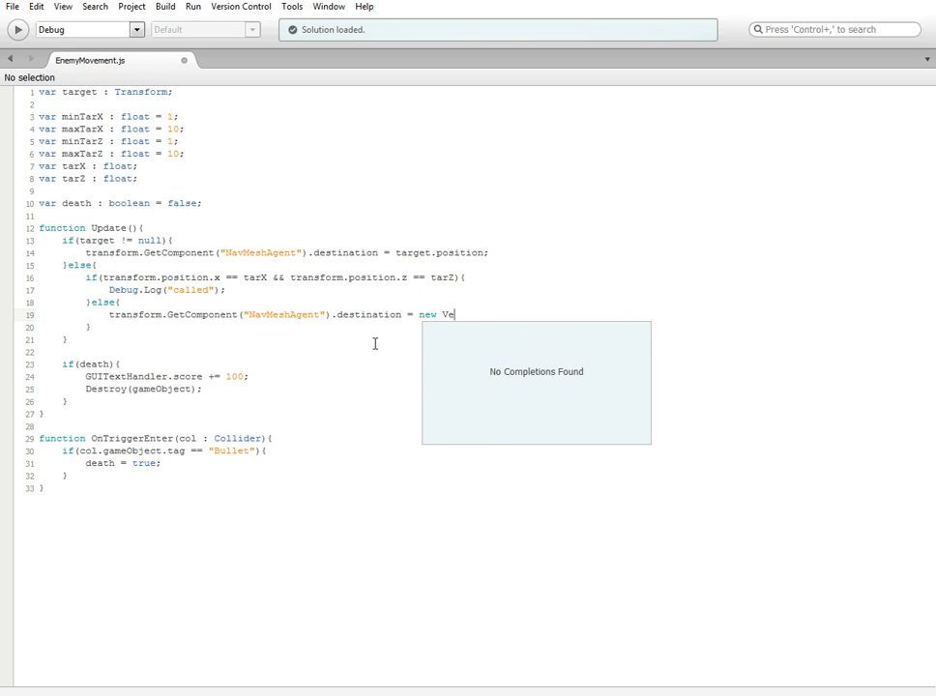
{"action": "type", "text": "ctor3();"}
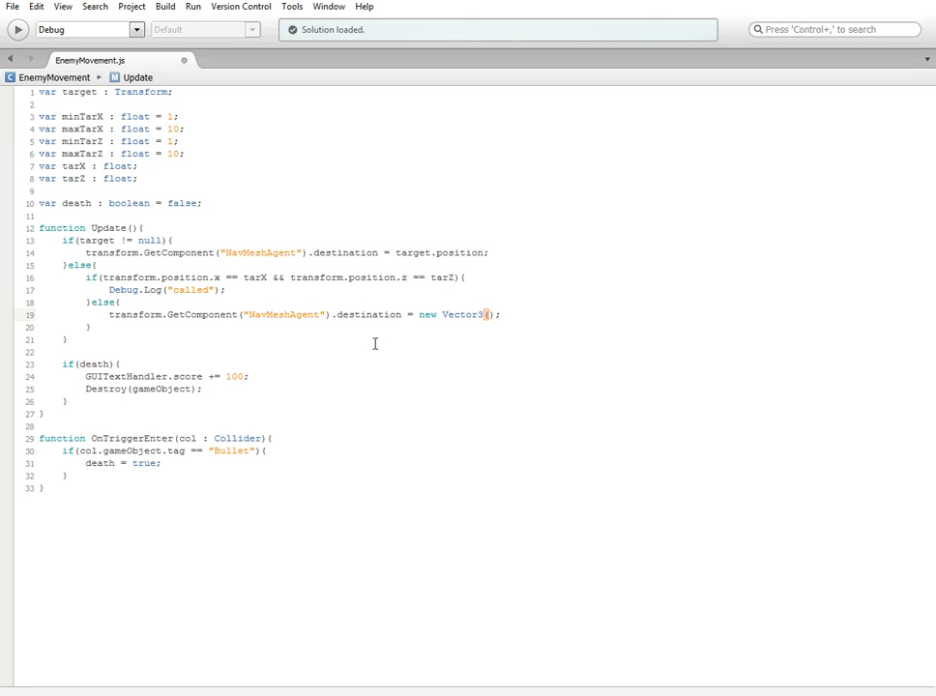
{"action": "type", "text": "tarX"}
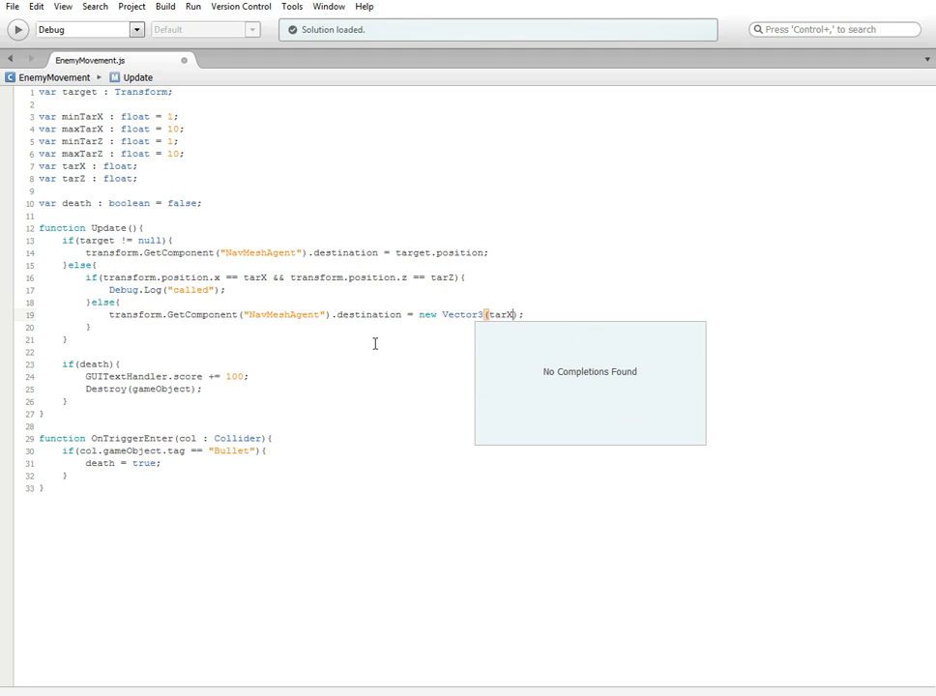
{"action": "type", "text": ", 0"}
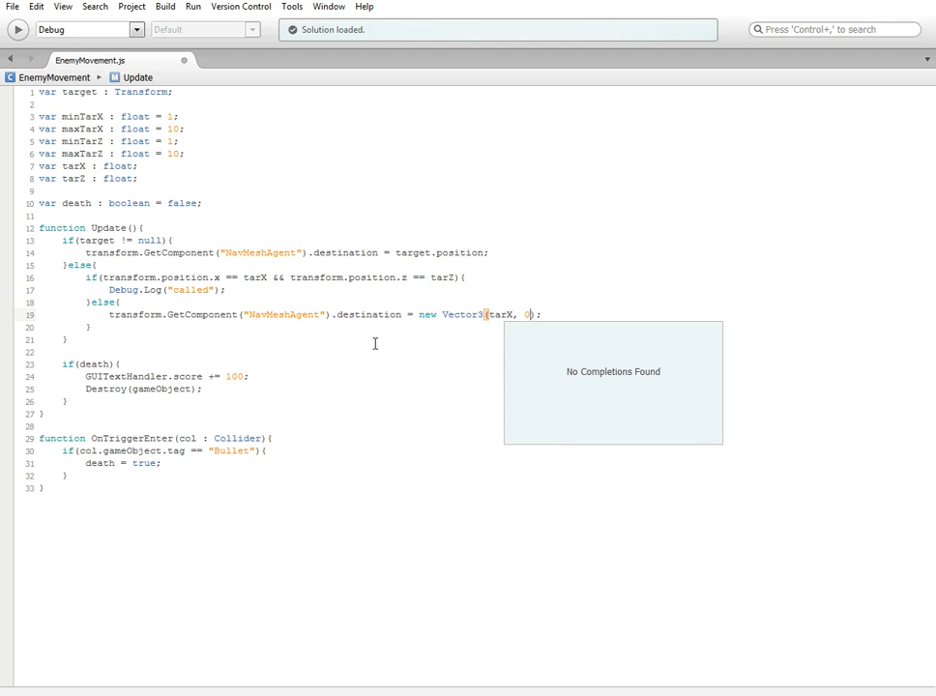
{"action": "type", "text": ", tarZ"}
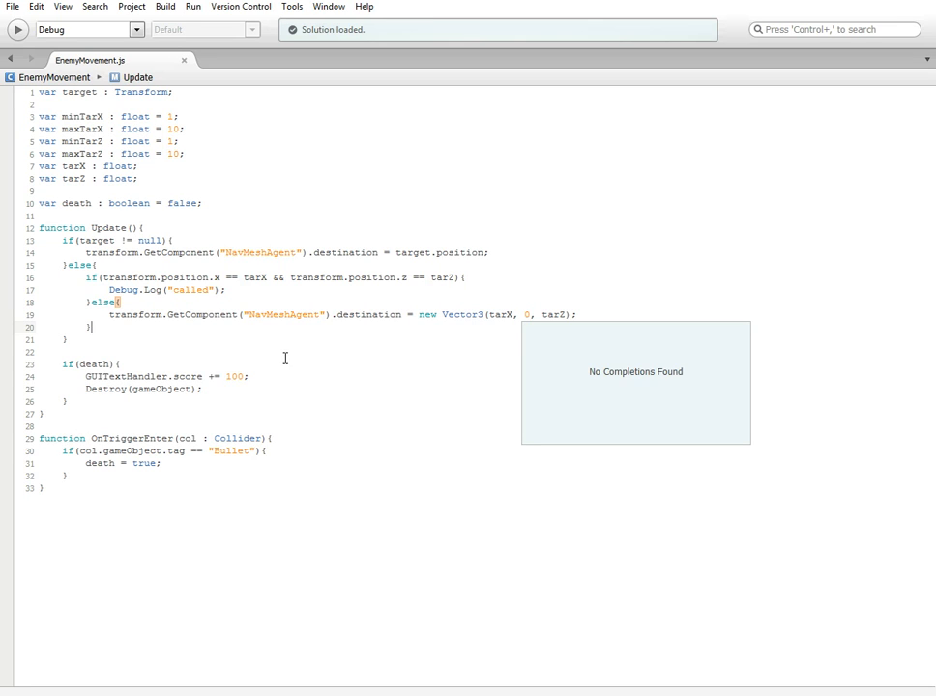
{"action": "mouse_move", "coordinate": [475, 435]}
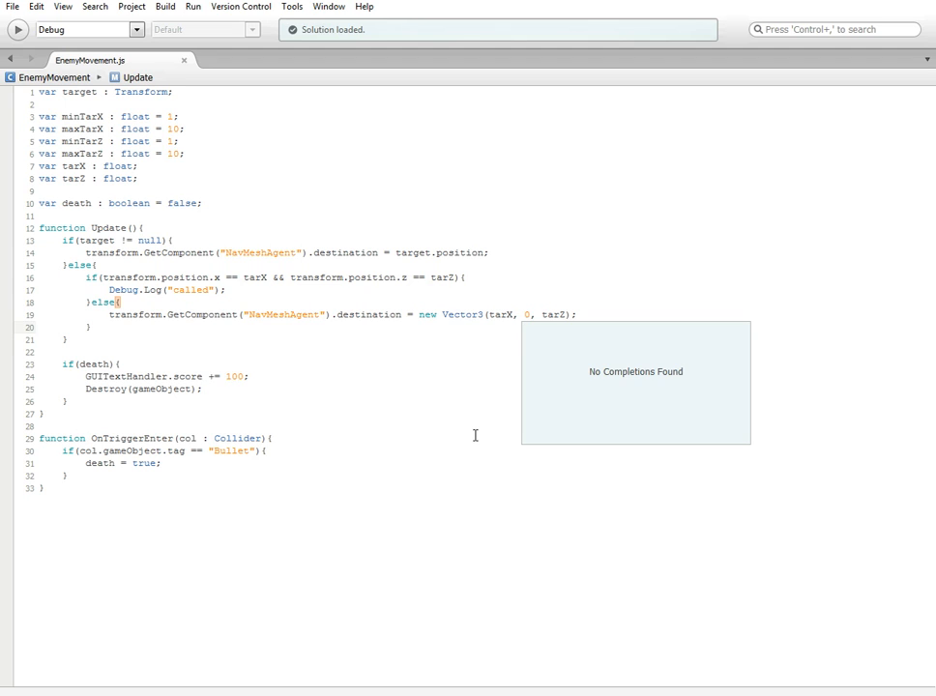
{"action": "mouse_move", "coordinate": [471, 481]}
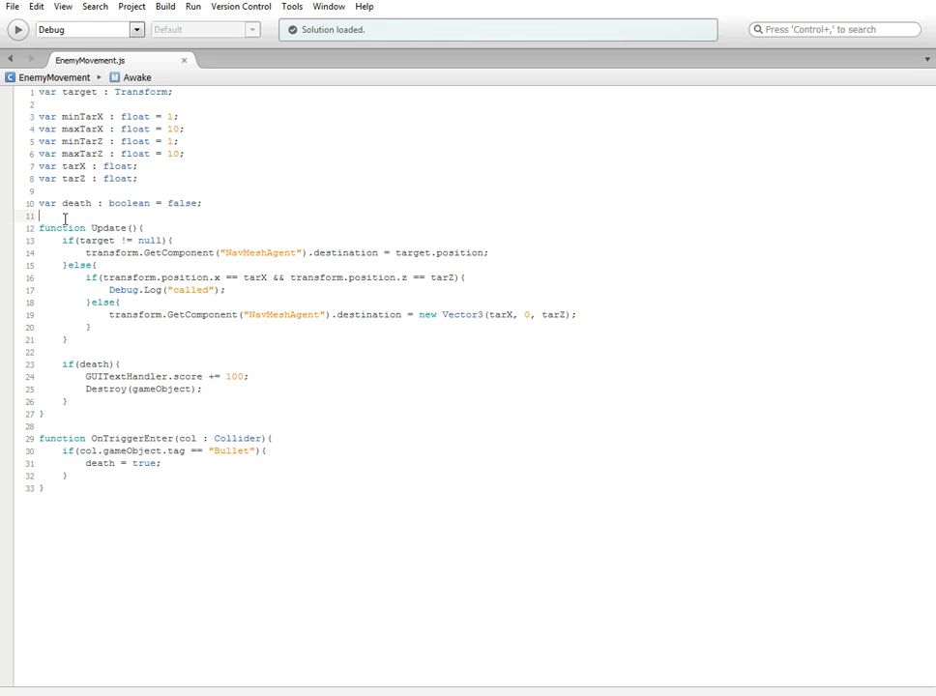
Add function Start(){ CreateTarPoint(); } above Update
{"action": "type", "text": "function Start(){"}
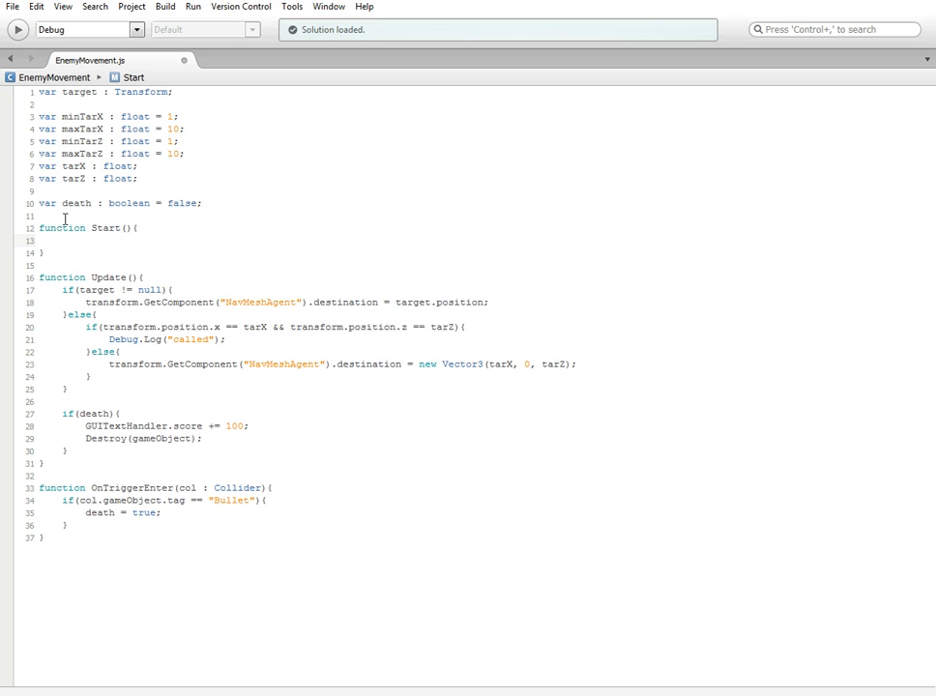
{"action": "left_click", "coordinate": [63, 240]}
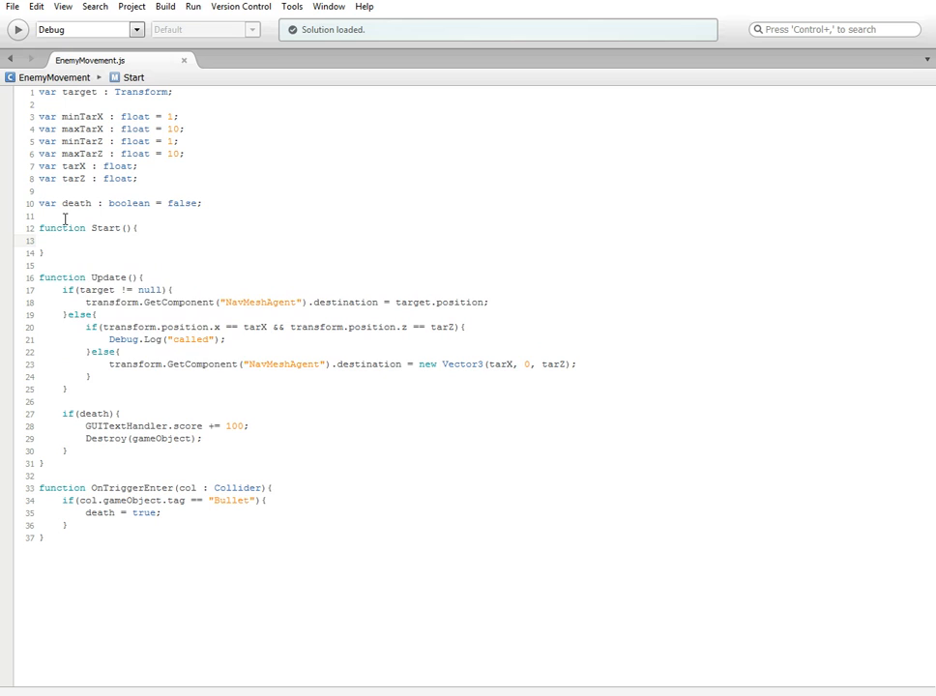
{"action": "type", "text": "Create"}
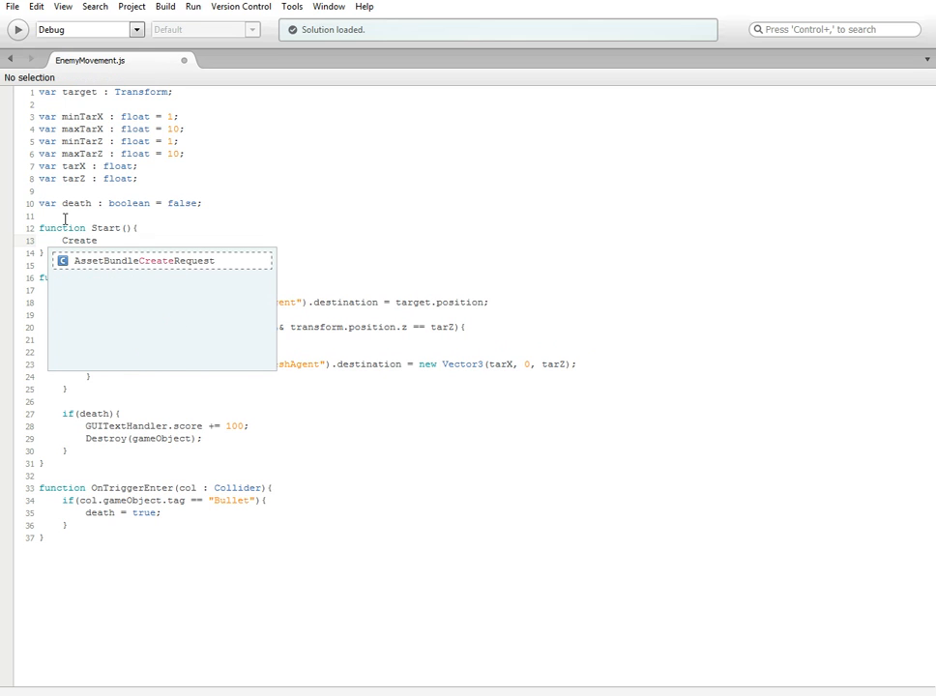
{"action": "type", "text": "T"}
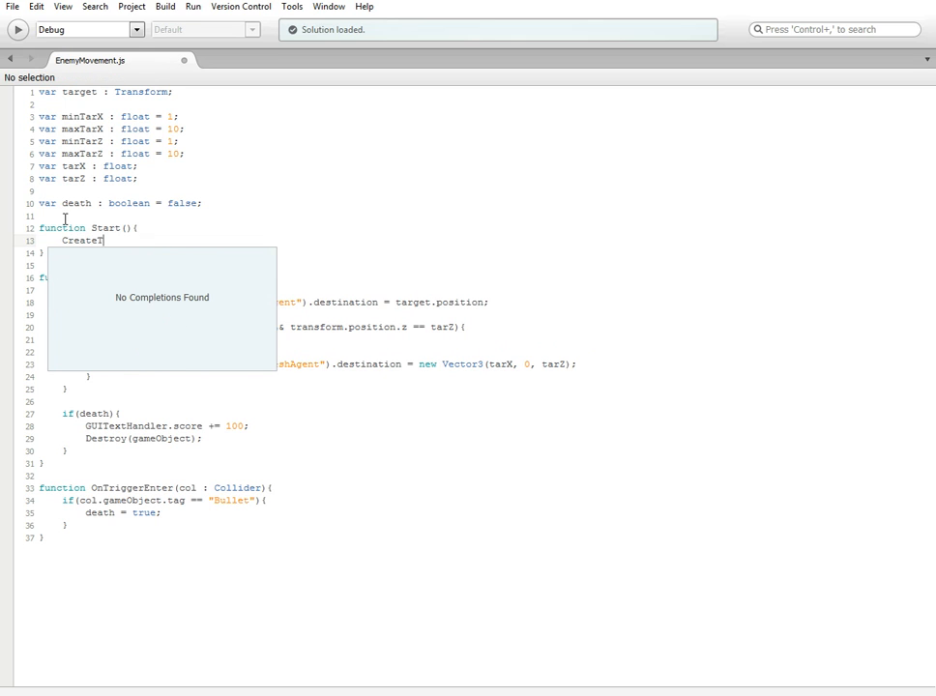
{"action": "type", "text": "arPpi"}
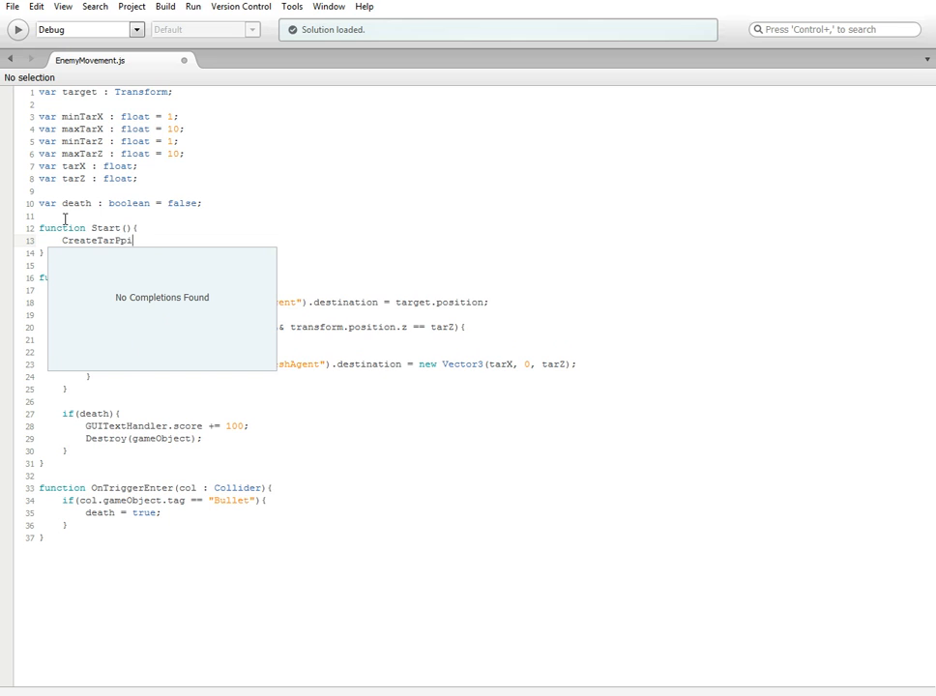
{"action": "type", "text": "oint();"}
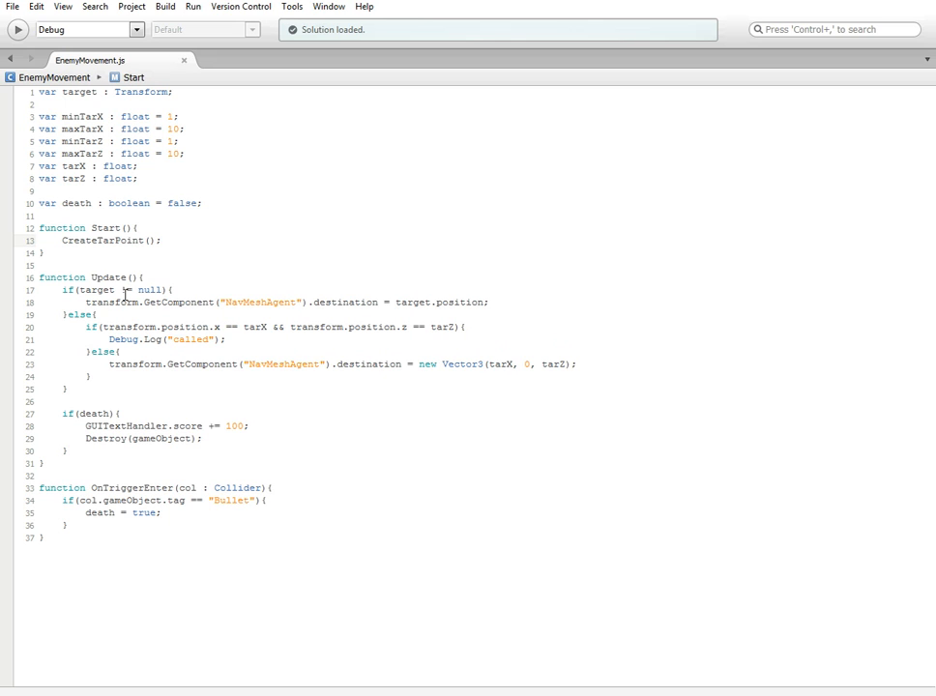
Copy the CreateTarPoint name and open blank lines after Update
{"action": "double_click", "coordinate": [103, 240]}
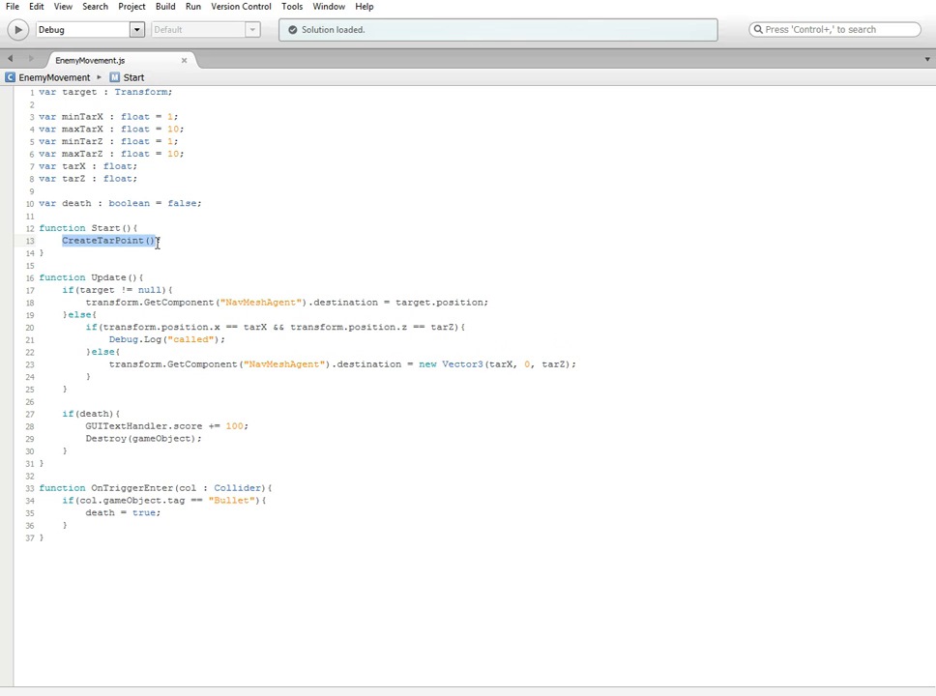
{"action": "left_click", "coordinate": [110, 241]}
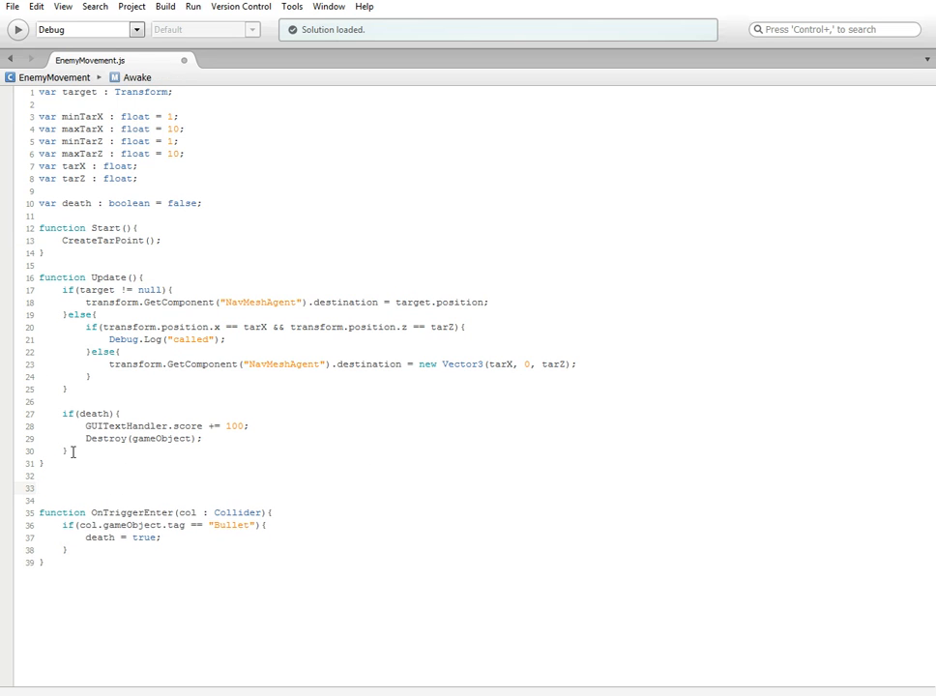
Define an empty function CreateTarPoint() between Update and OnTriggerEnter
{"action": "type", "text": "function"}
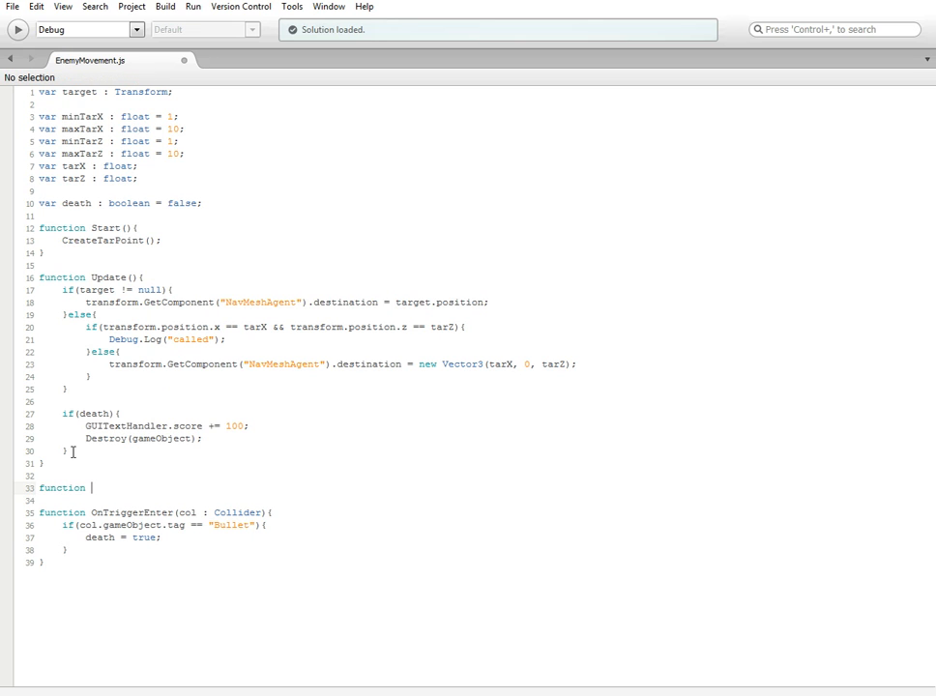
{"action": "type", "text": "Cre"}
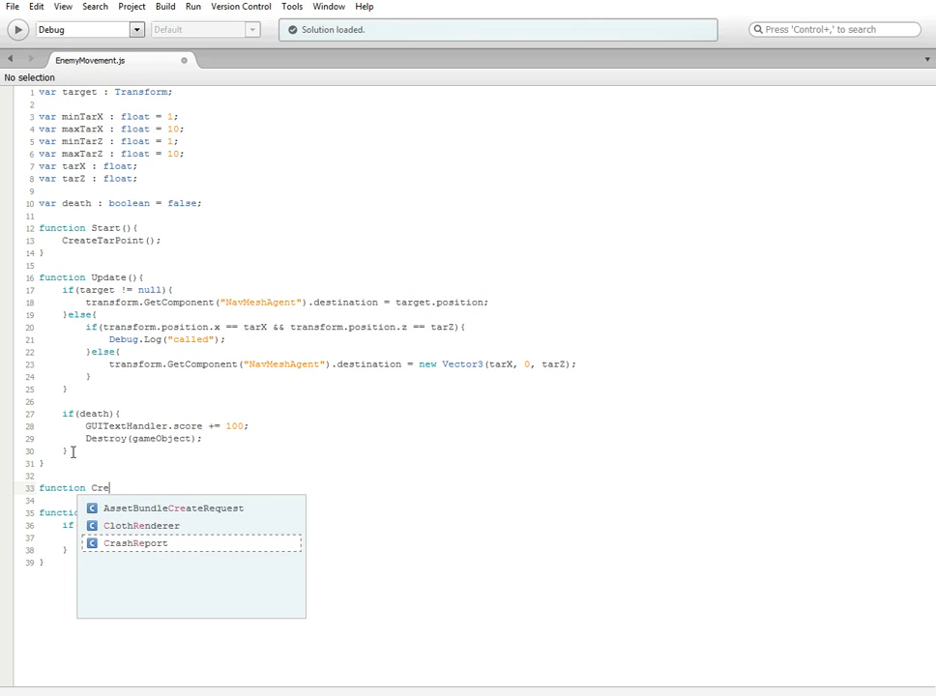
{"action": "type", "text": "ateTa"}
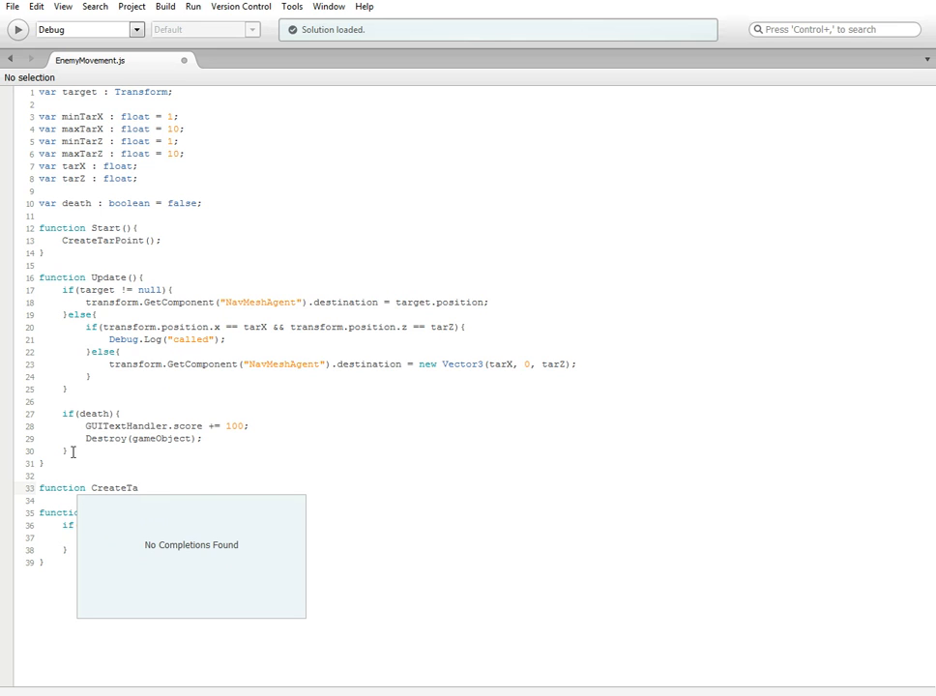
{"action": "type", "text": "rPoint(){"}
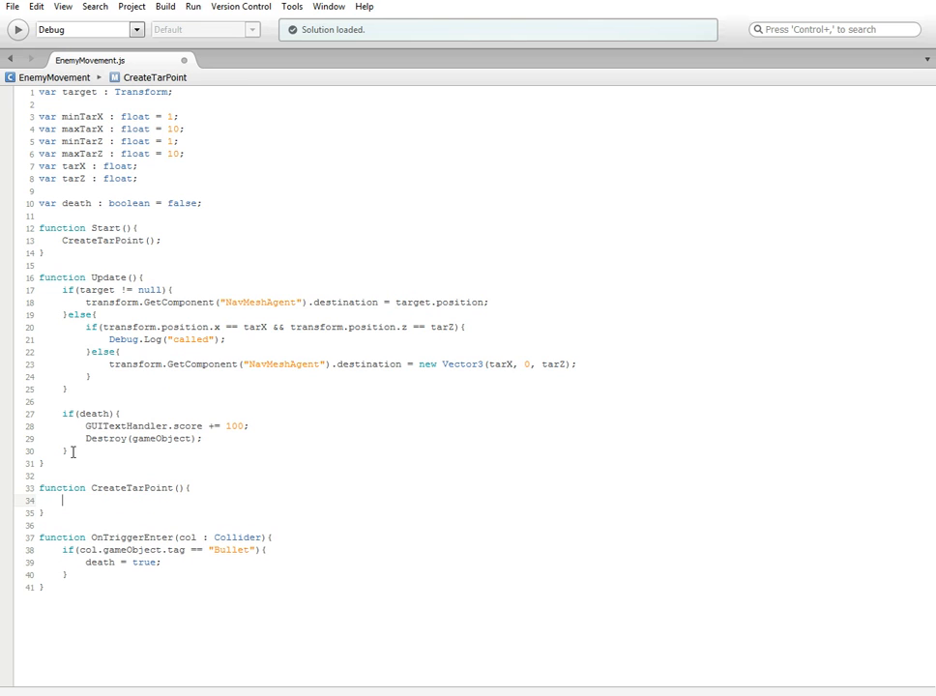
Inside CreateTarPoint, write tarX = Random.Range(minTarX, maxTarX);
{"action": "double_click", "coordinate": [103, 240]}
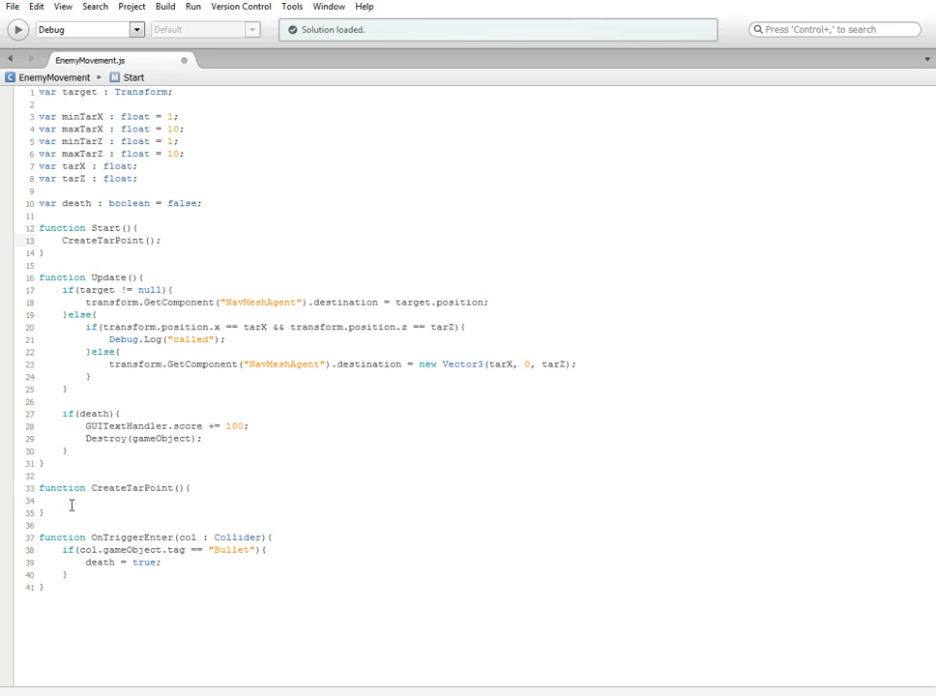
{"action": "left_click", "coordinate": [72, 501]}
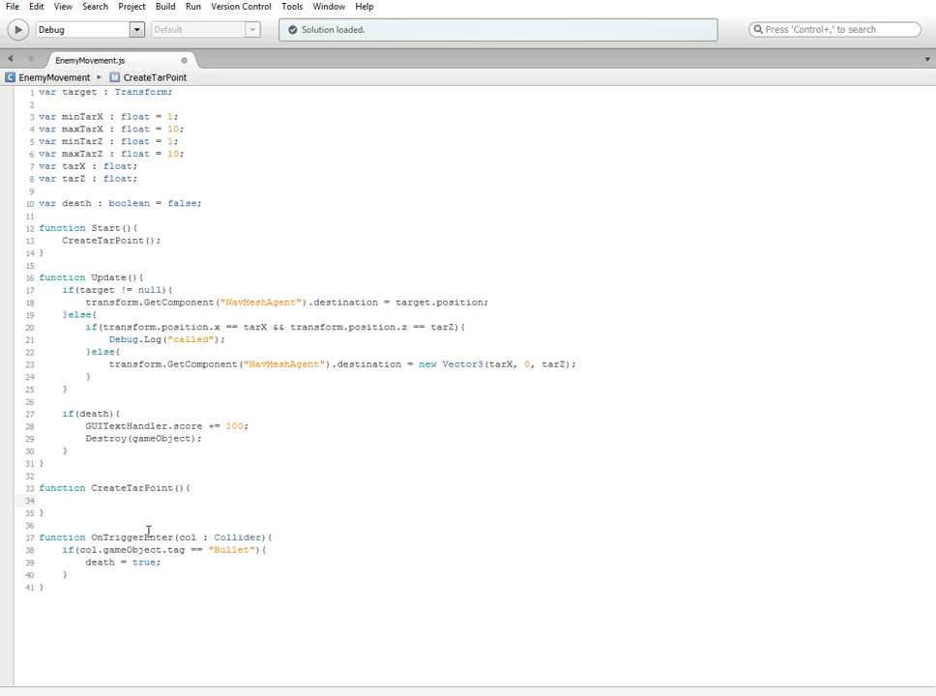
{"action": "type", "text": "tarX ="}
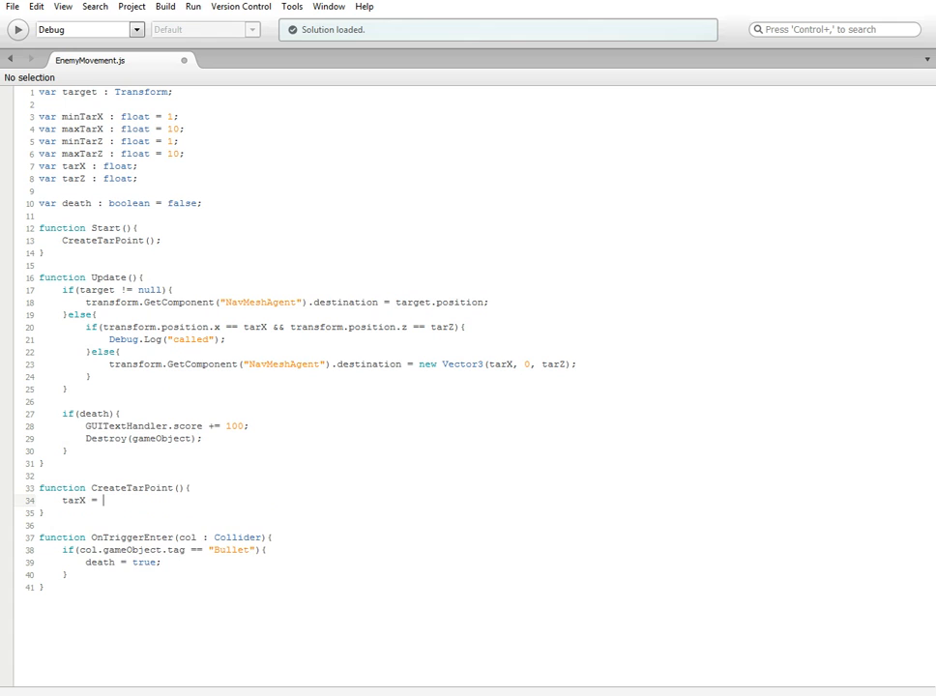
{"action": "type", "text": "Random.Range();"}
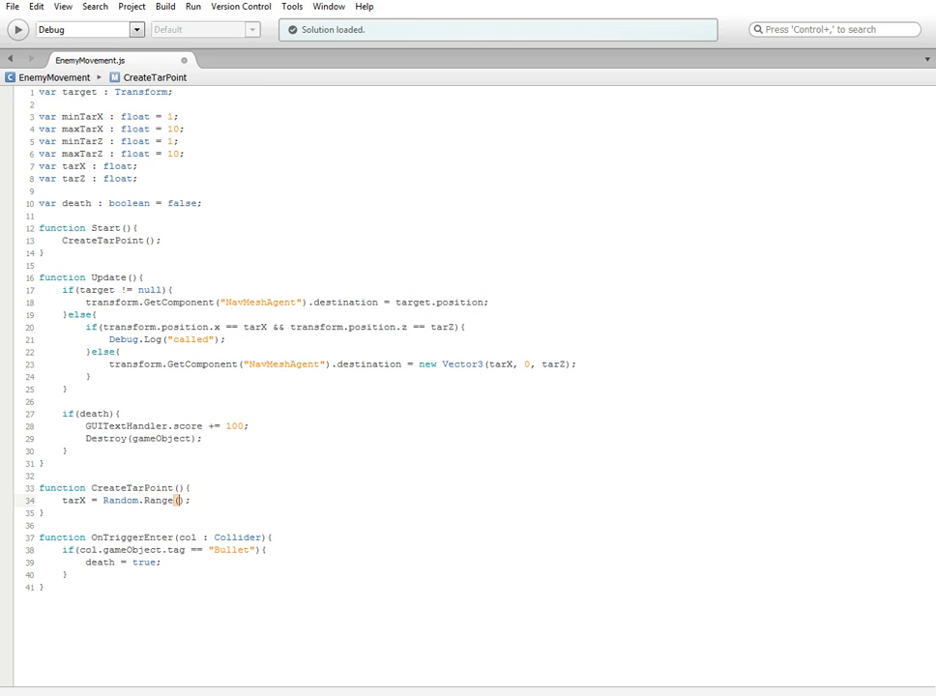
{"action": "type", "text": "minTarX,"}
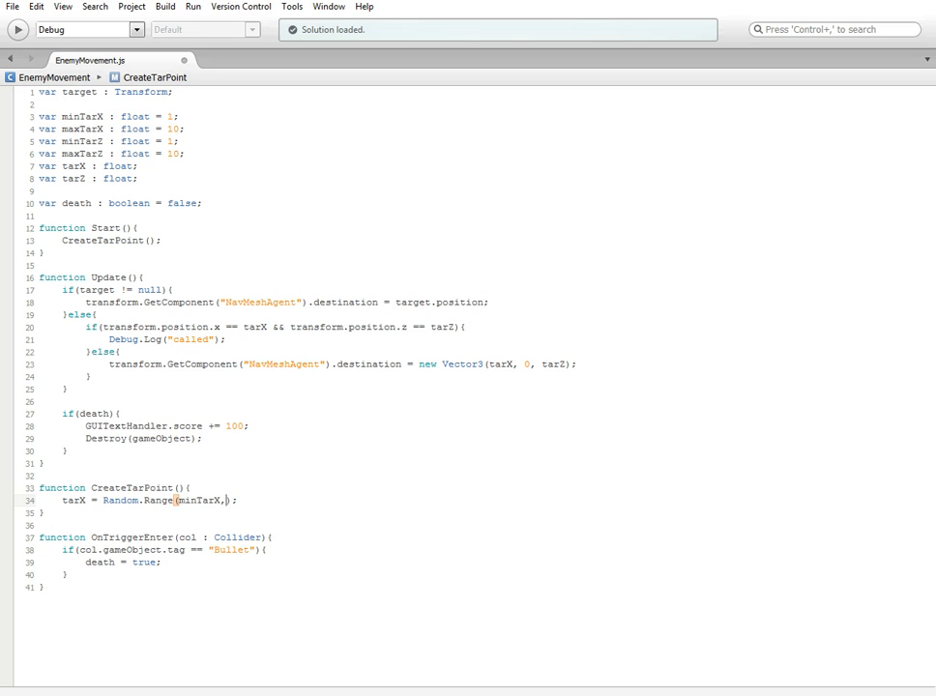
{"action": "type", "text": "mac"}
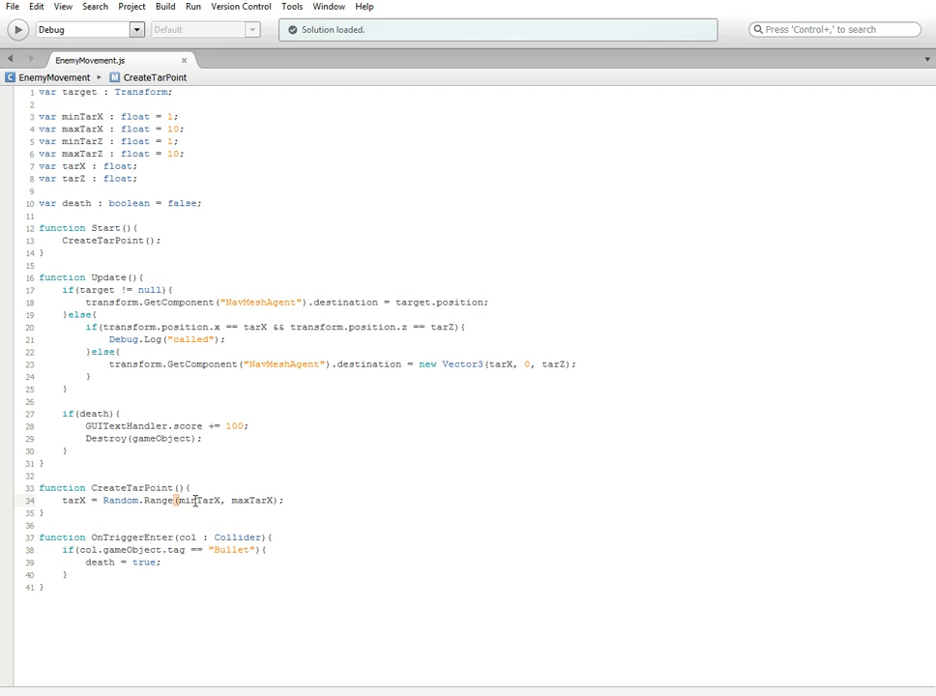
Select the Random.Range arguments and the tarX name for reuse in the next line
{"action": "double_click", "coordinate": [252, 500]}
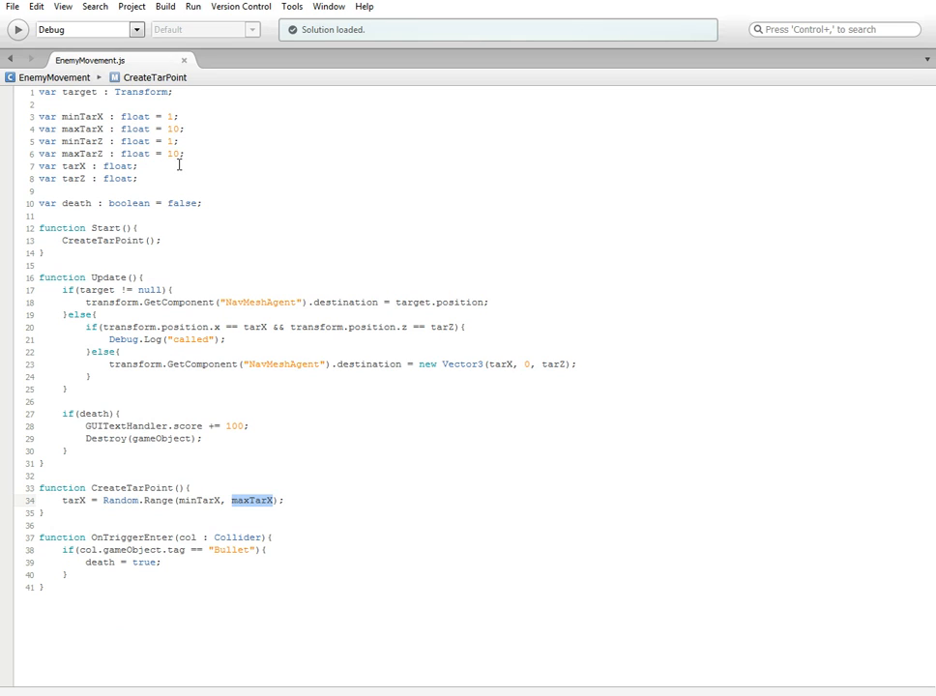
{"action": "mouse_move", "coordinate": [531, 459]}
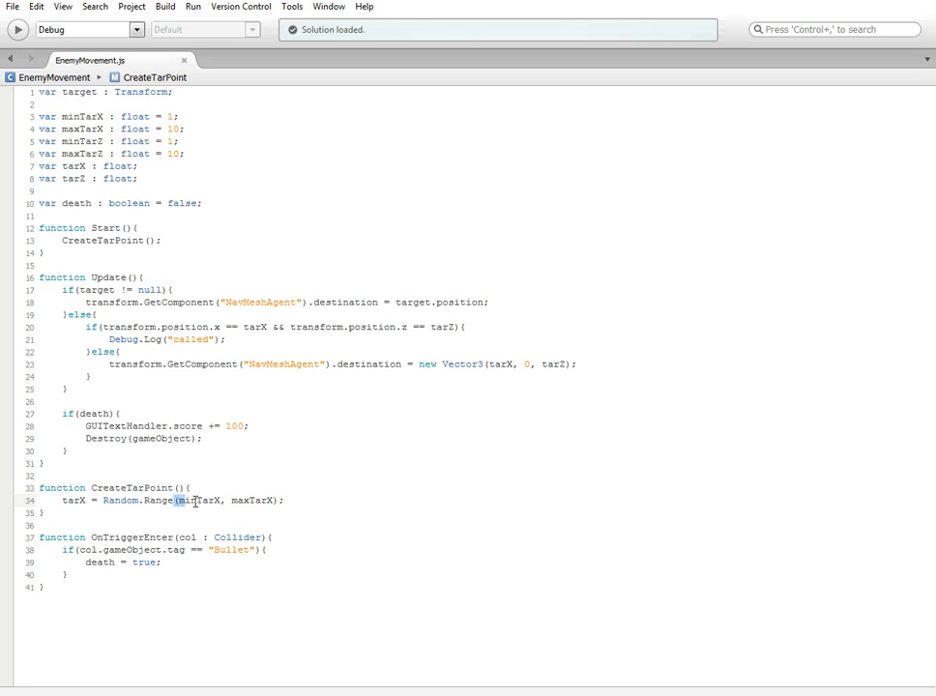
{"action": "left_click", "coordinate": [194, 500]}
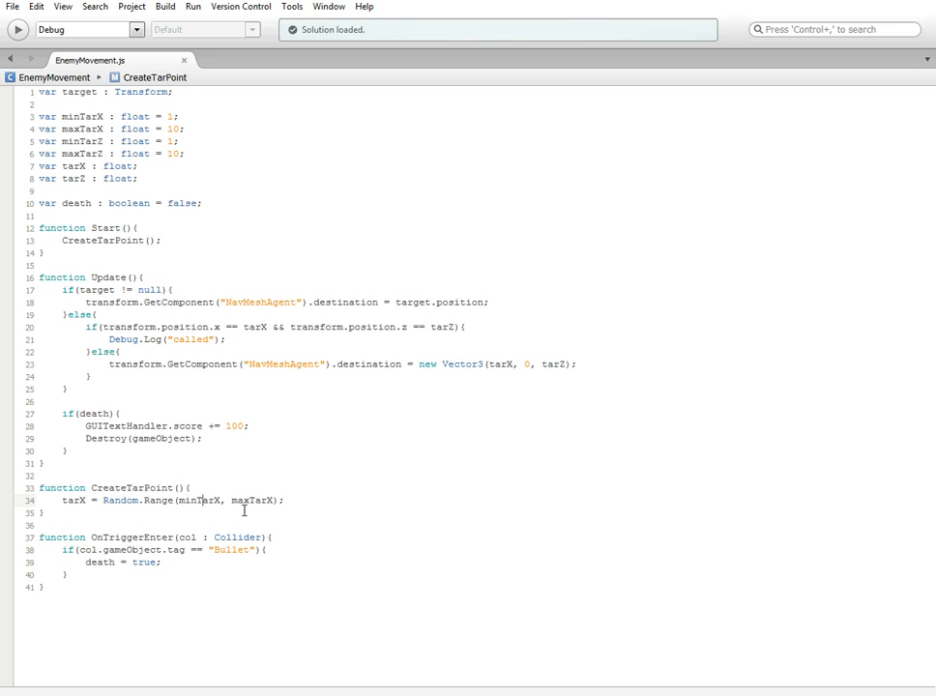
{"action": "double_click", "coordinate": [250, 500]}
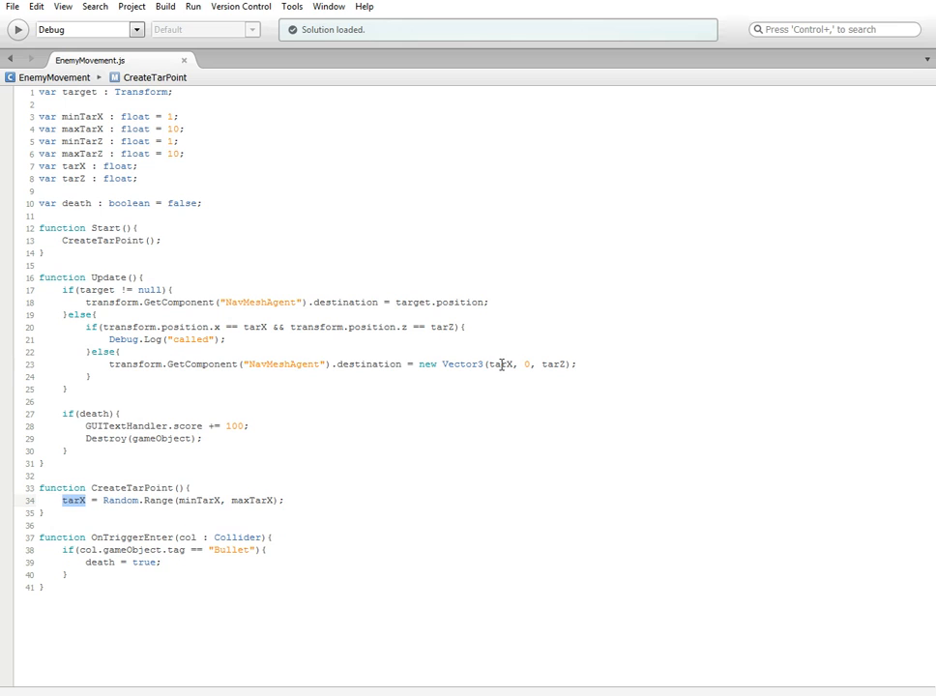
{"action": "double_click", "coordinate": [502, 364]}
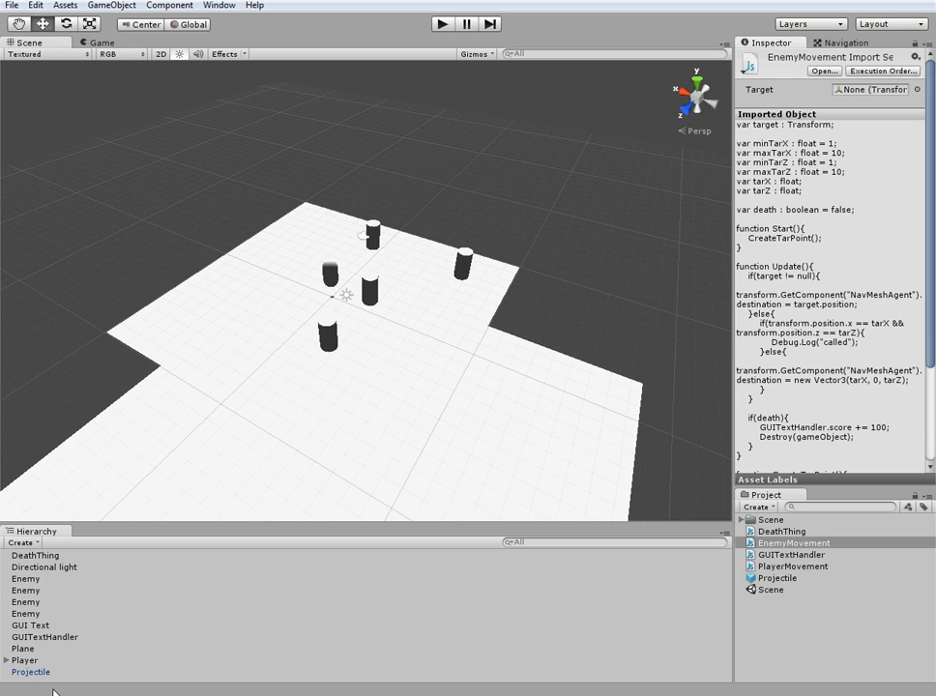
{"action": "mouse_move", "coordinate": [85, 692]}
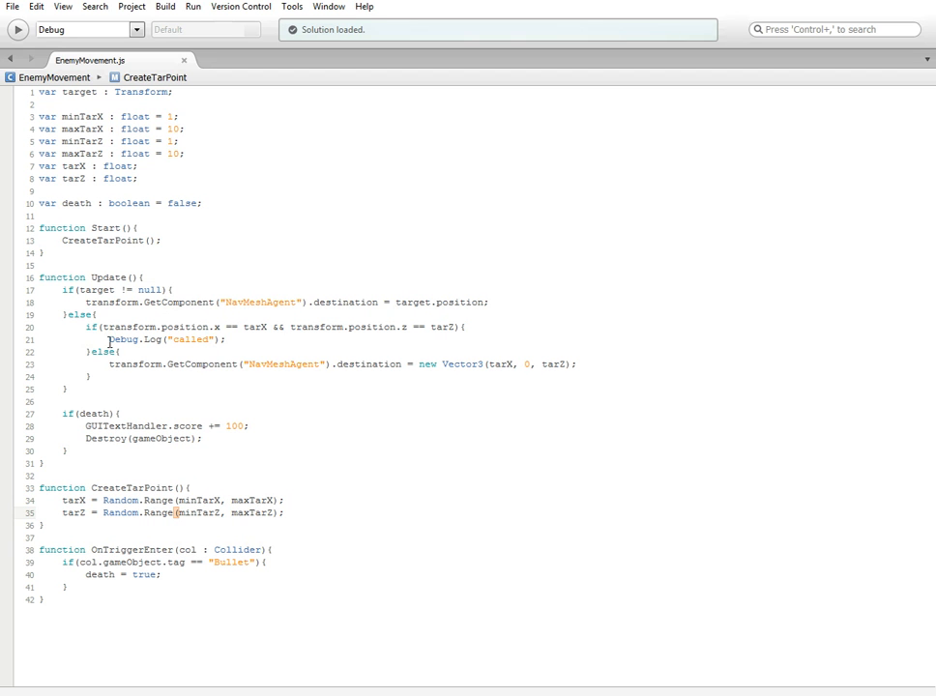
Return from the code editor to the Unity scene editor
{"action": "left_click", "coordinate": [109, 342]}
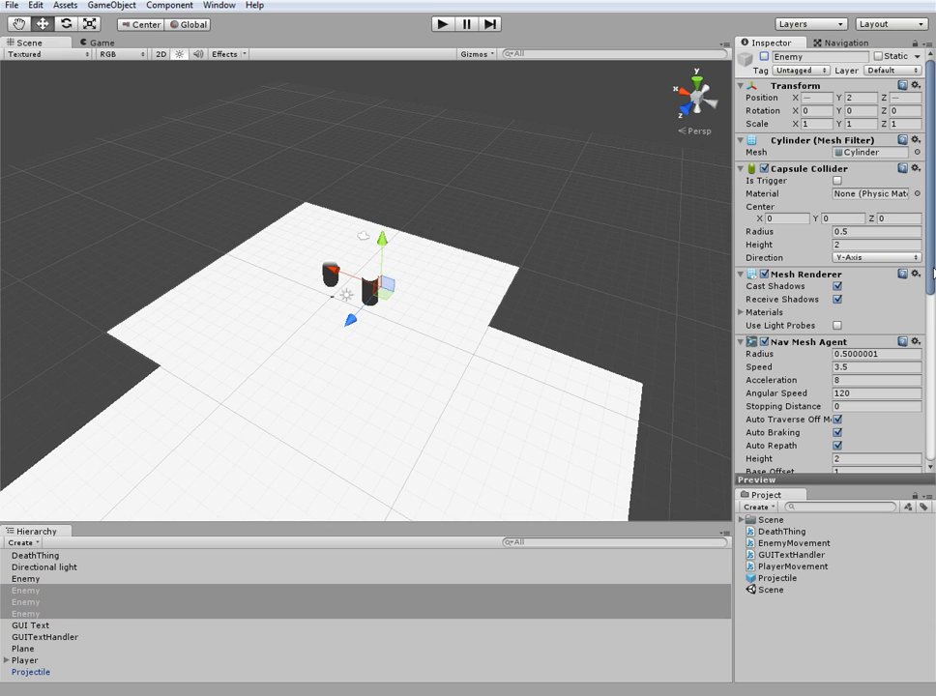
Clear the active Enemy's Enemy Movement Target field from Player to None
{"action": "scroll", "scroll_direction": "down", "scroll_amount": 3}
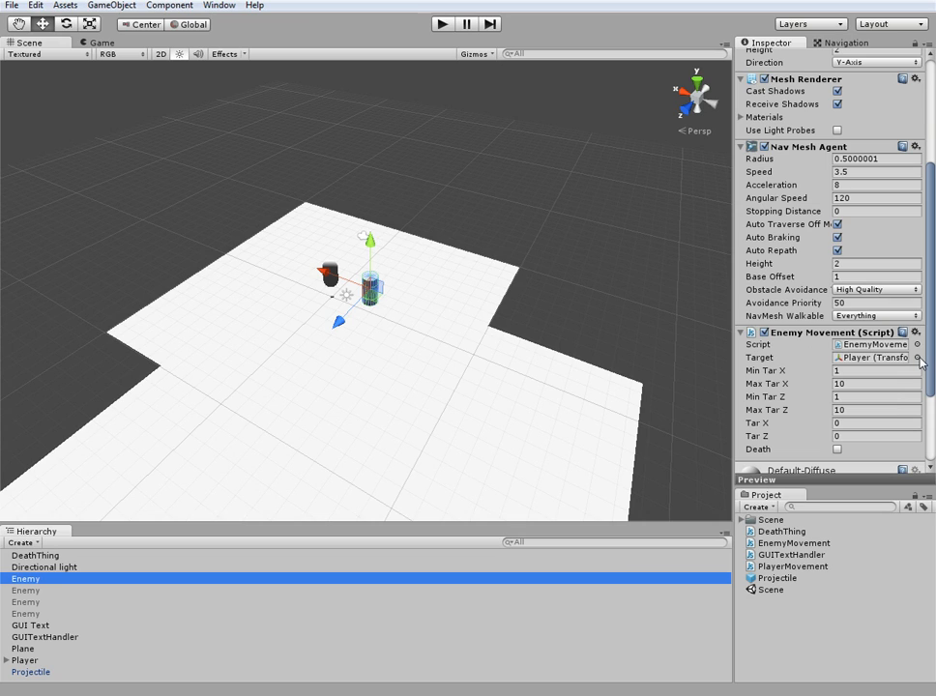
{"action": "left_click", "coordinate": [915, 357]}
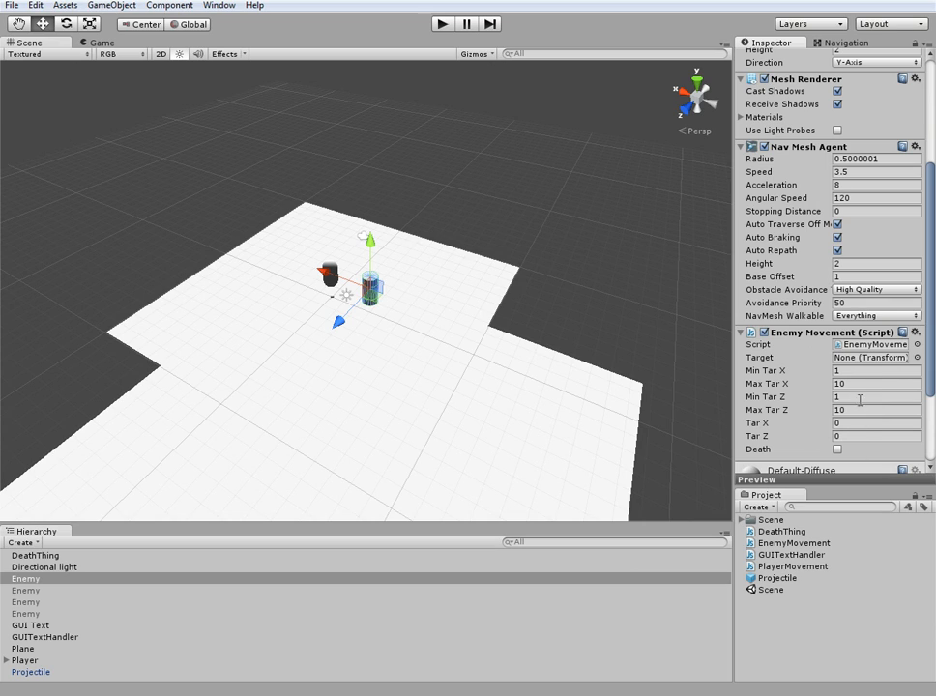
{"action": "mouse_move", "coordinate": [215, 243]}
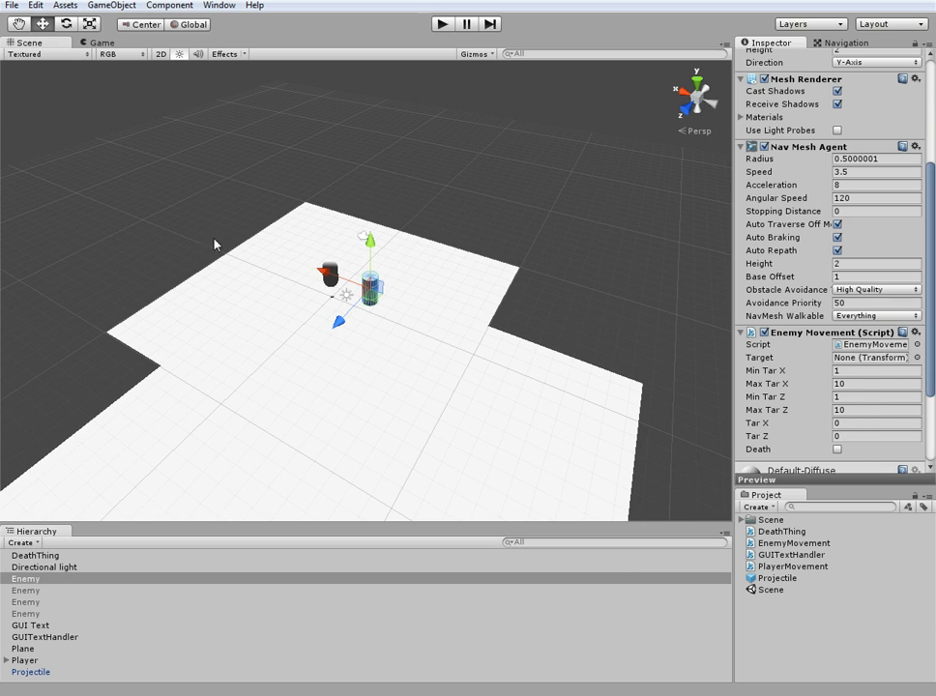
{"action": "mouse_move", "coordinate": [357, 411]}
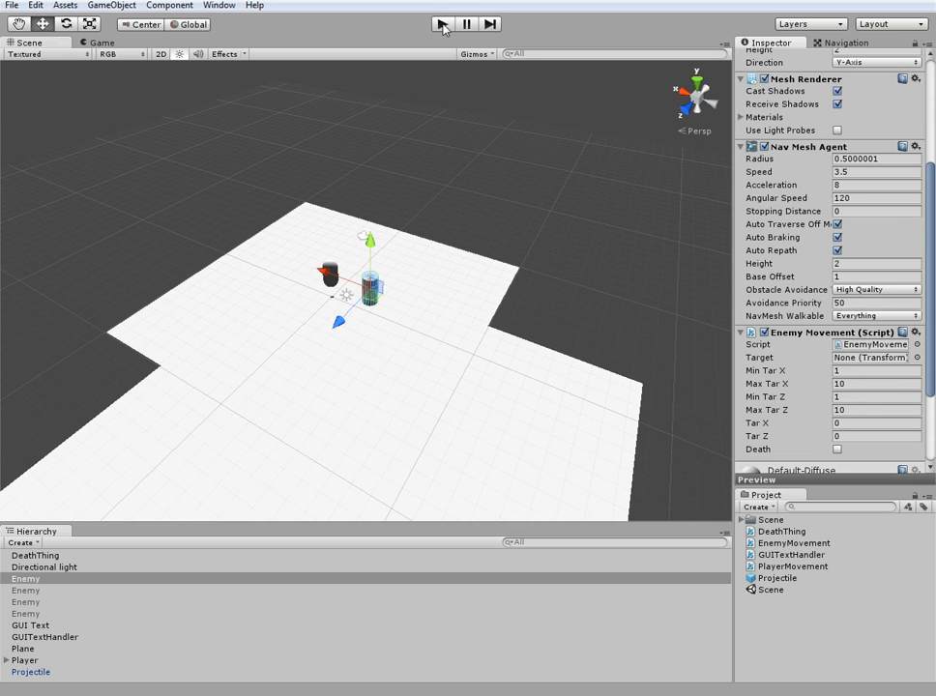
{"action": "left_click", "coordinate": [441, 23]}
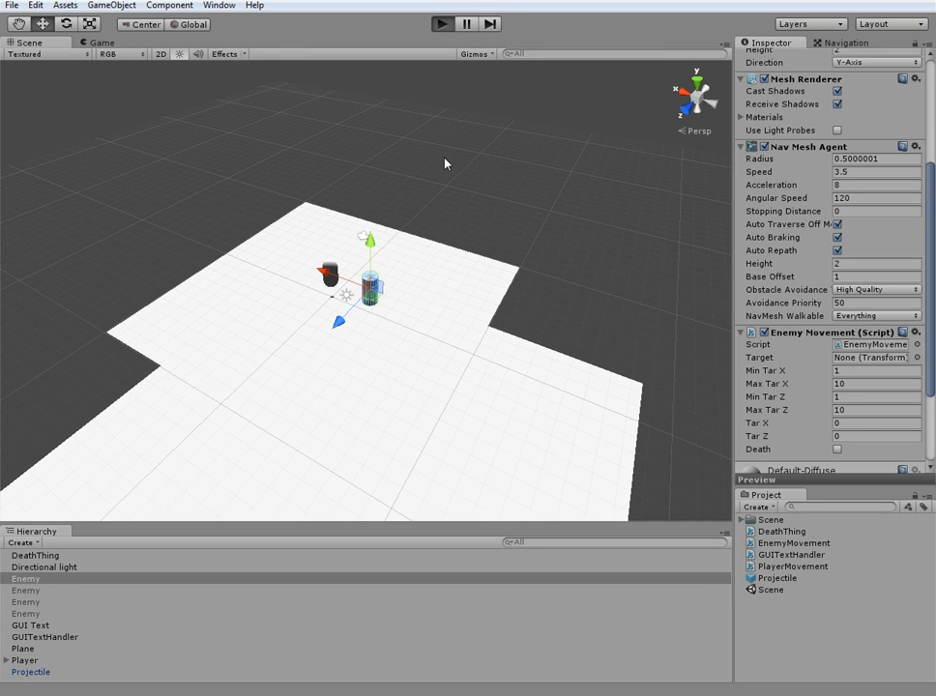
{"action": "left_click", "coordinate": [442, 23]}
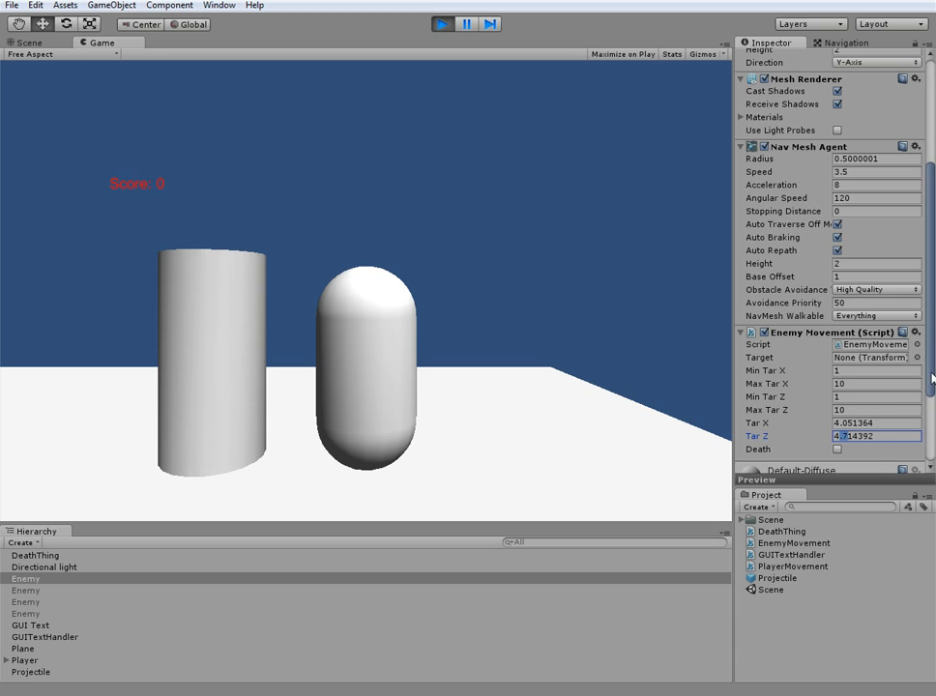
{"action": "scroll", "scroll_direction": "up", "scroll_amount": 3}
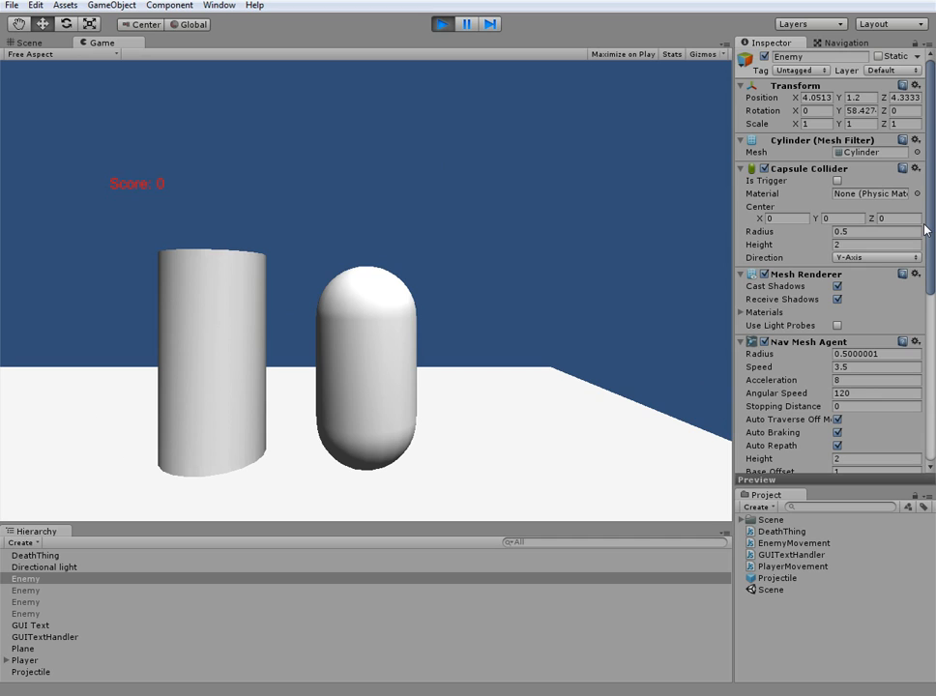
{"action": "scroll", "scroll_direction": "down", "scroll_amount": 3}
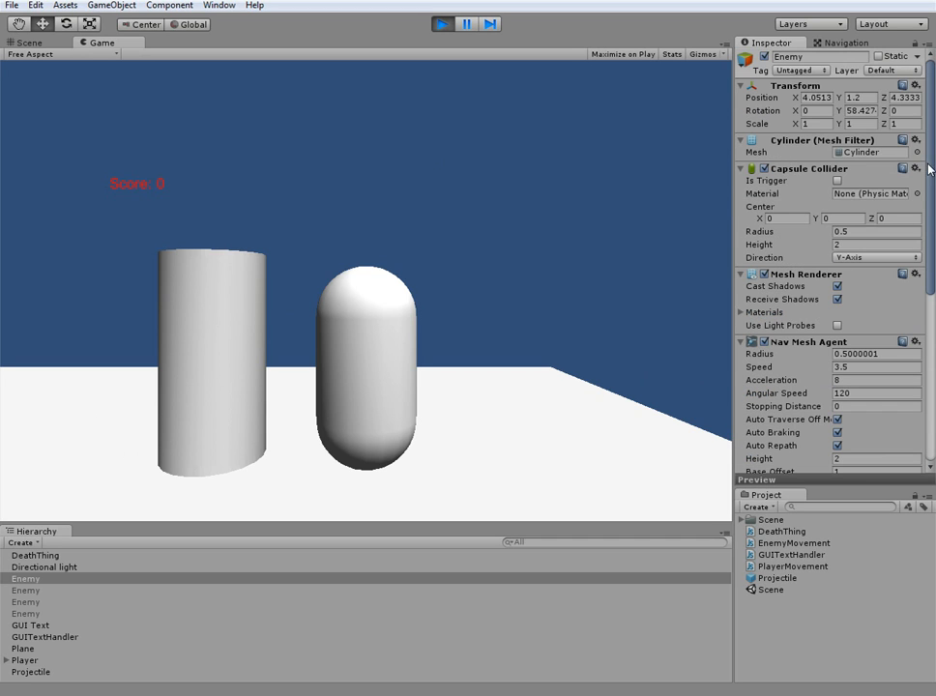
{"action": "scroll", "scroll_direction": "down", "scroll_amount": 3}
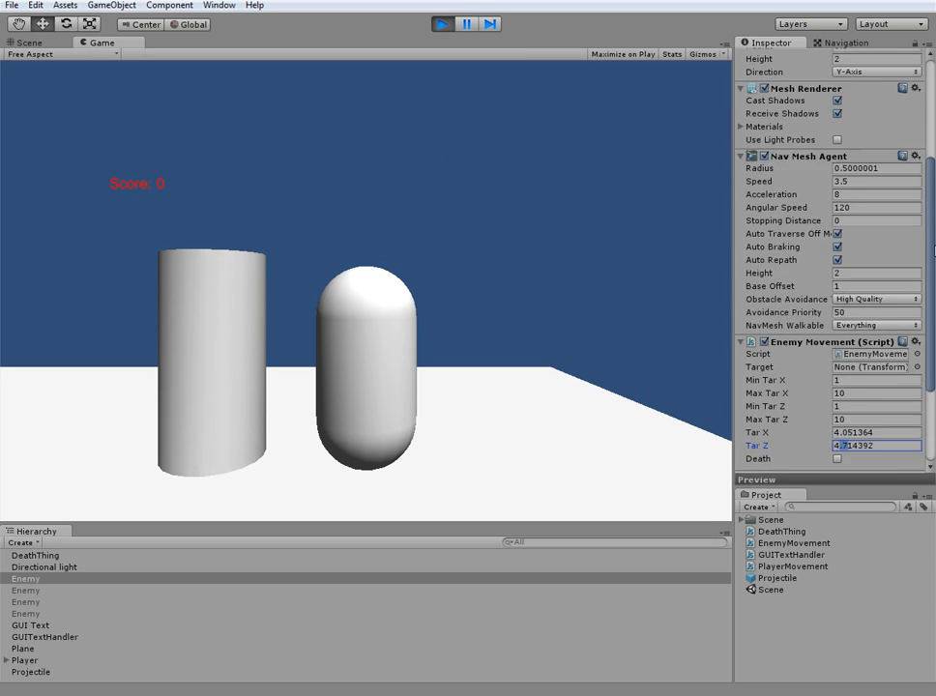
{"action": "scroll", "scroll_direction": "down", "scroll_amount": 3}
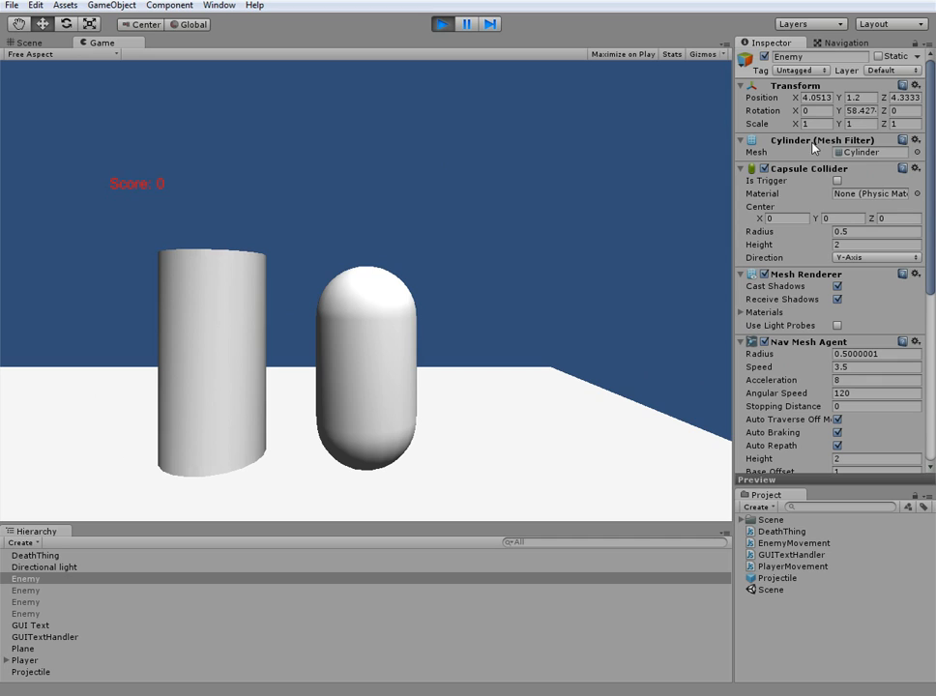
{"action": "left_click", "coordinate": [28, 43]}
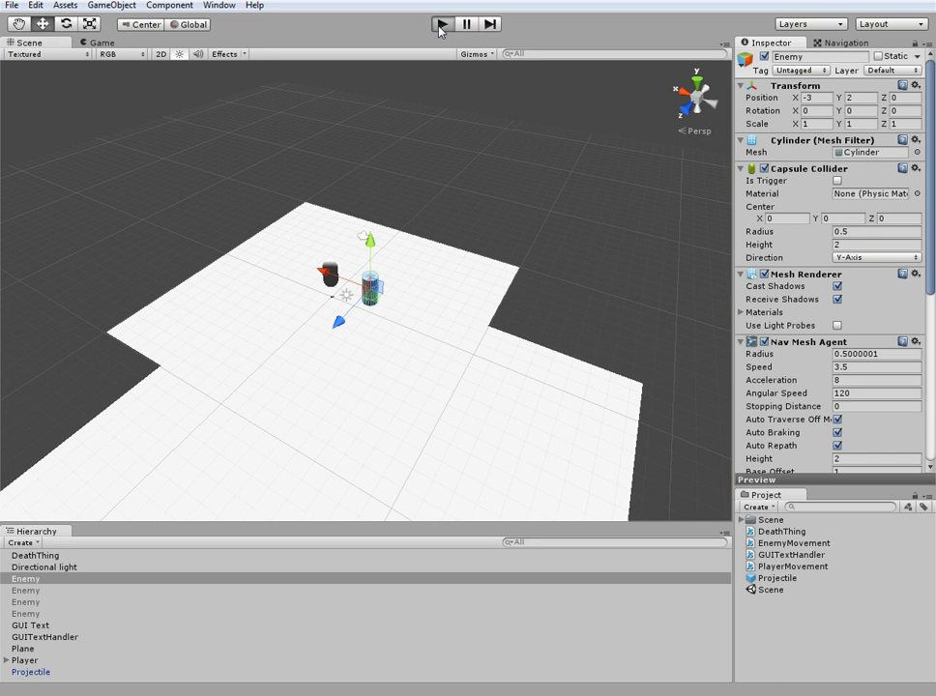
{"action": "left_click", "coordinate": [442, 23]}
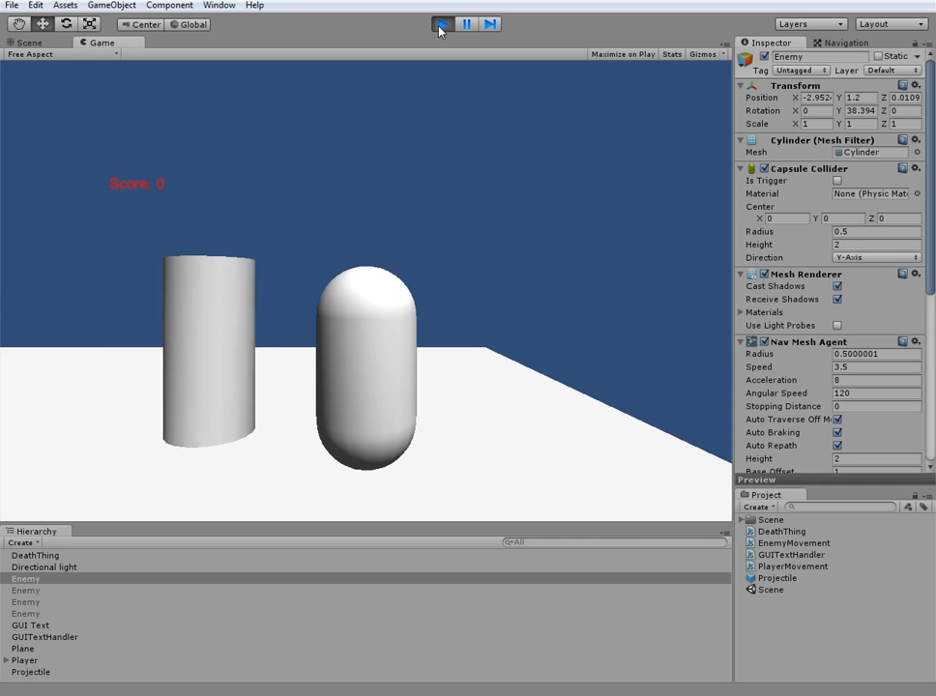
{"action": "left_click", "coordinate": [441, 24]}
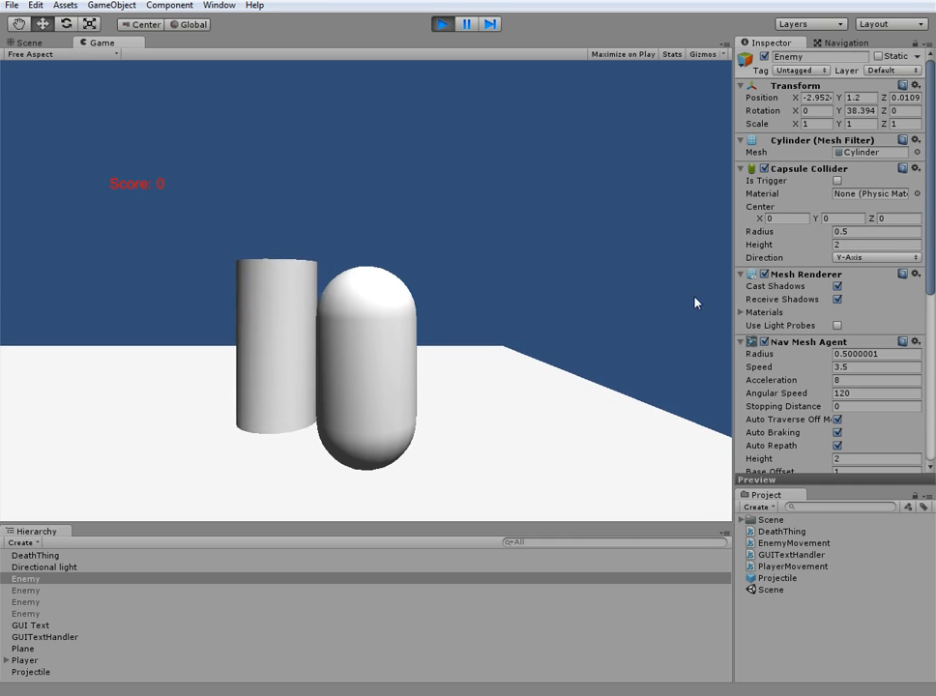
{"action": "scroll", "scroll_direction": "down", "scroll_amount": 3}
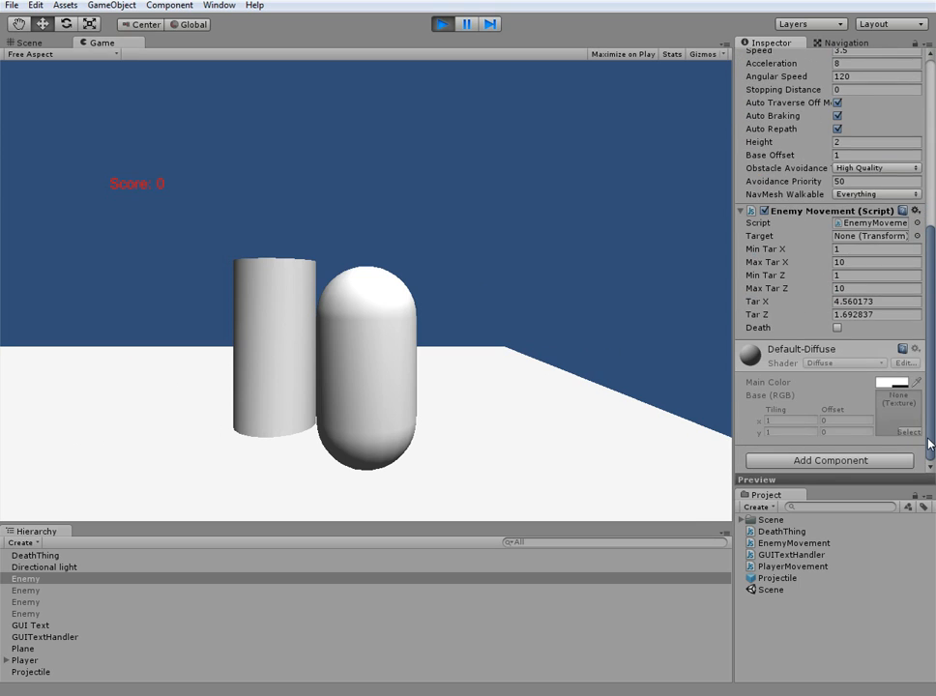
{"action": "scroll", "scroll_direction": "up", "scroll_amount": 3}
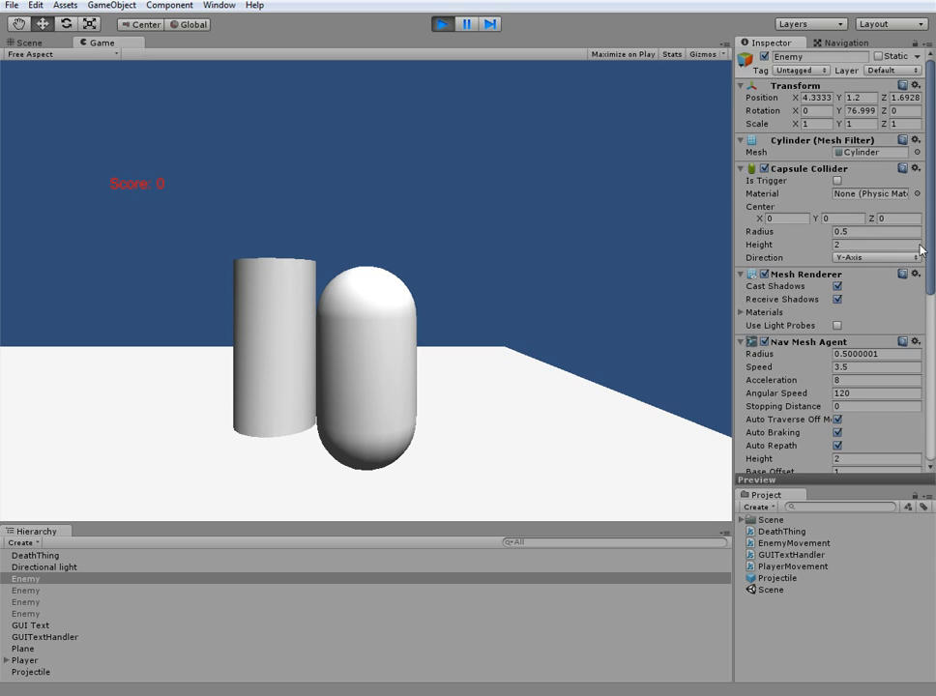
{"action": "scroll", "scroll_direction": "down", "scroll_amount": 3}
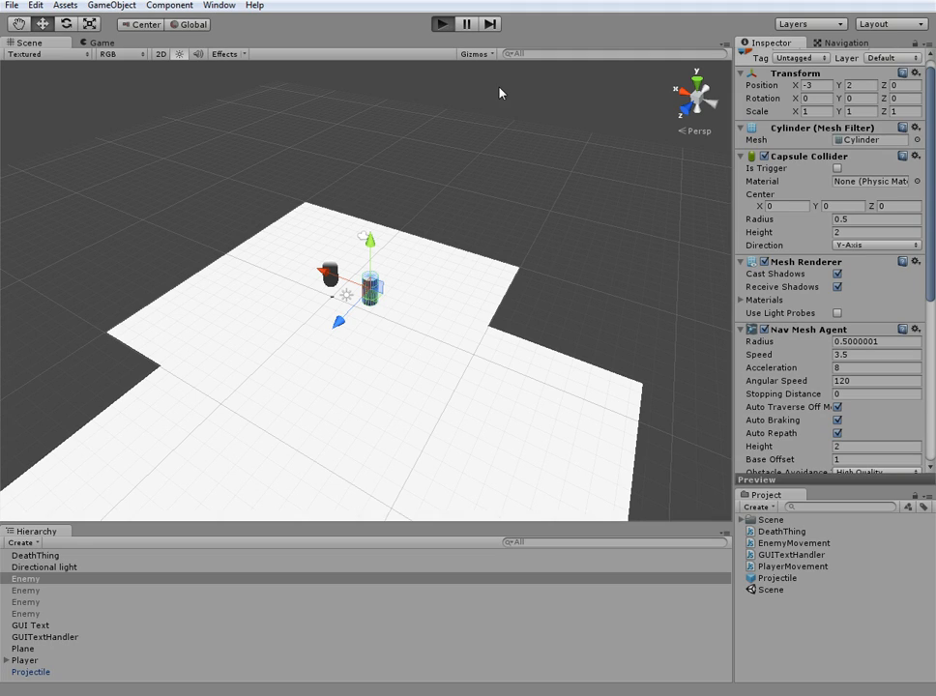
{"action": "left_click", "coordinate": [440, 23]}
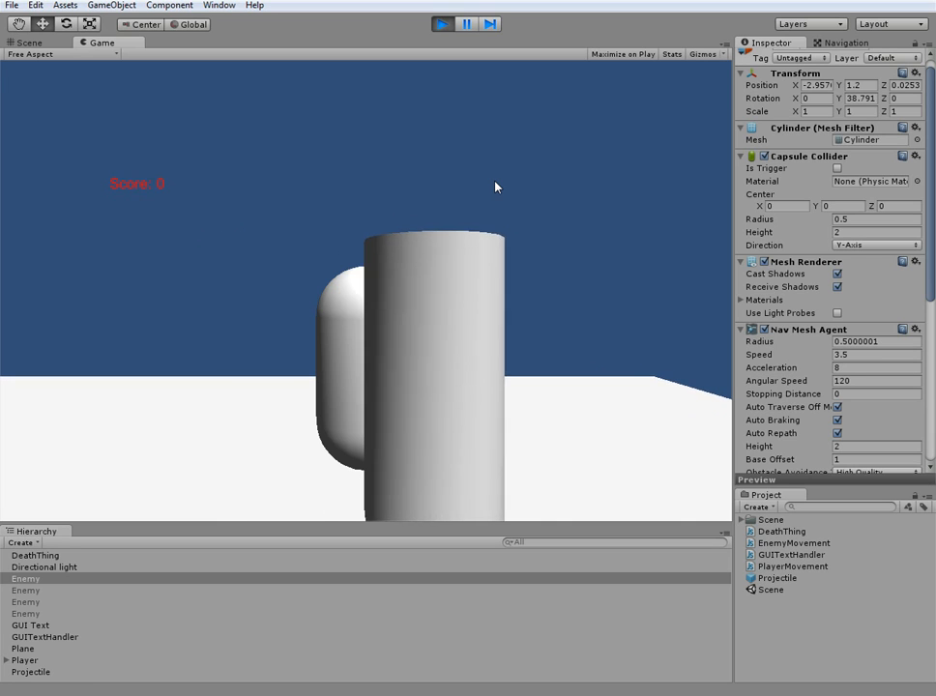
{"action": "left_click", "coordinate": [442, 24]}
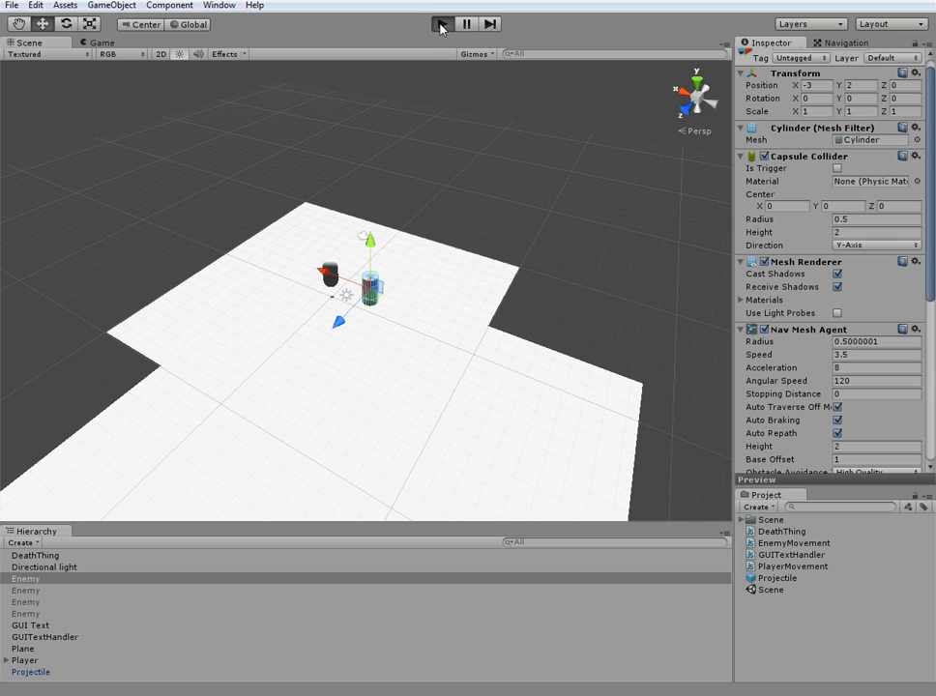
{"action": "left_click", "coordinate": [442, 23]}
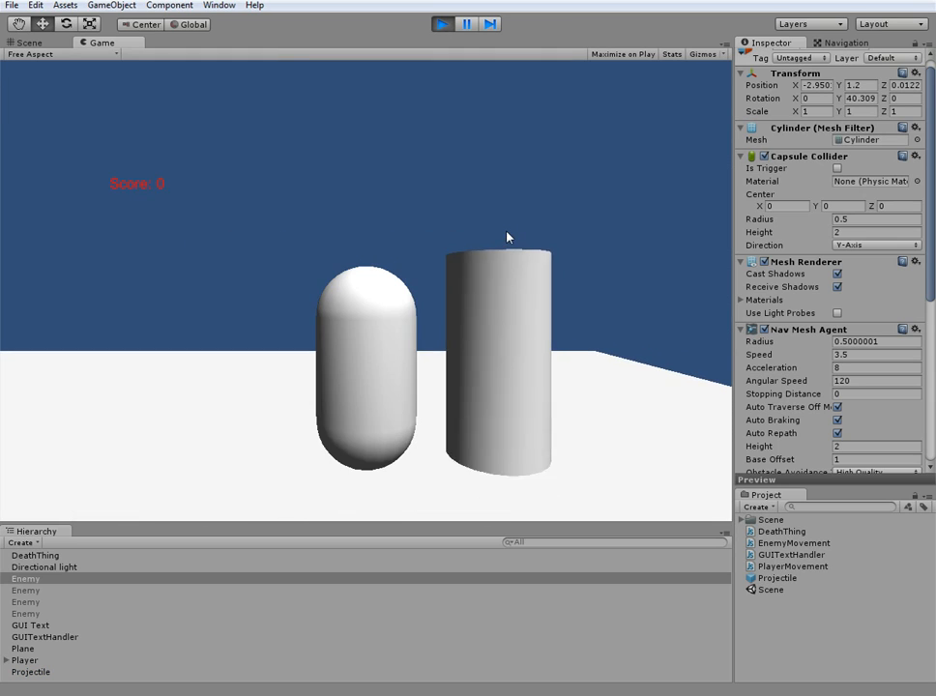
{"action": "left_click", "coordinate": [442, 23]}
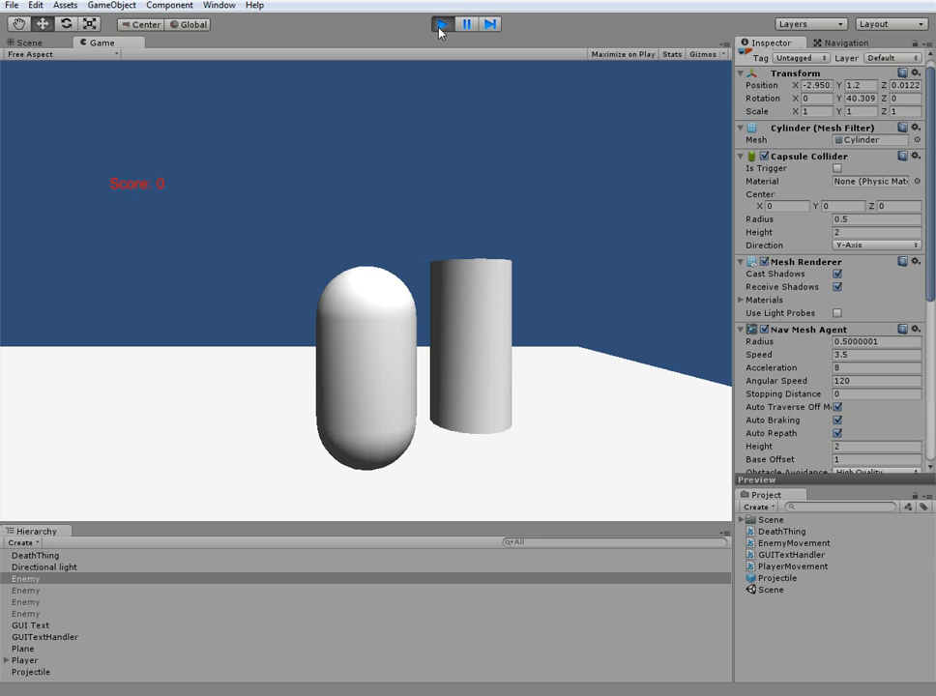
{"action": "left_click", "coordinate": [441, 23]}
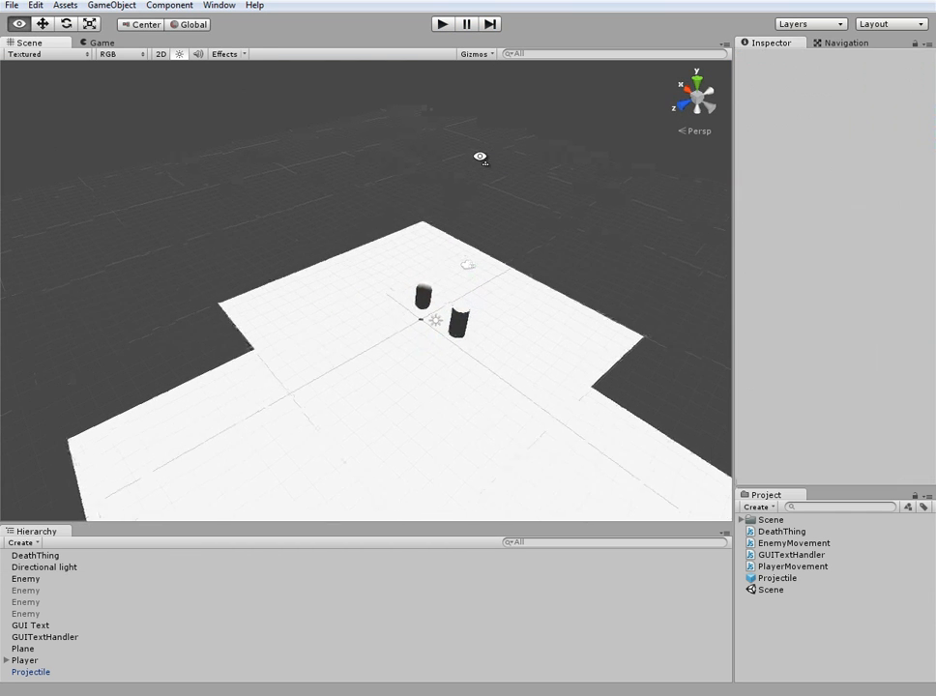
Orbit the Scene view to look front-on across the plane at the enemy and player cylinders
{"action": "left_click_drag", "start_coordinate": [480, 157], "coordinate": [561, 131]}
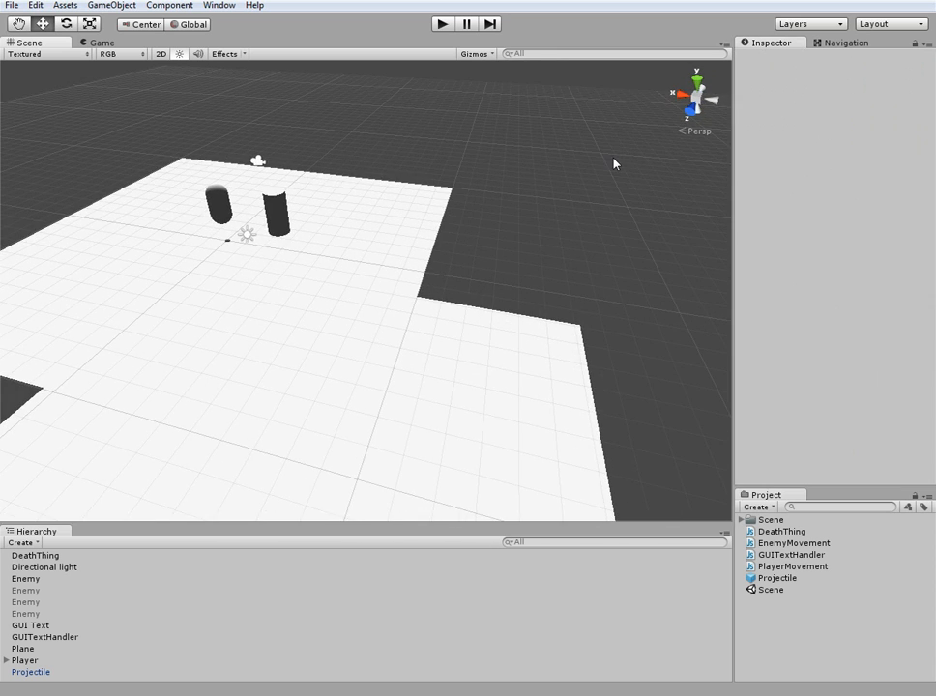
{"action": "mouse_move", "coordinate": [113, 166]}
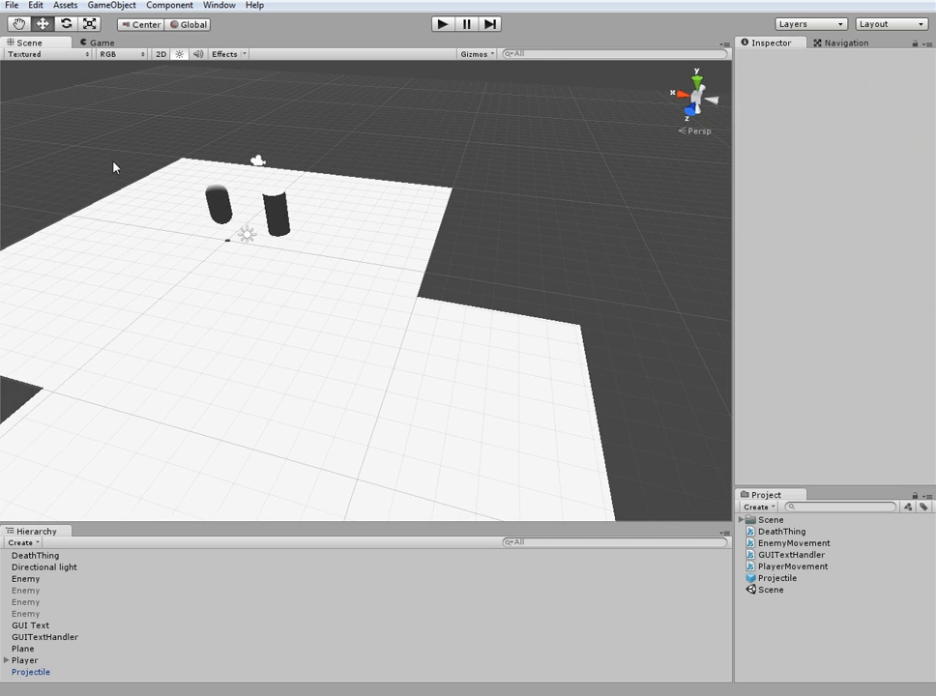
{"action": "mouse_move", "coordinate": [309, 142]}
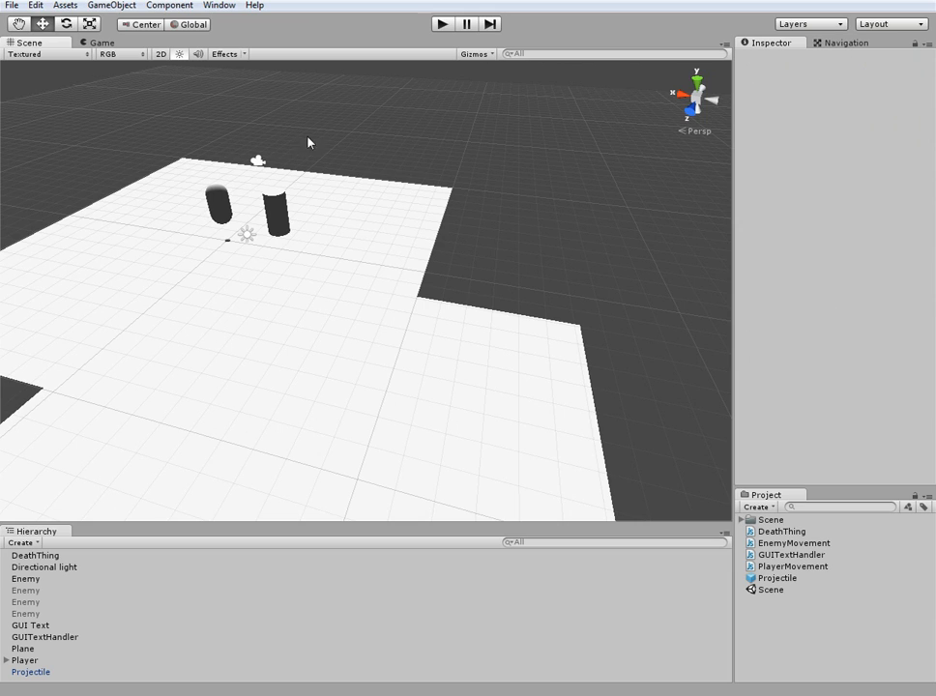
{"action": "mouse_move", "coordinate": [249, 407]}
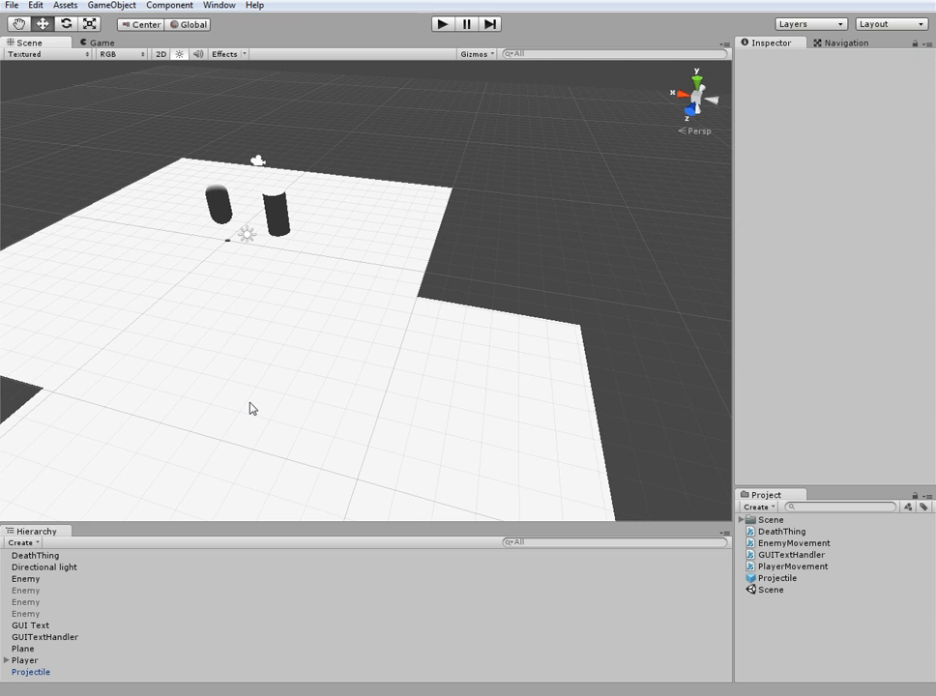
{"action": "mouse_move", "coordinate": [258, 347]}
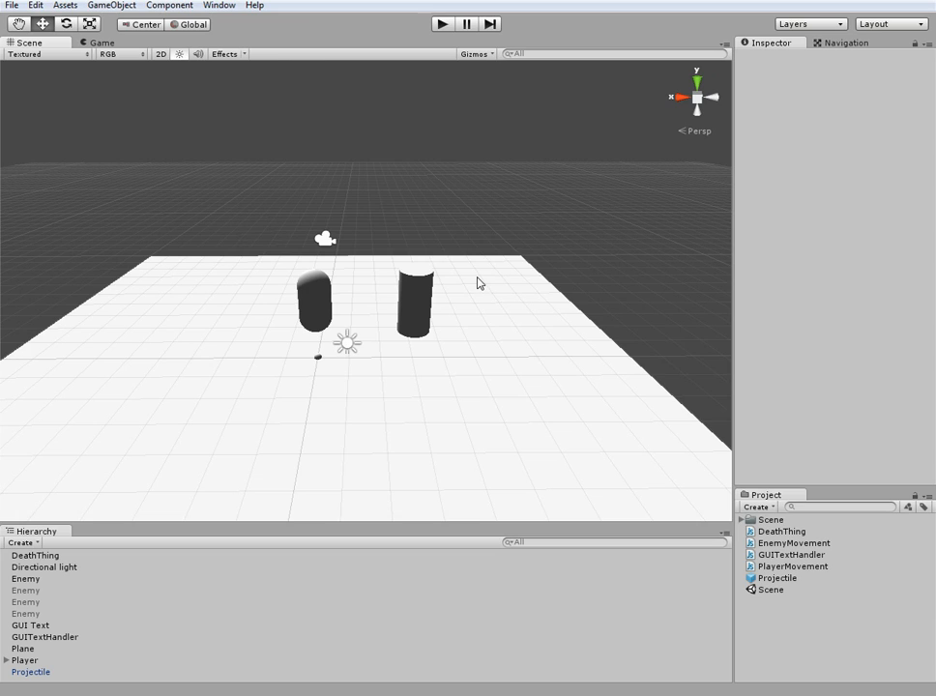
{"action": "mouse_move", "coordinate": [477, 150]}
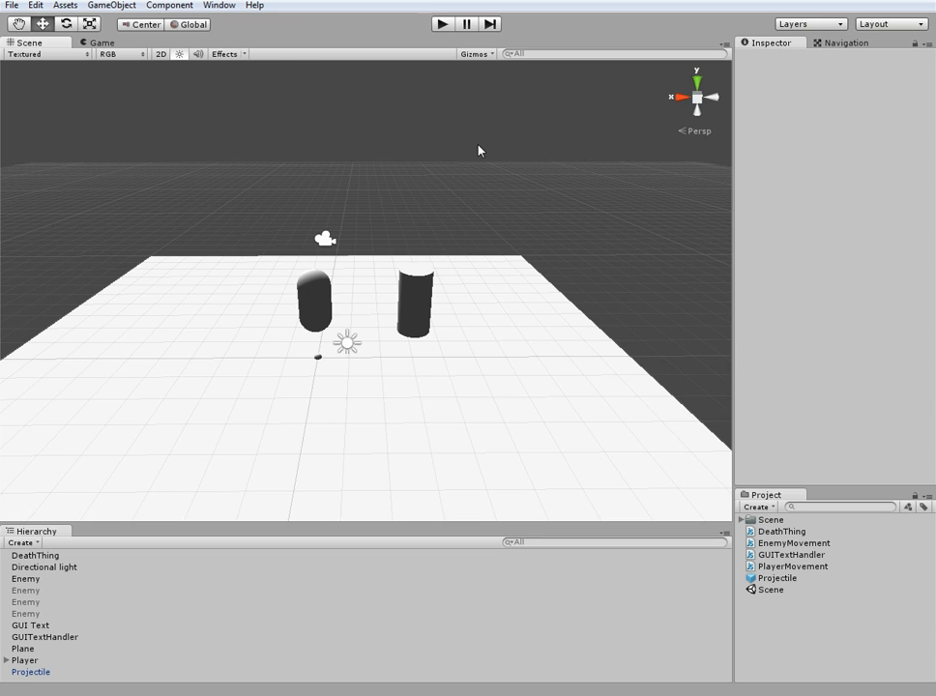